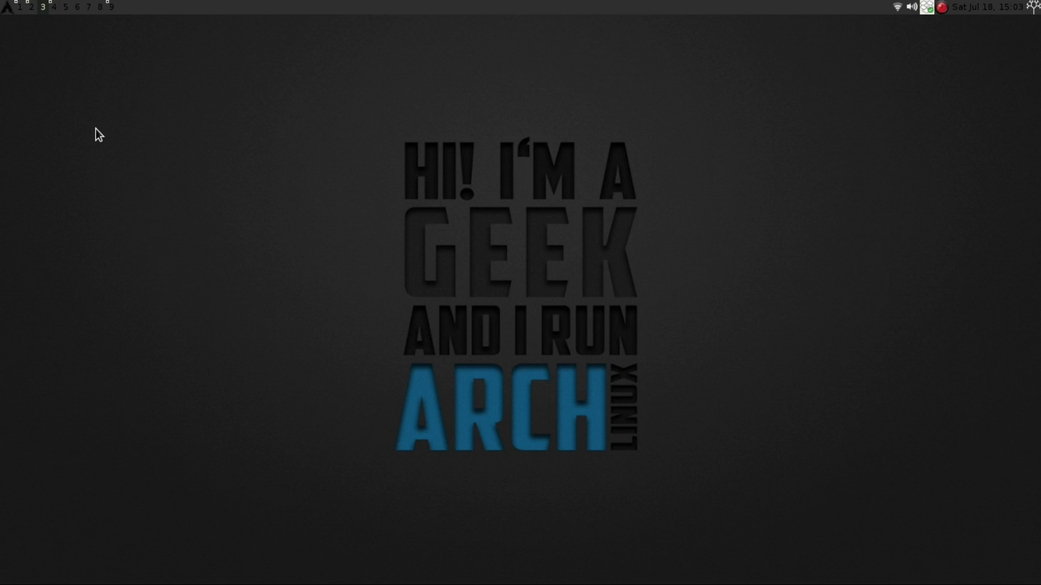
mouse_move(14, 13)
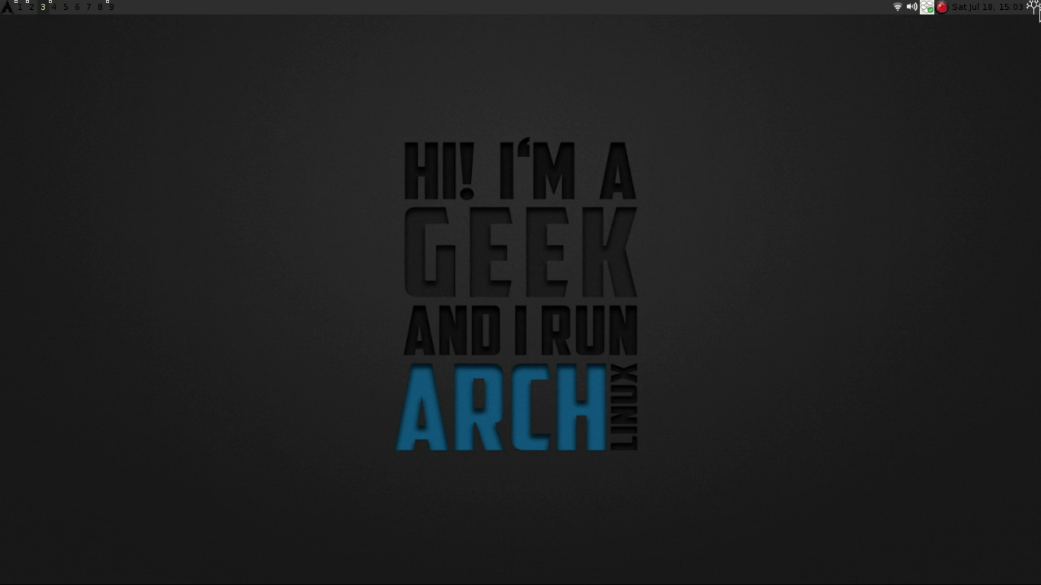
mouse_move(243, 186)
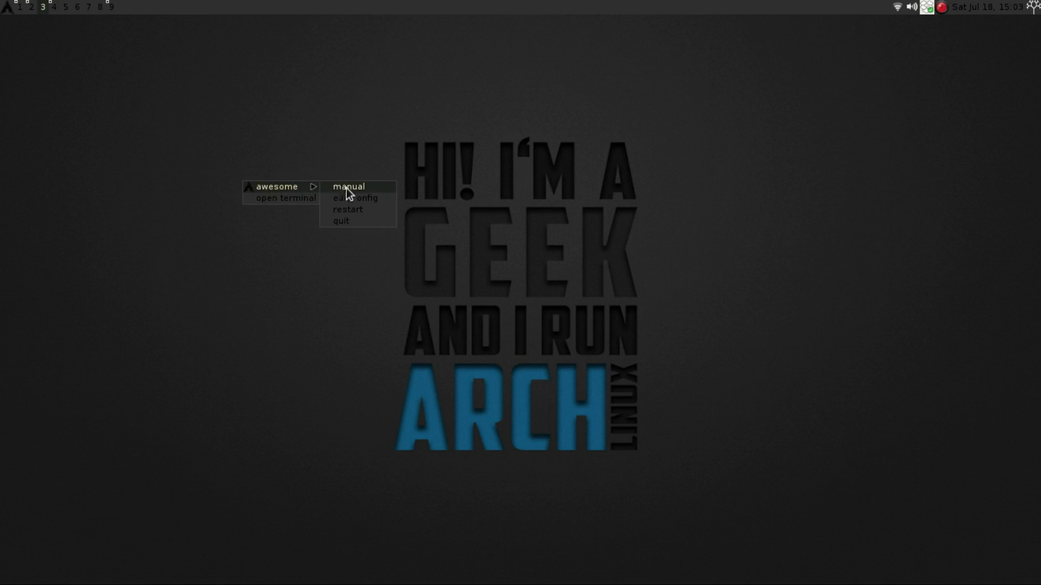
mouse_move(295, 197)
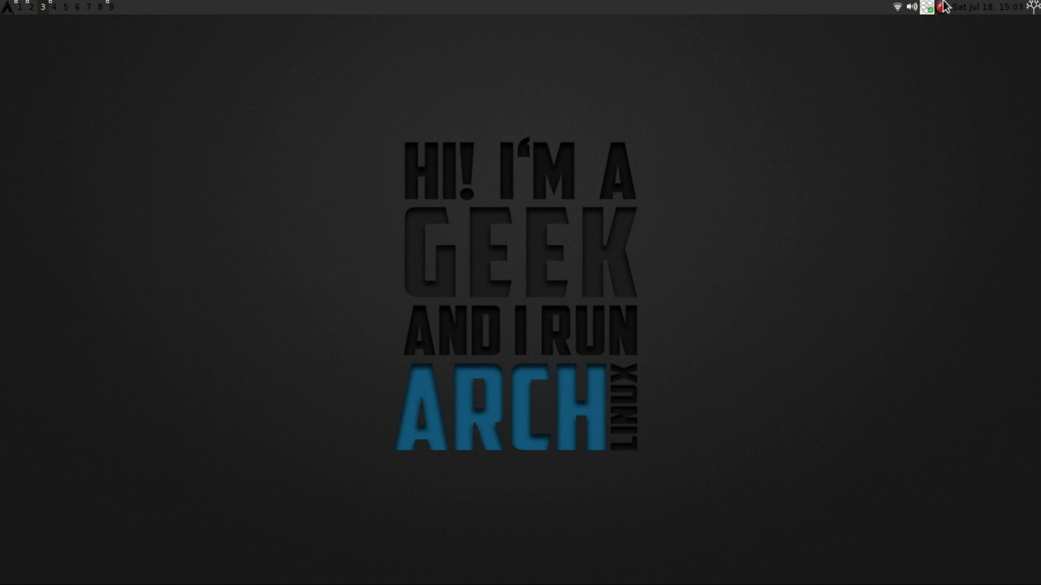
mouse_move(817, 8)
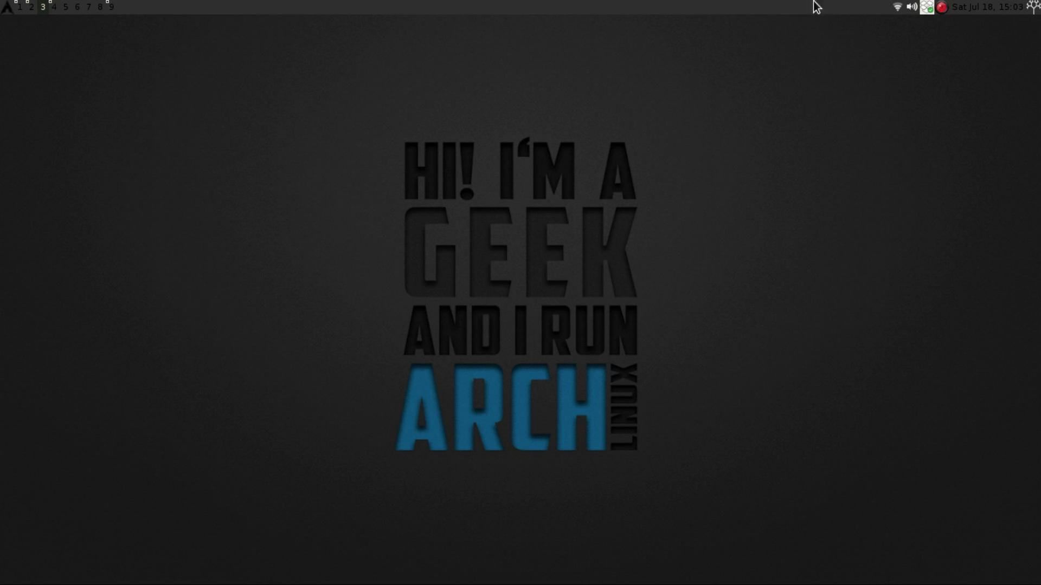
mouse_move(697, 6)
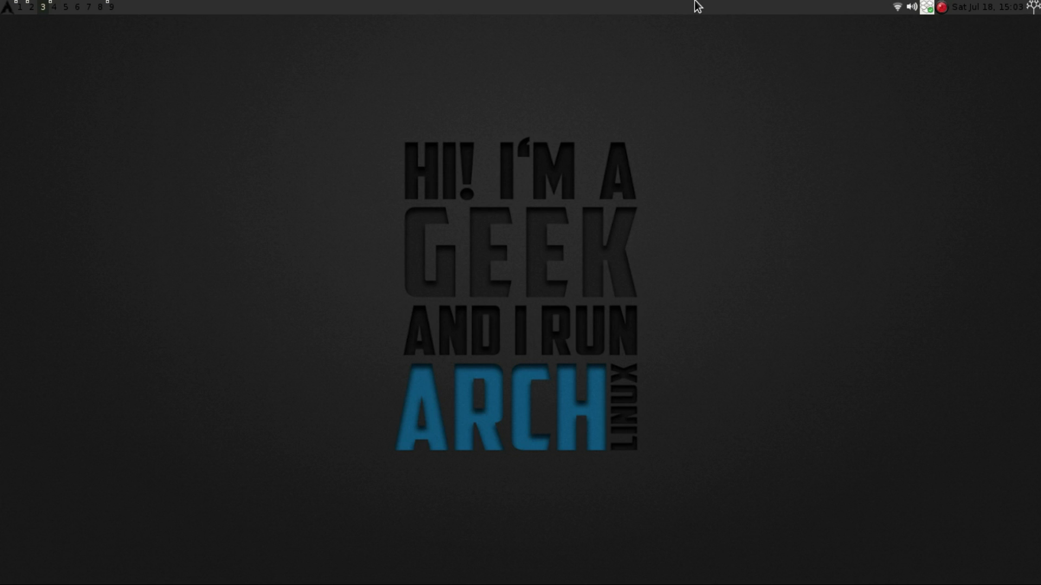
mouse_move(859, 6)
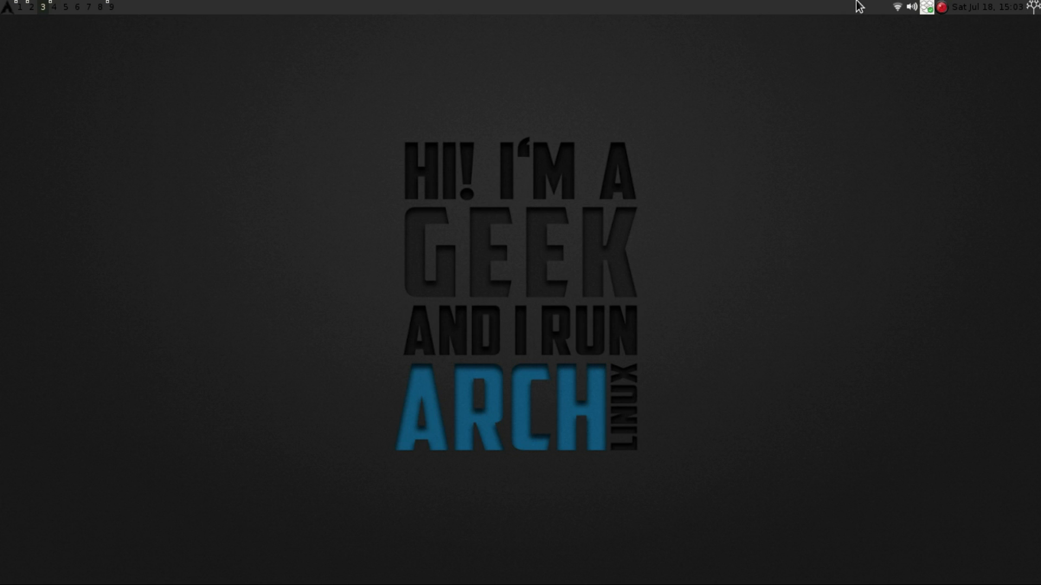
mouse_move(992, 15)
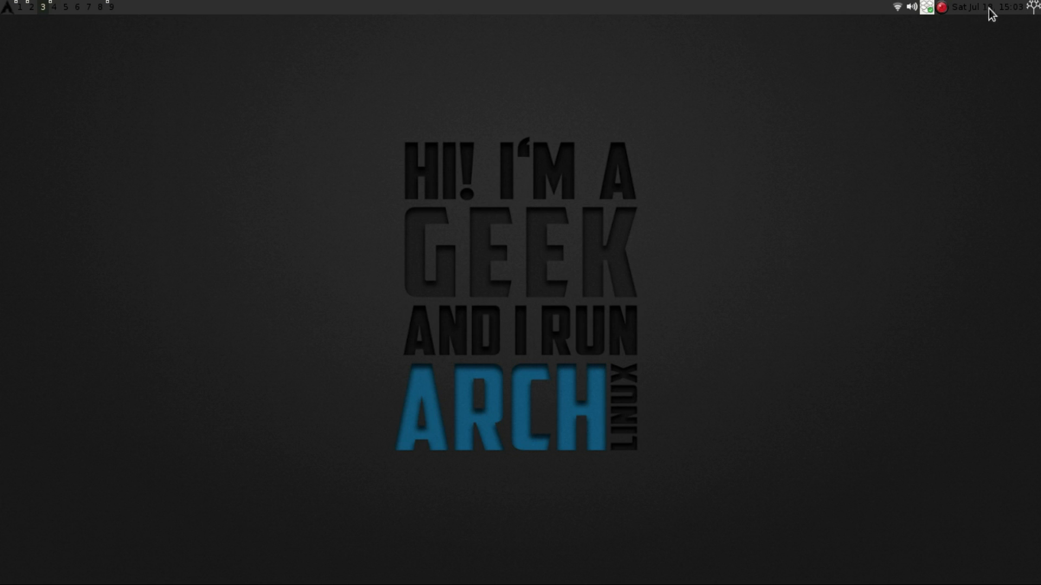
mouse_move(820, 11)
text(gedit)
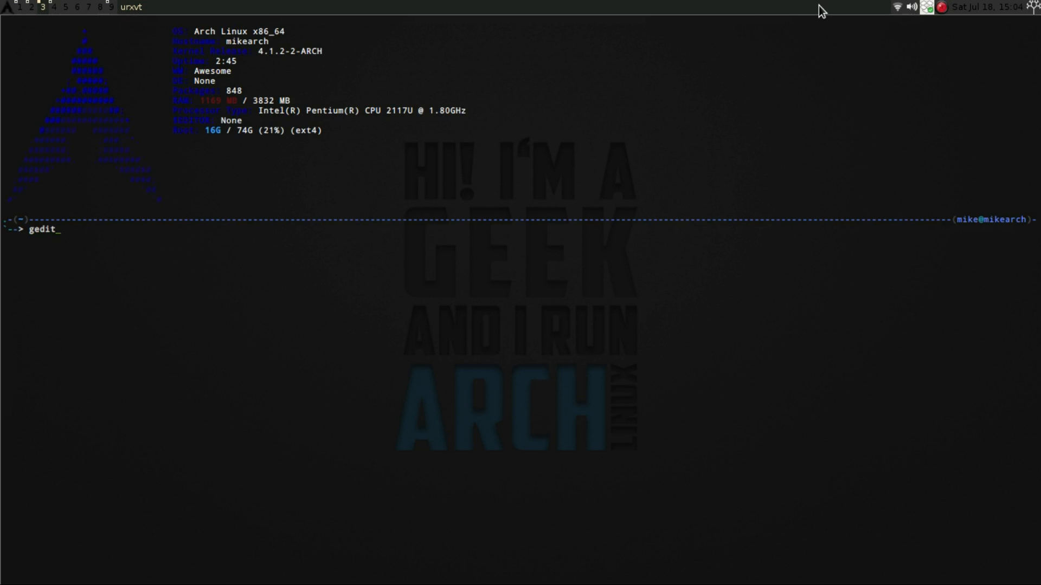
Step: Enter the command gedit ~/.config/awesome/rc.lua to edit the Awesome config
text(~)
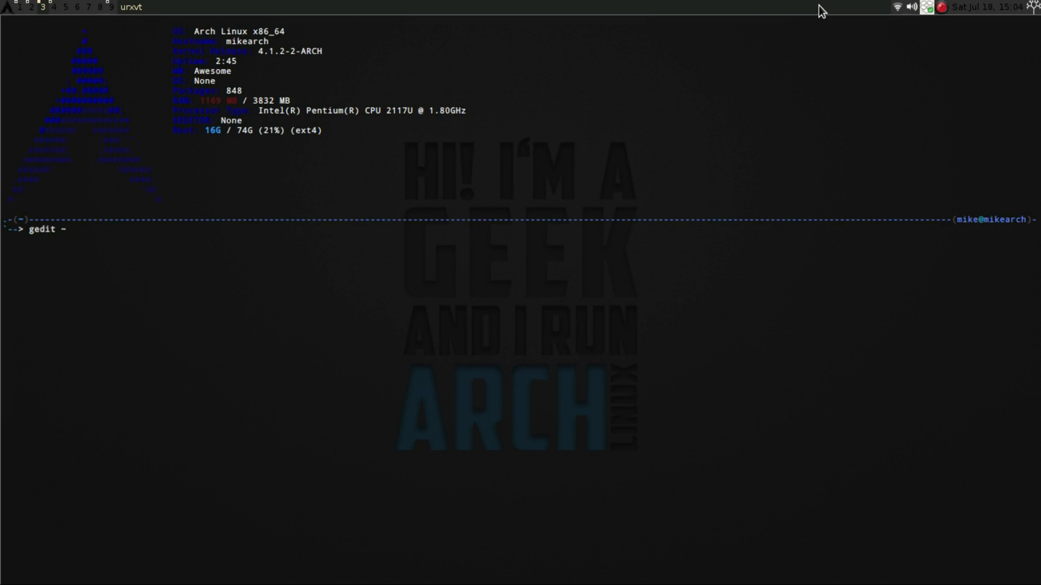
text(/.config/)
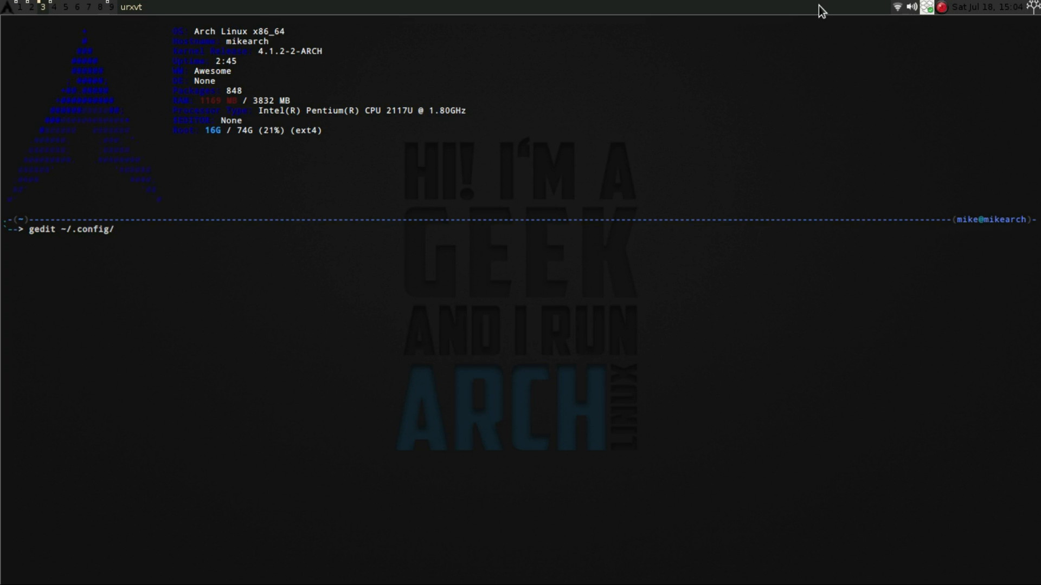
text(awesome/)
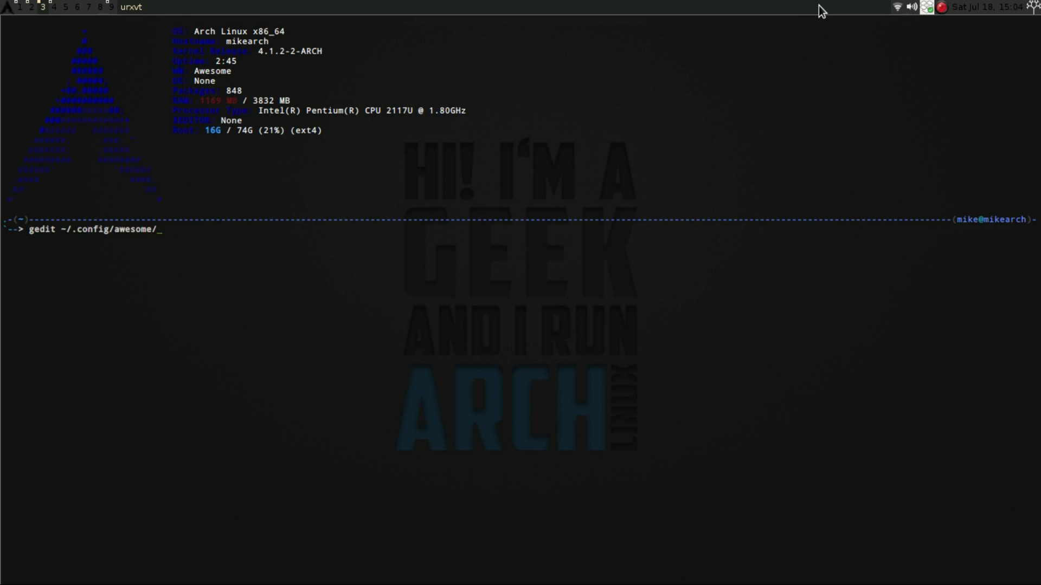
text(rc.lua)
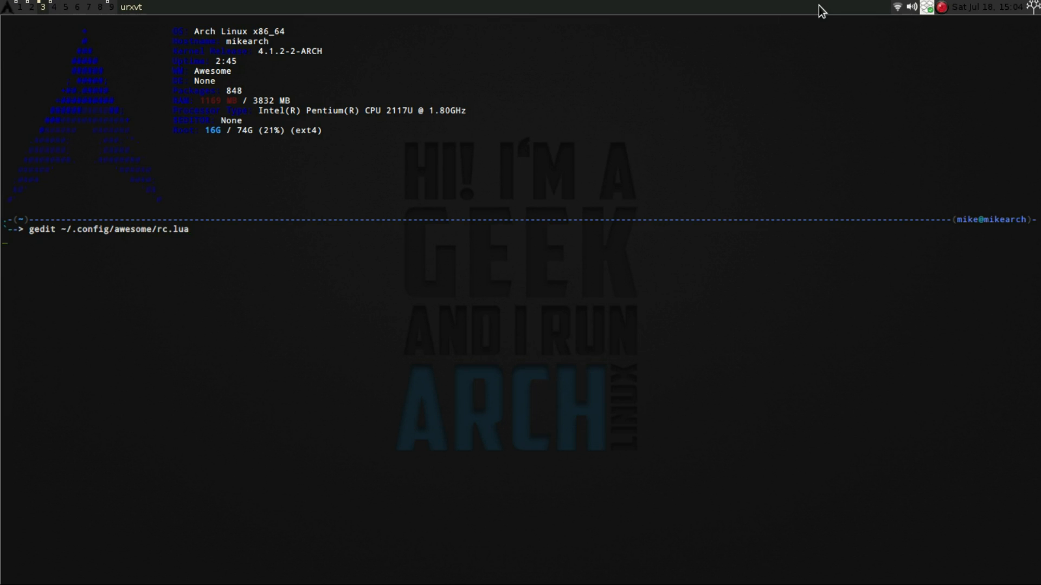
Step: Launch rc.lua in gedit and start a new line after the error-handling block
key(Return)
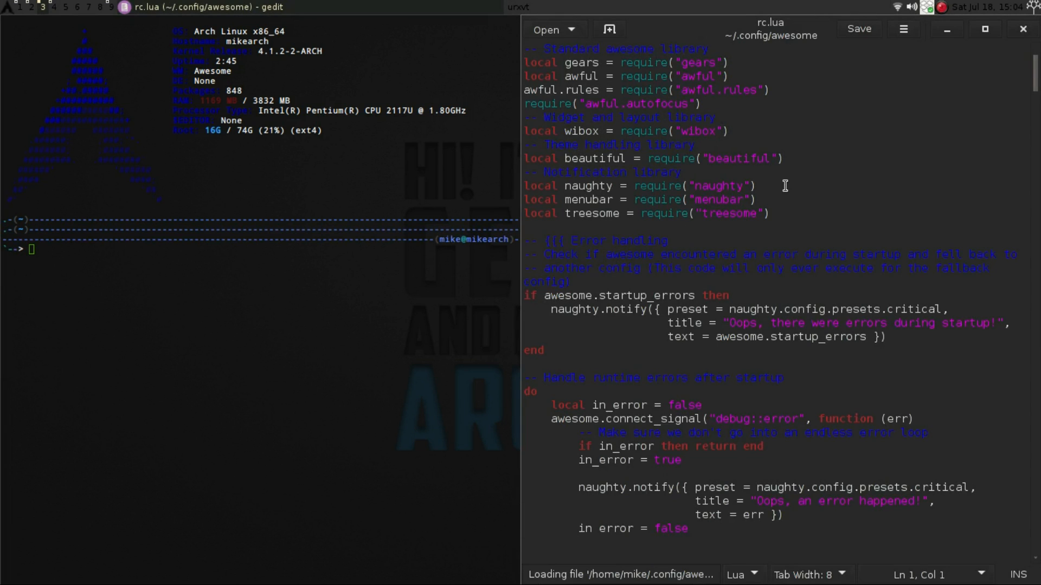
mouse_move(973, 113)
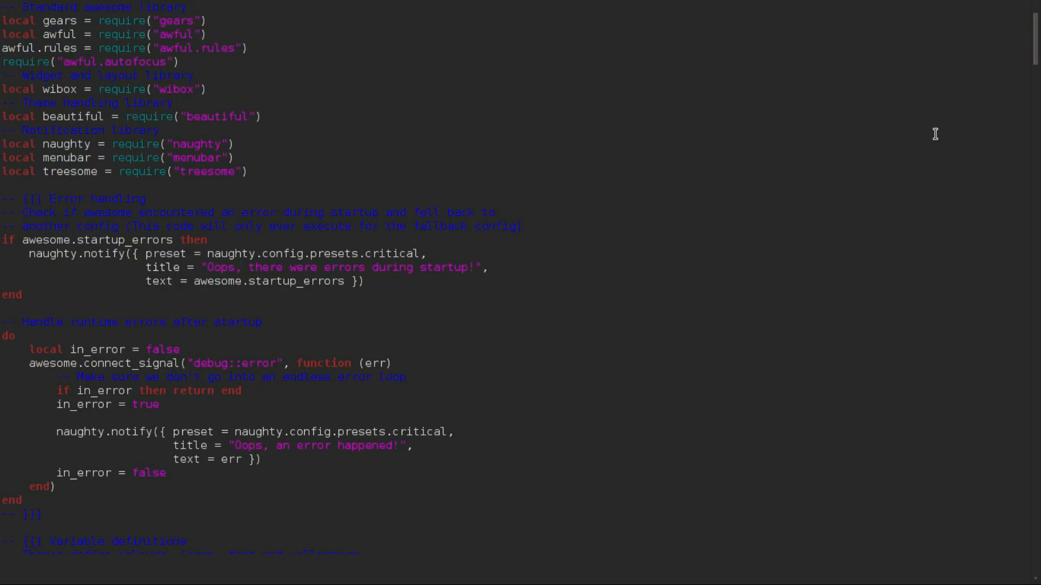
scroll(down, 3)
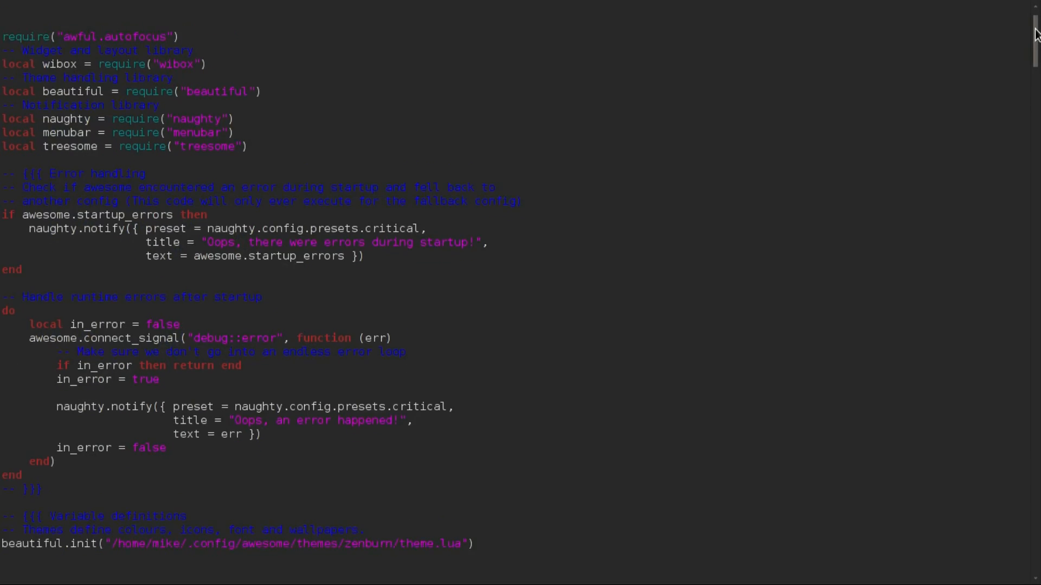
scroll(down, 3)
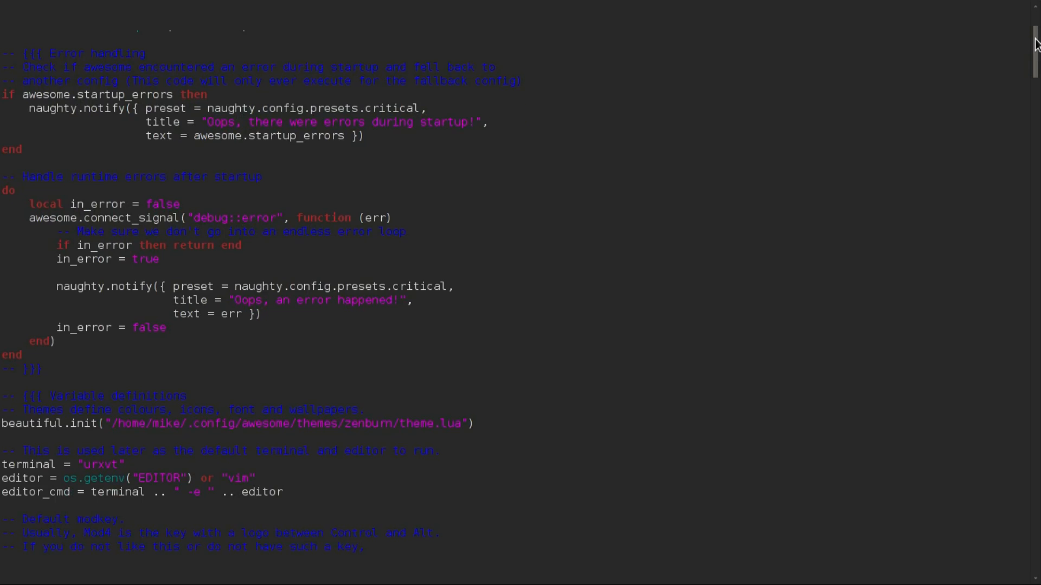
mouse_move(529, 66)
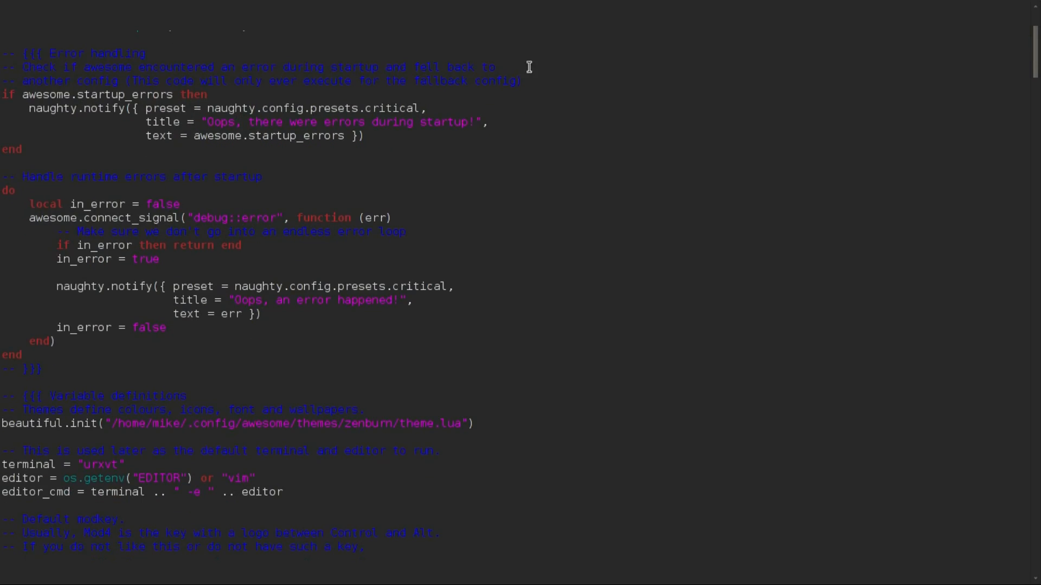
mouse_move(57, 357)
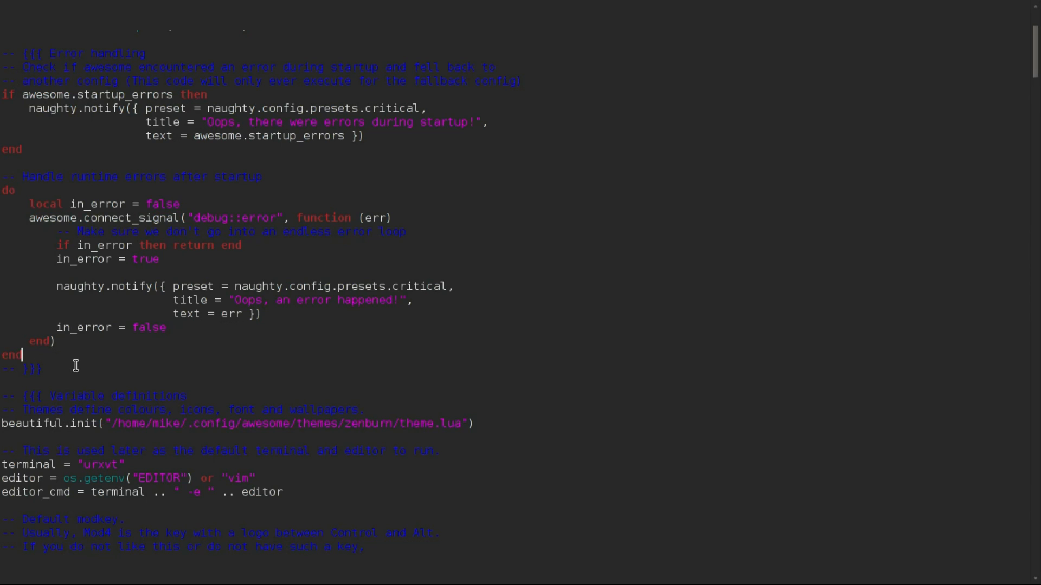
mouse_move(484, 421)
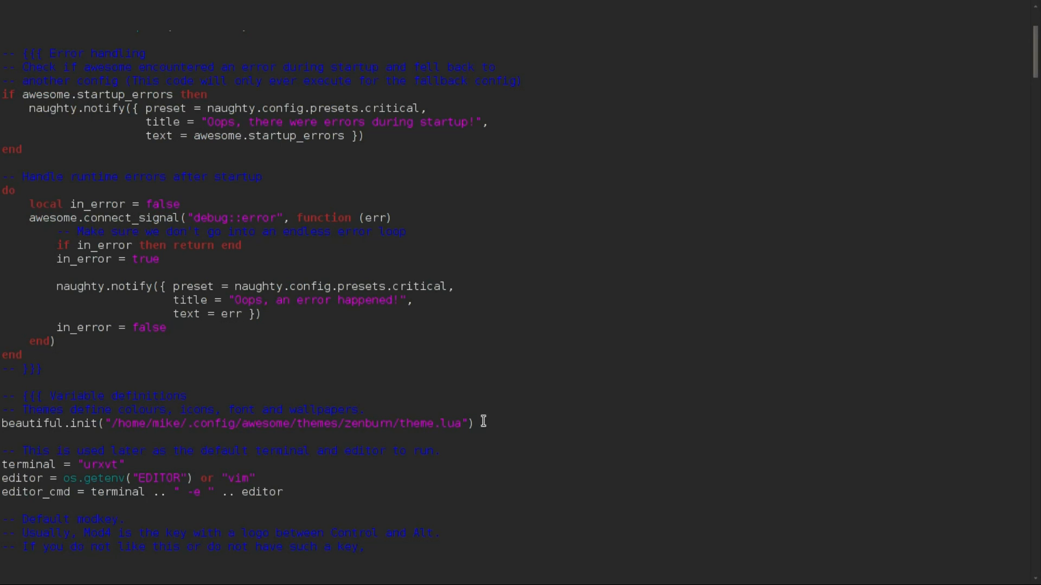
key(Return)
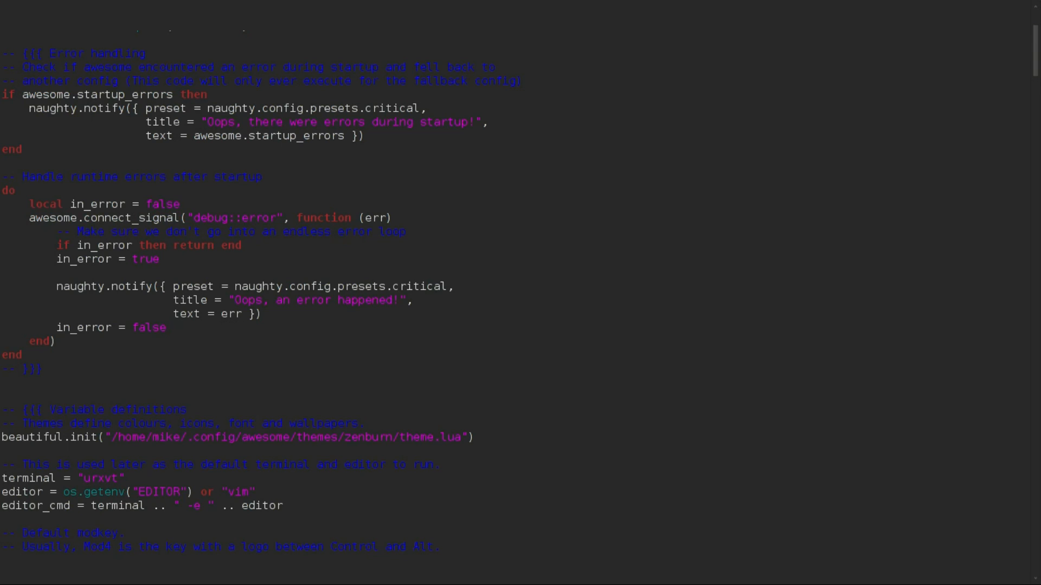
Step: Write the library load line vicious = required ("vicious")
text(vic)
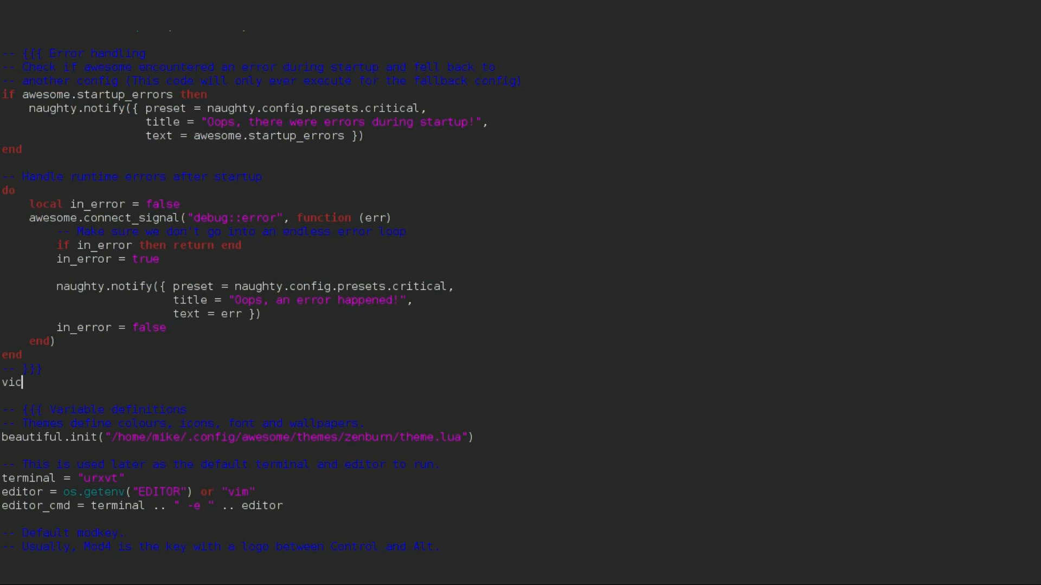
text(ious =)
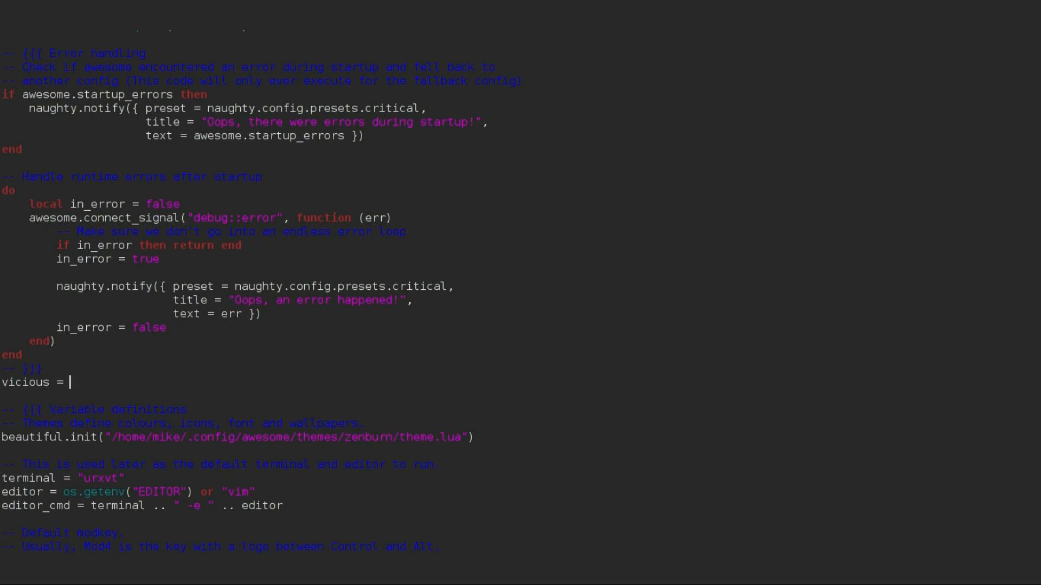
text(required)
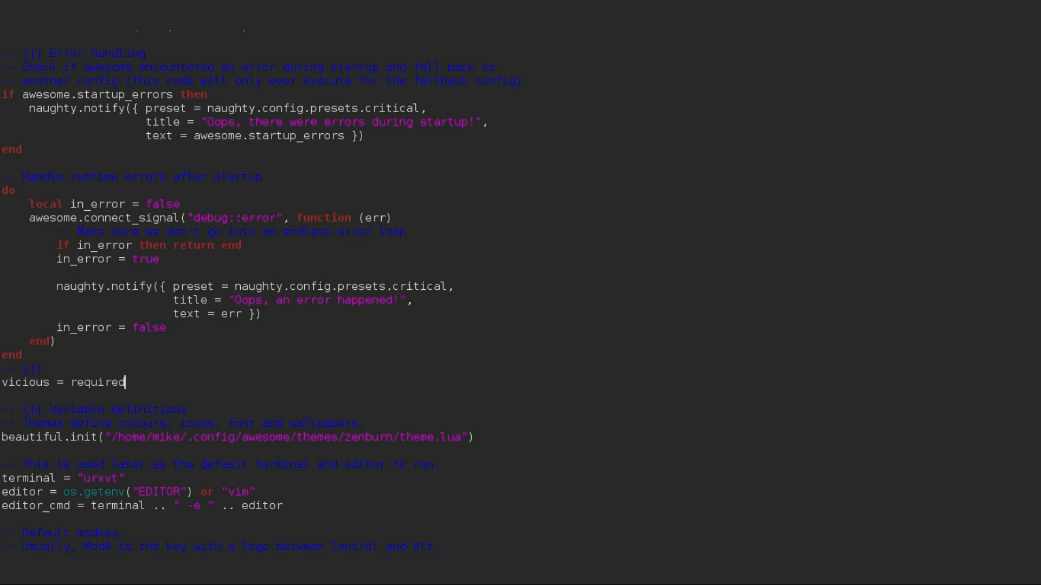
text(()
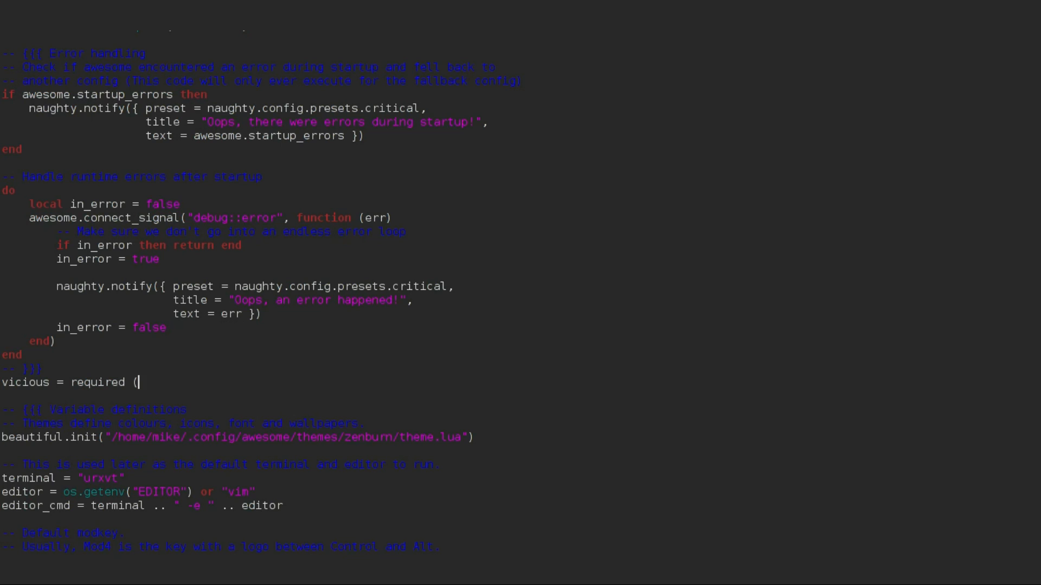
text(v)
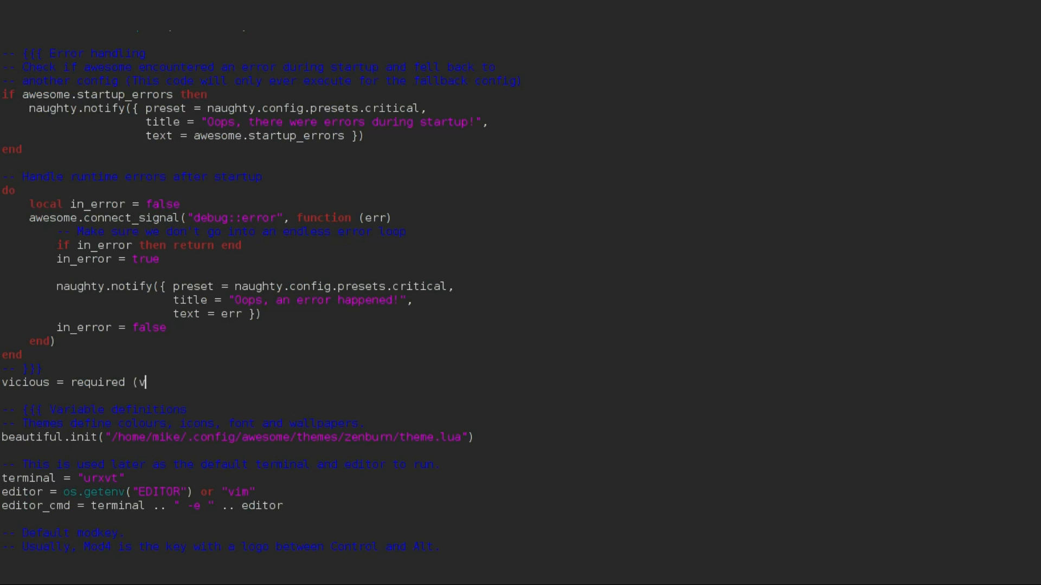
text(")
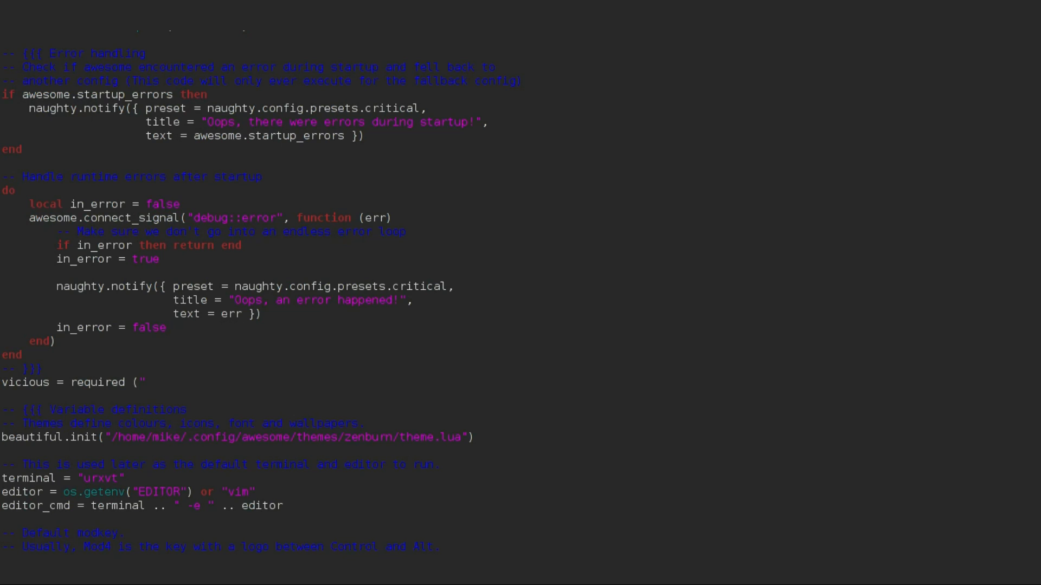
text(vicious)
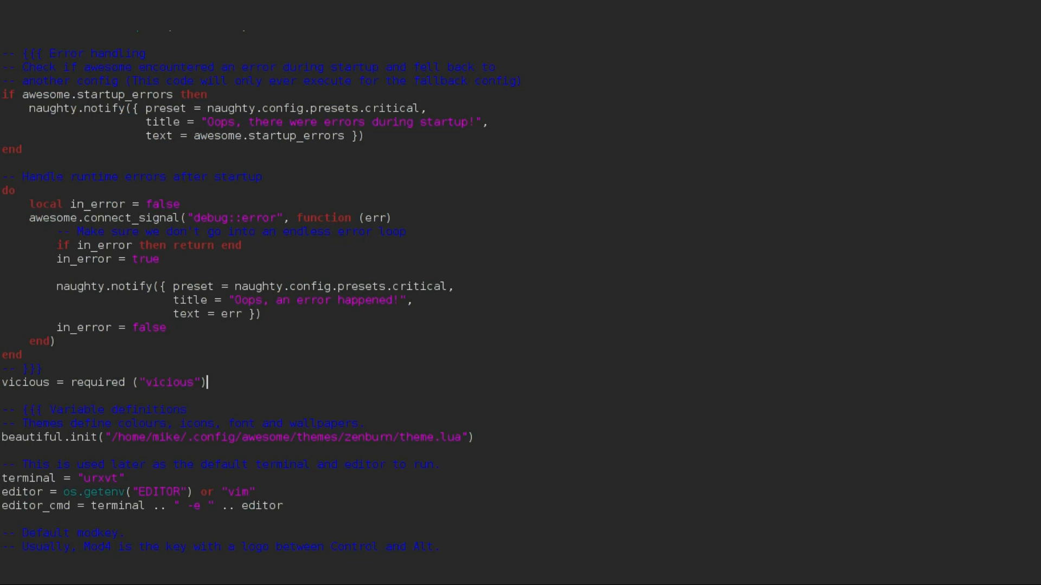
mouse_move(145, 395)
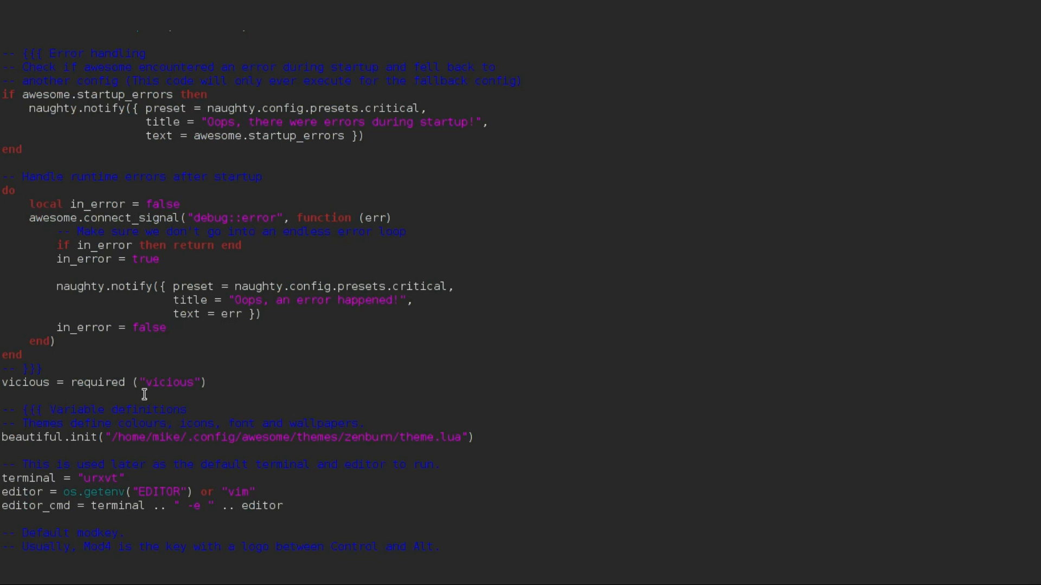
click(207, 383)
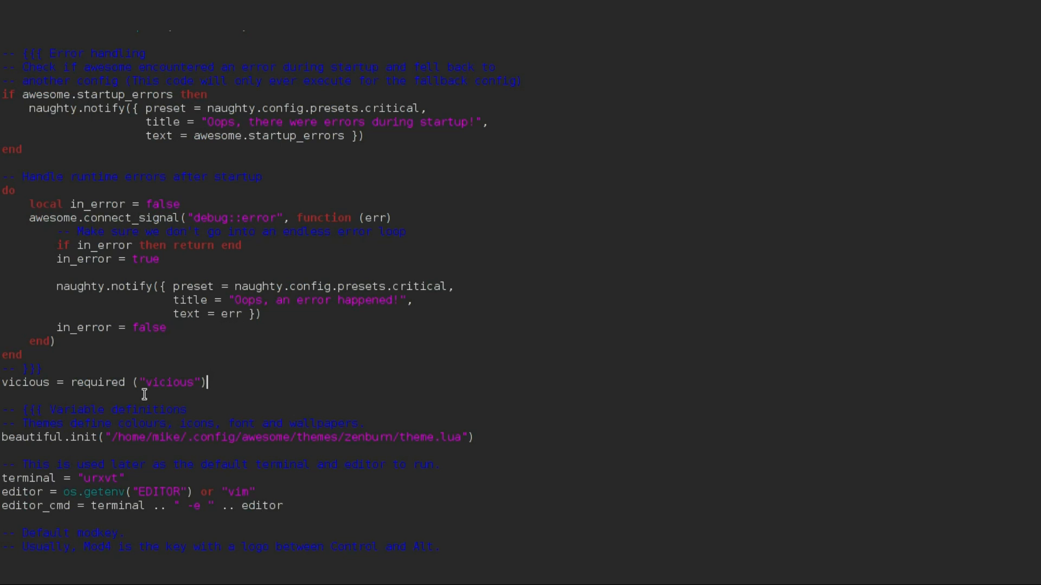
mouse_move(264, 372)
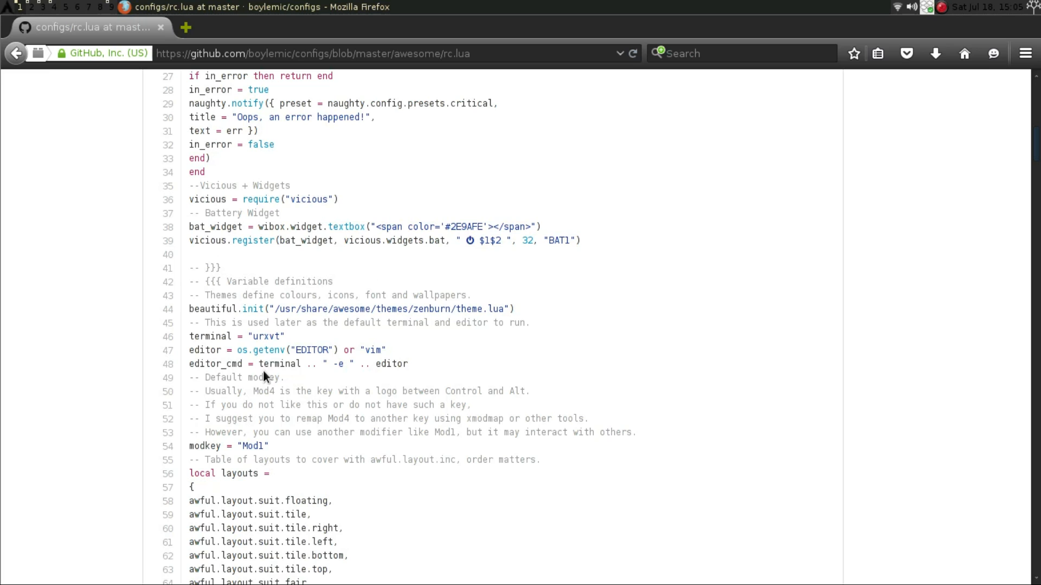
mouse_move(194, 200)
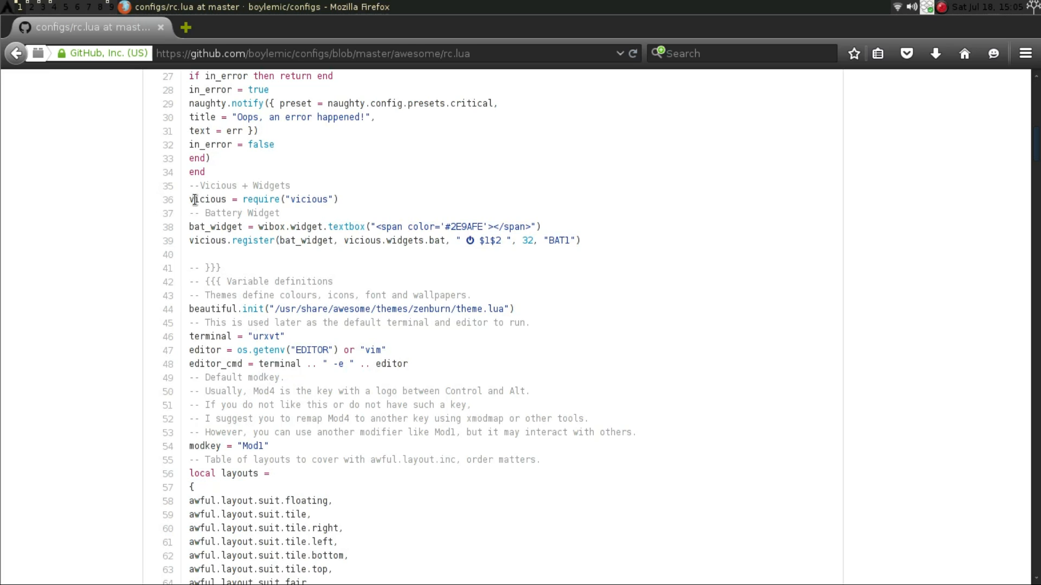
mouse_move(300, 200)
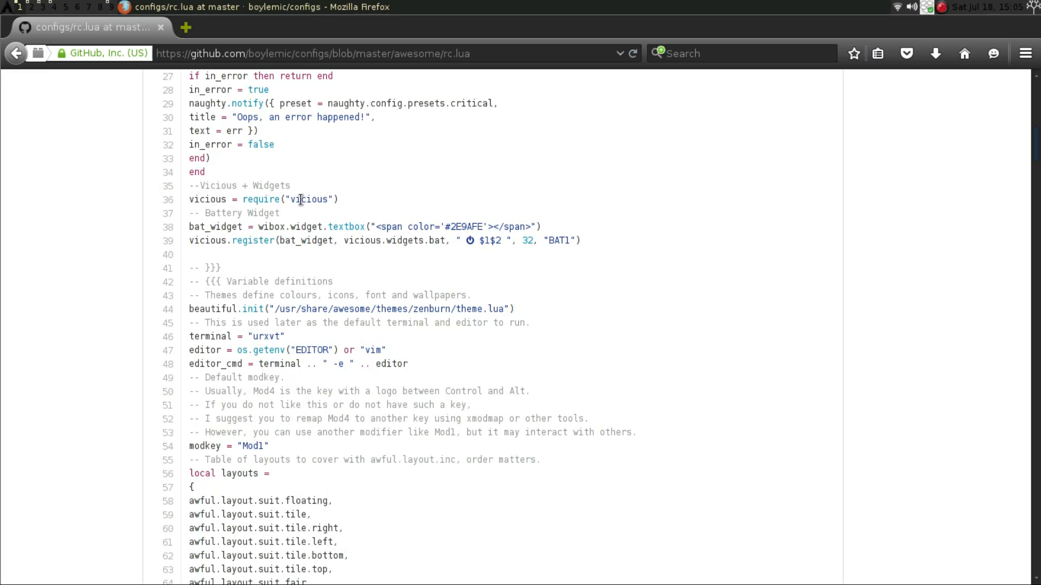
mouse_move(353, 198)
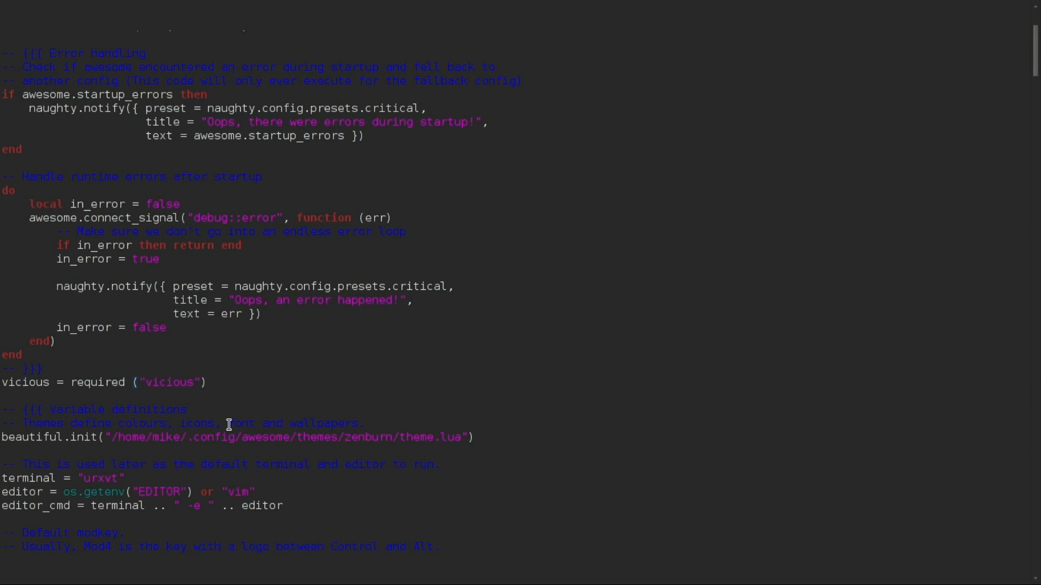
Step: Add a -- Battery Widget comment line below the vicious require
click(131, 382)
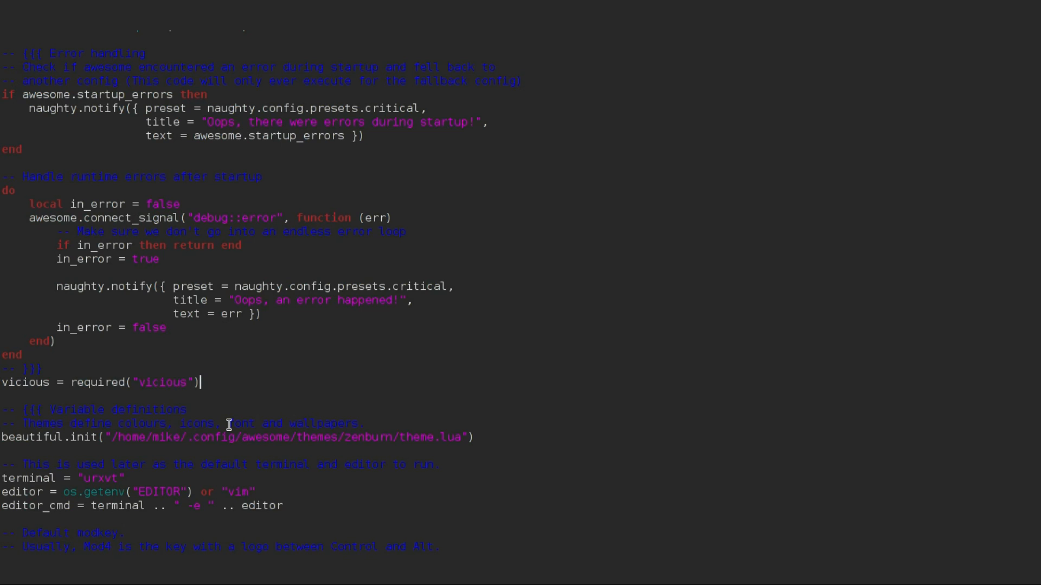
key(Return)
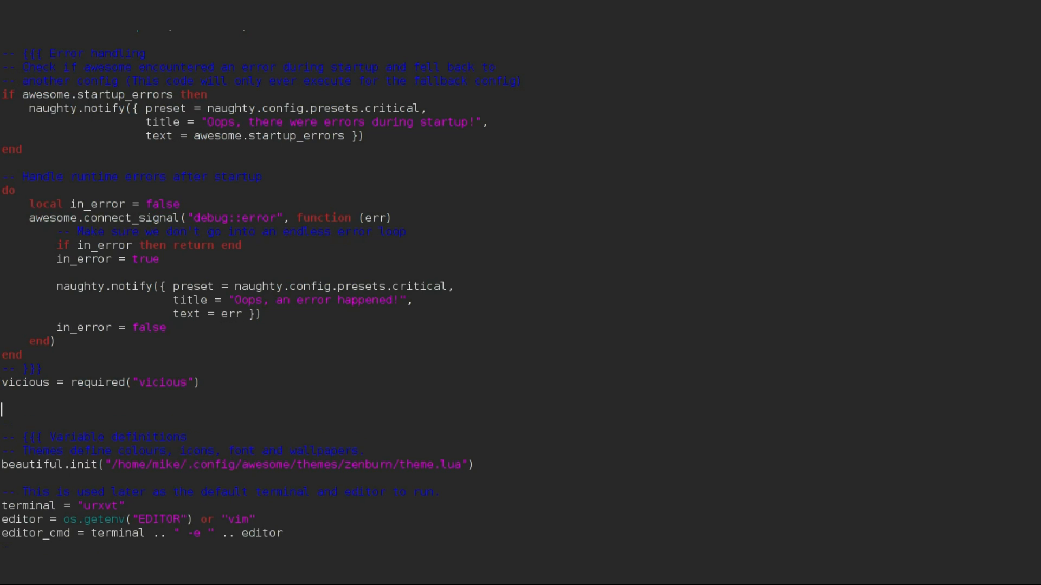
text(--{)
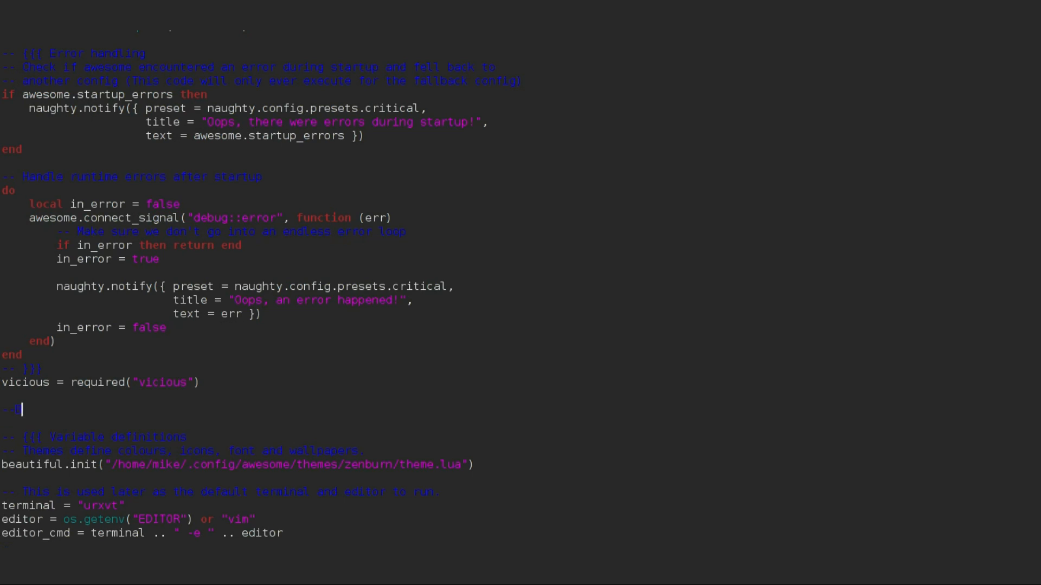
text(attery)
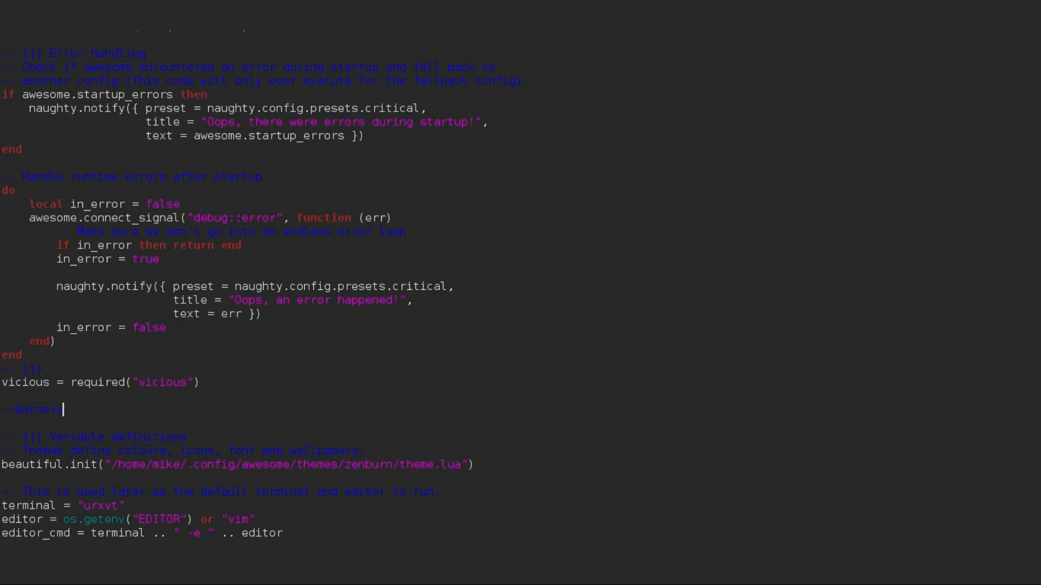
text(Wid)
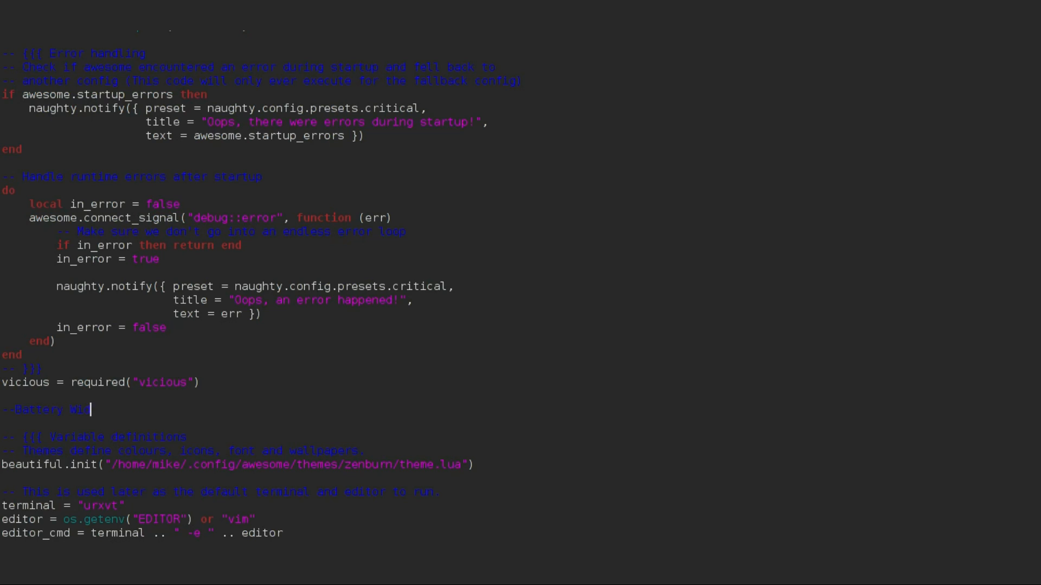
key(Return)
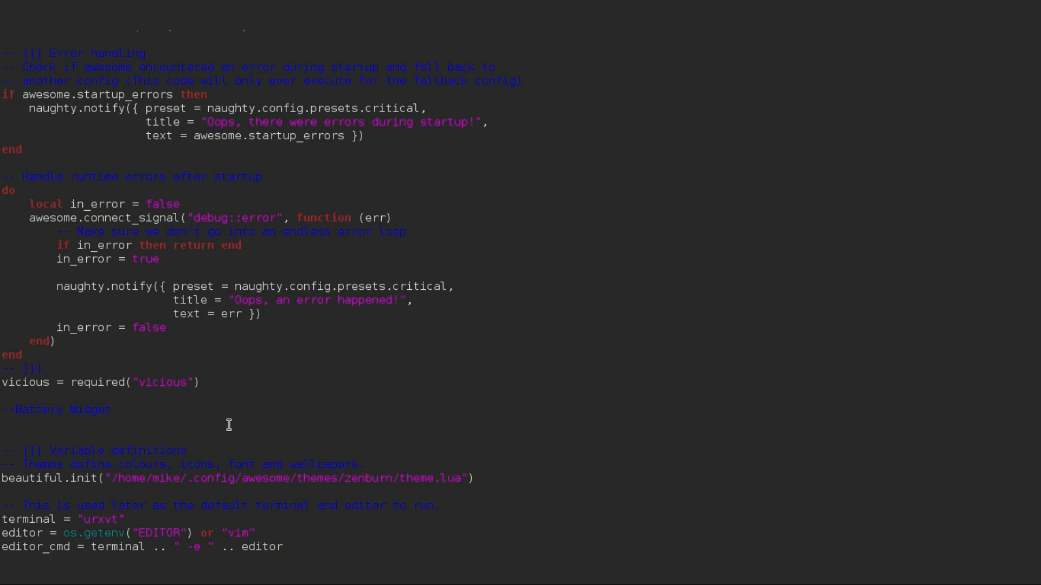
Step: Define bat_widget = wibox.widget.txtbox ()
text(bat)
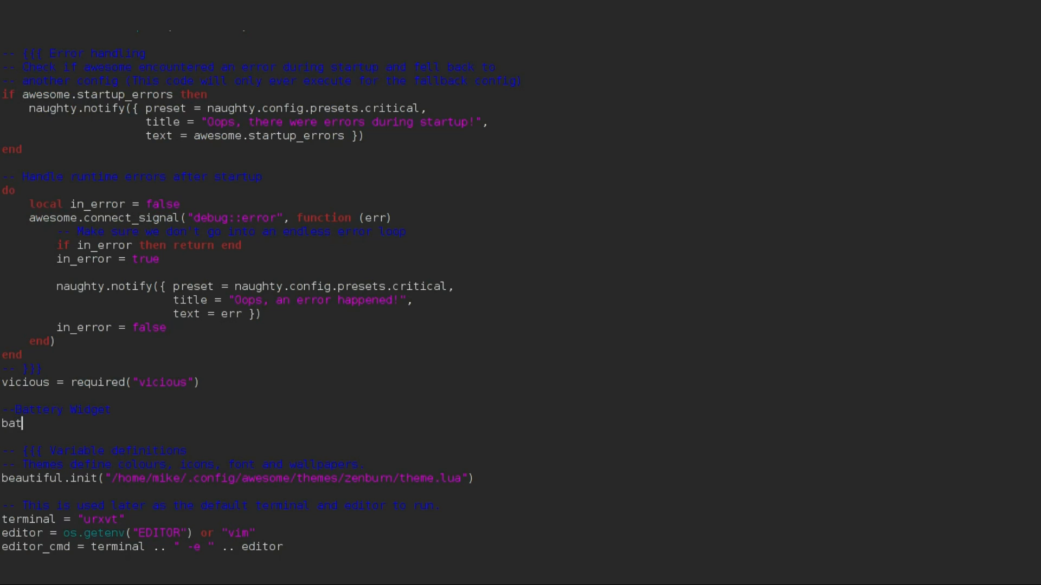
text(_widget)
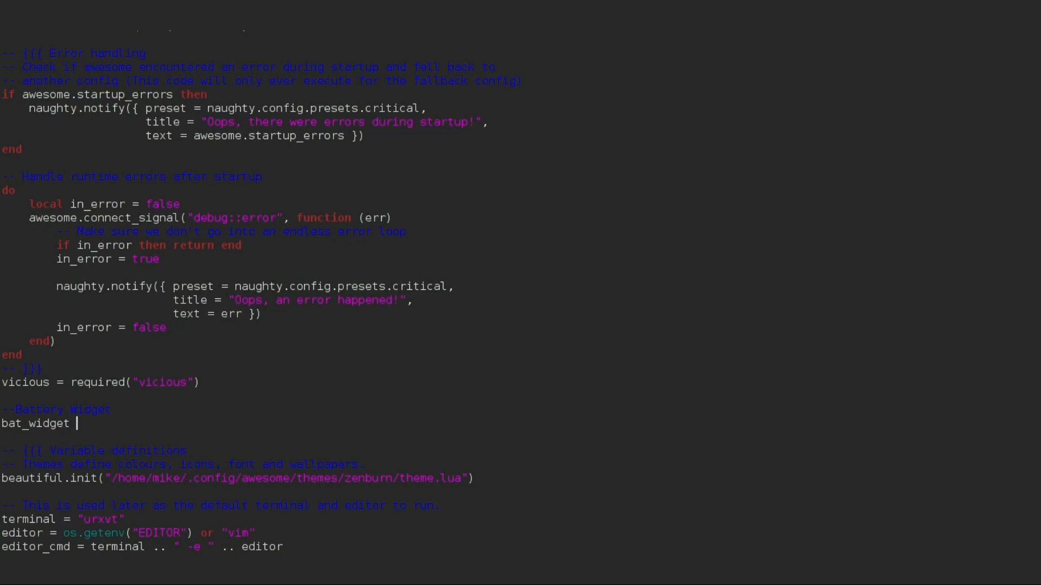
text(=)
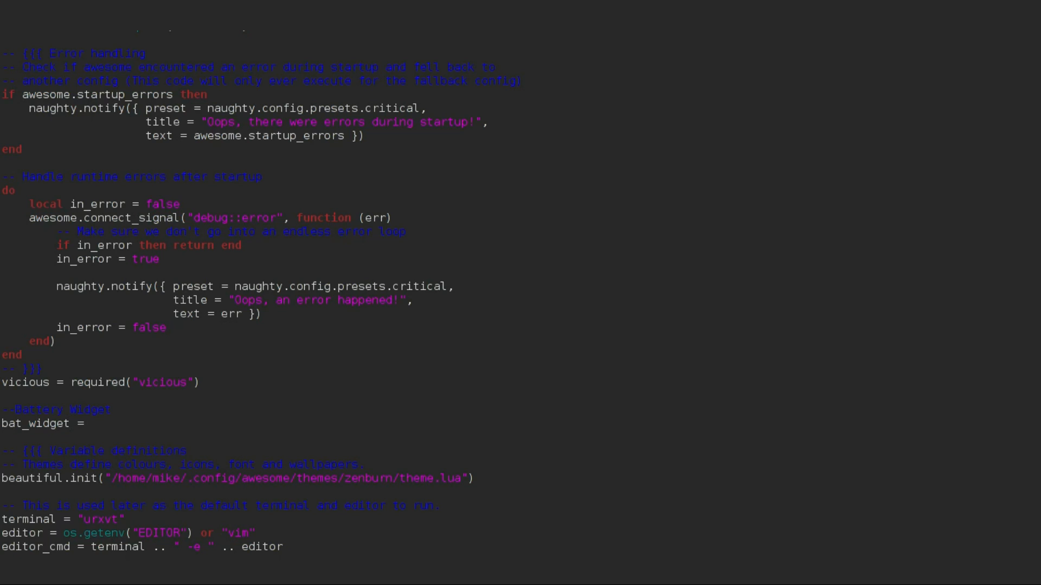
click(90, 423)
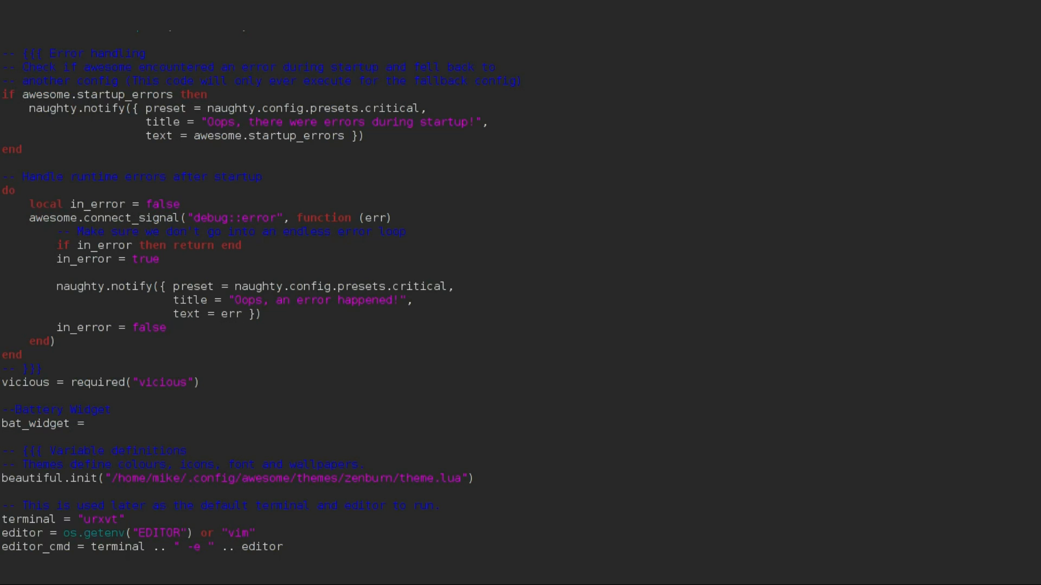
text(wibox.)
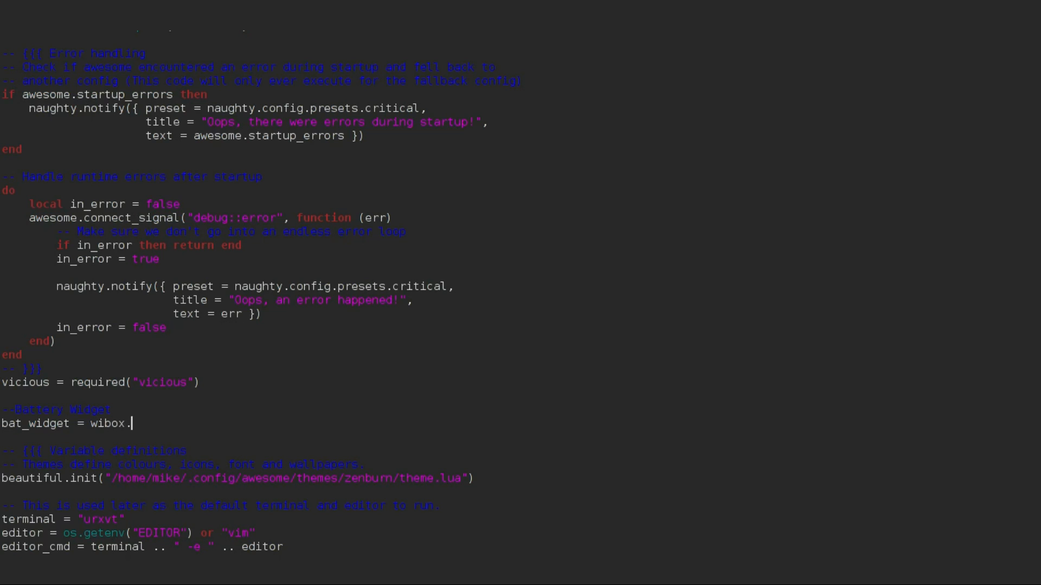
text(widget)
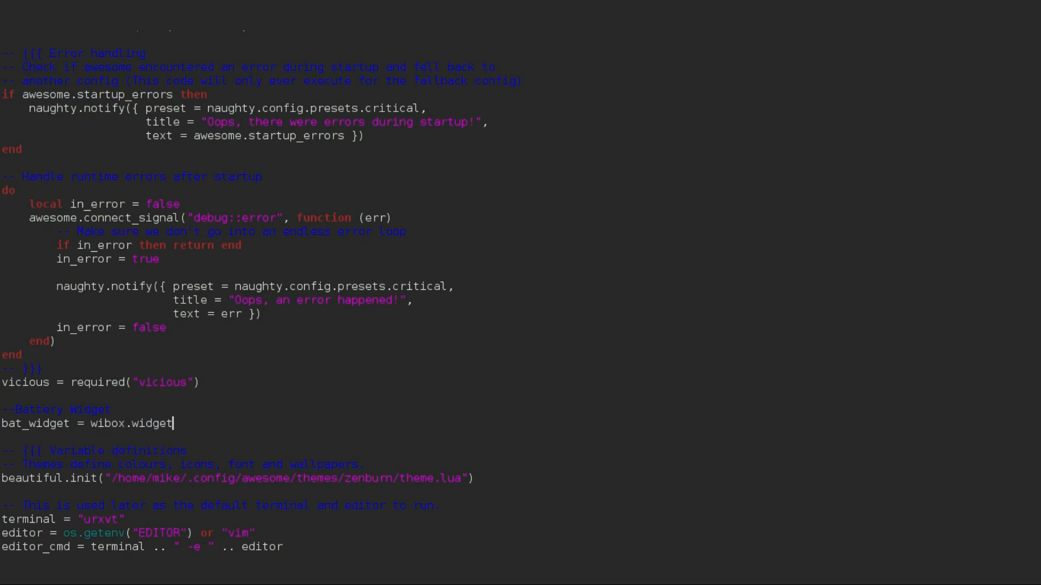
text(.txtbox)
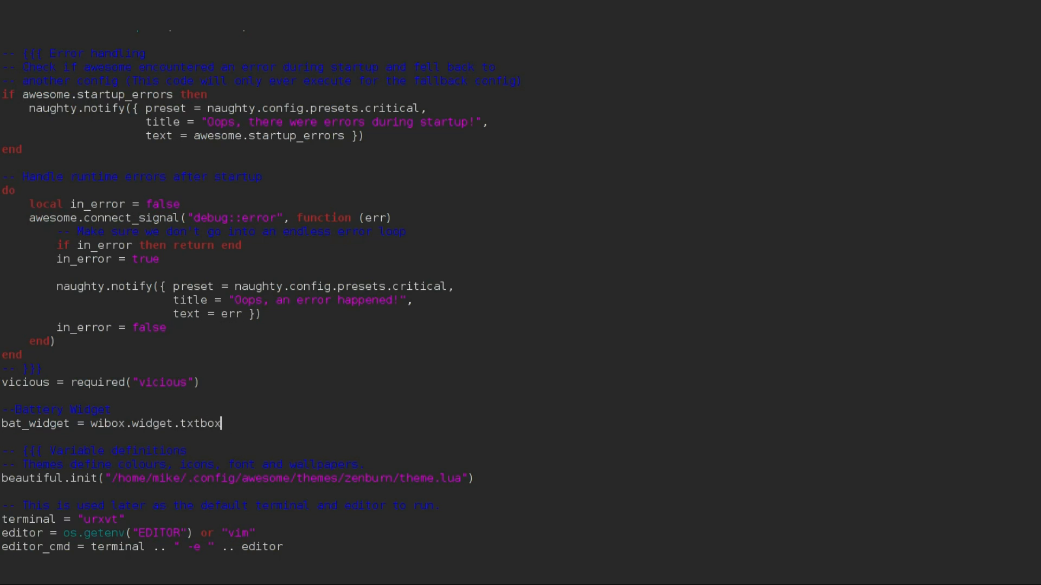
text(())
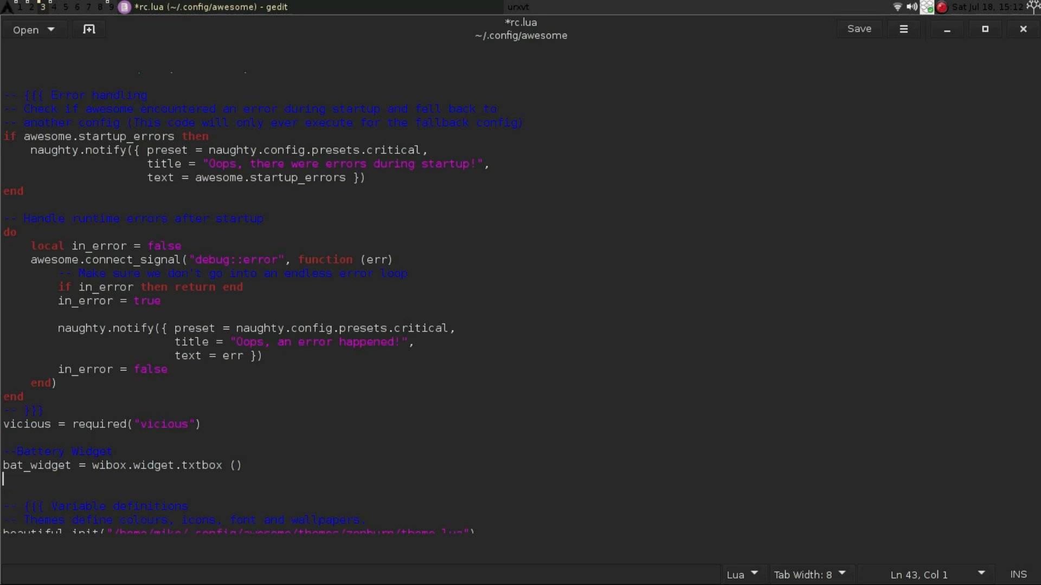
Step: Begin vicious.register(bat_widget, vicious.widget.bat for the battery
text(viciou)
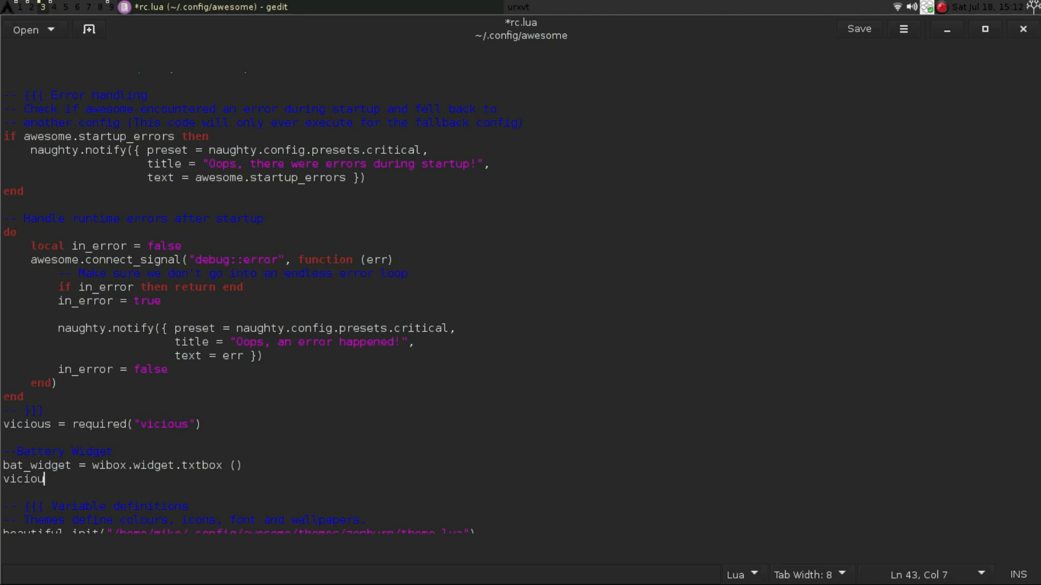
text(s.register)
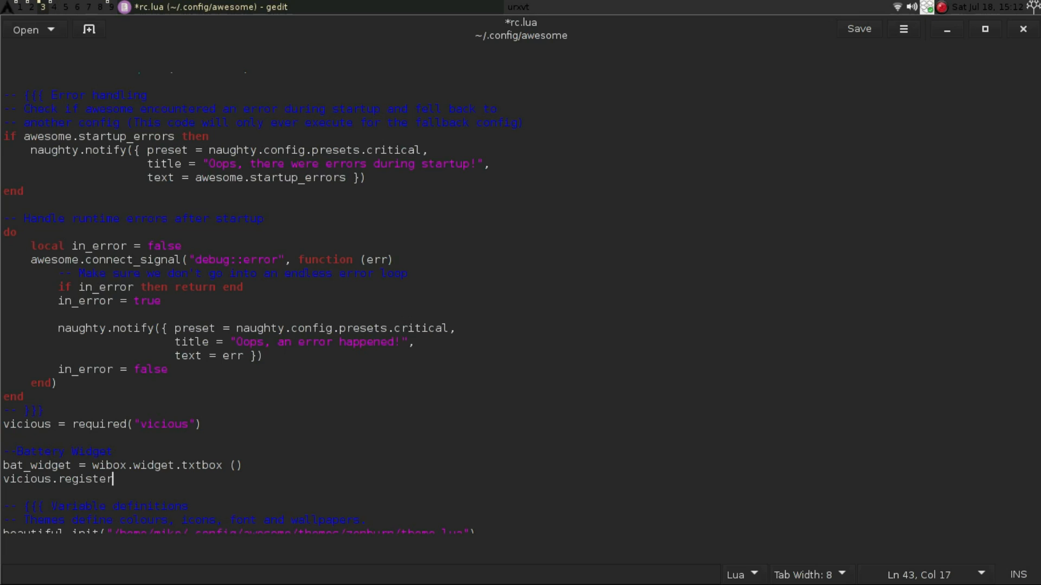
text(()
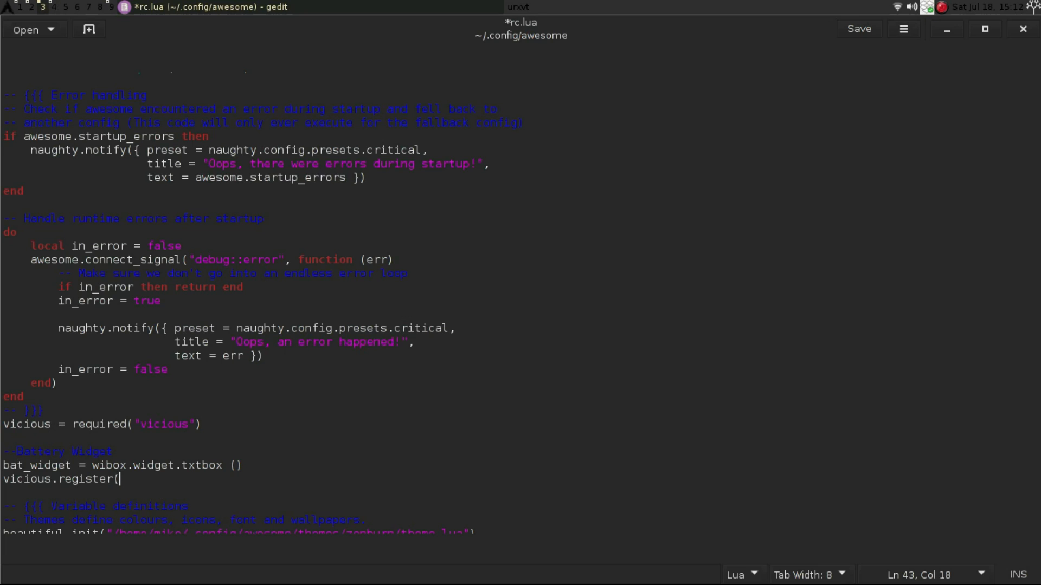
text(bat)
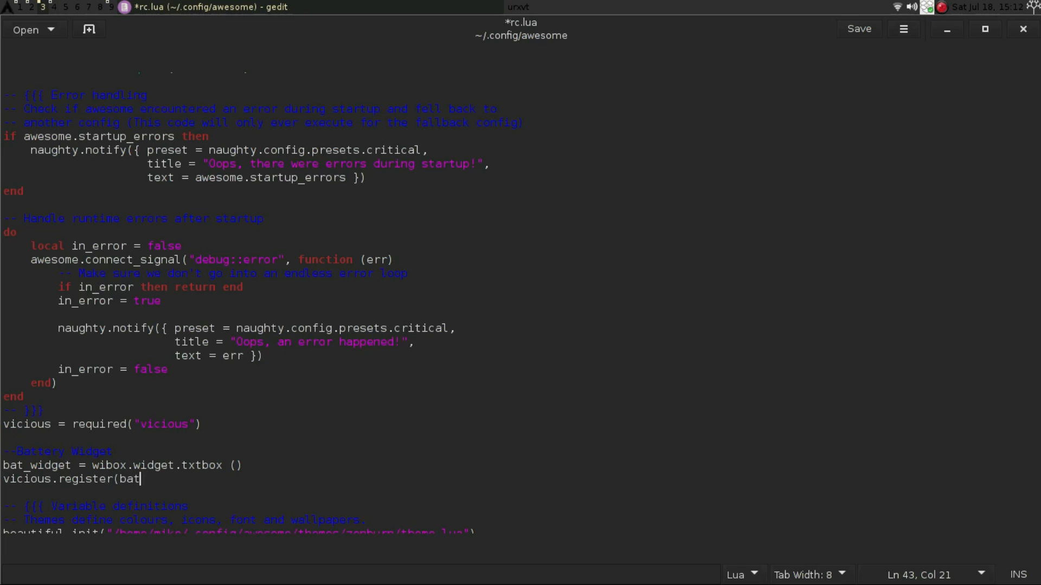
text(_widget)
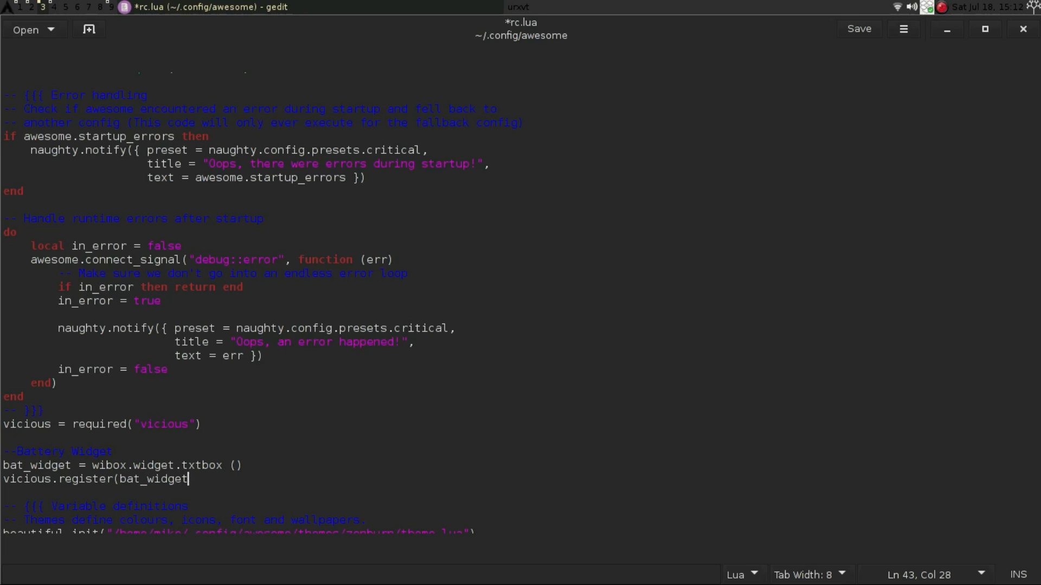
text(,)
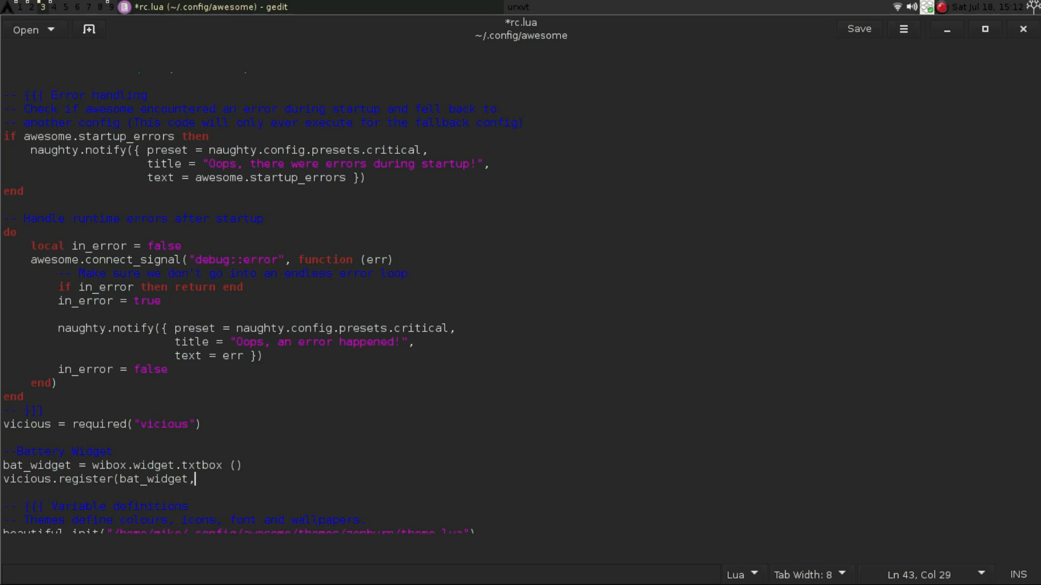
text(vicou)
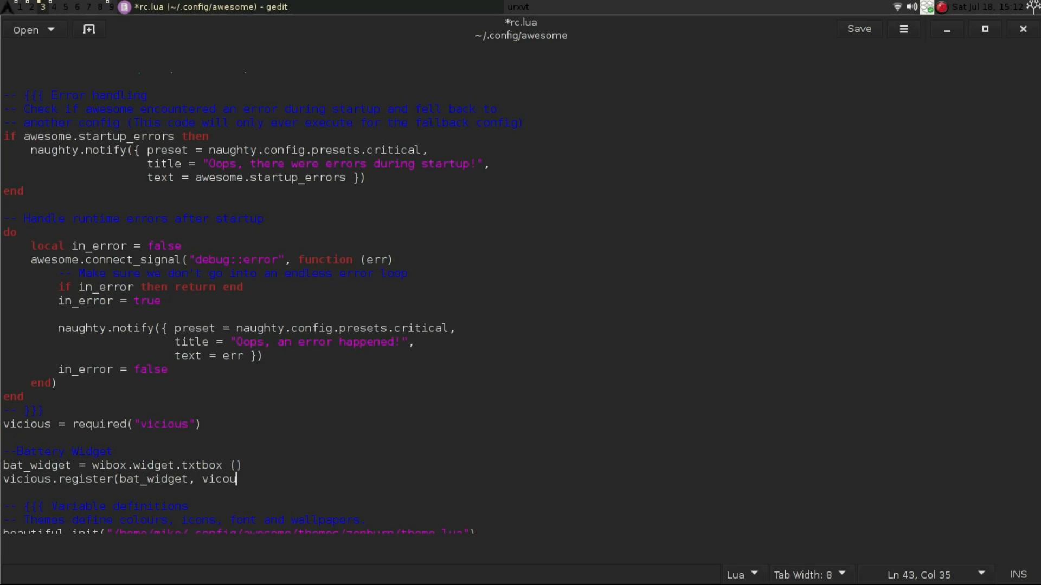
key(BackSpace)
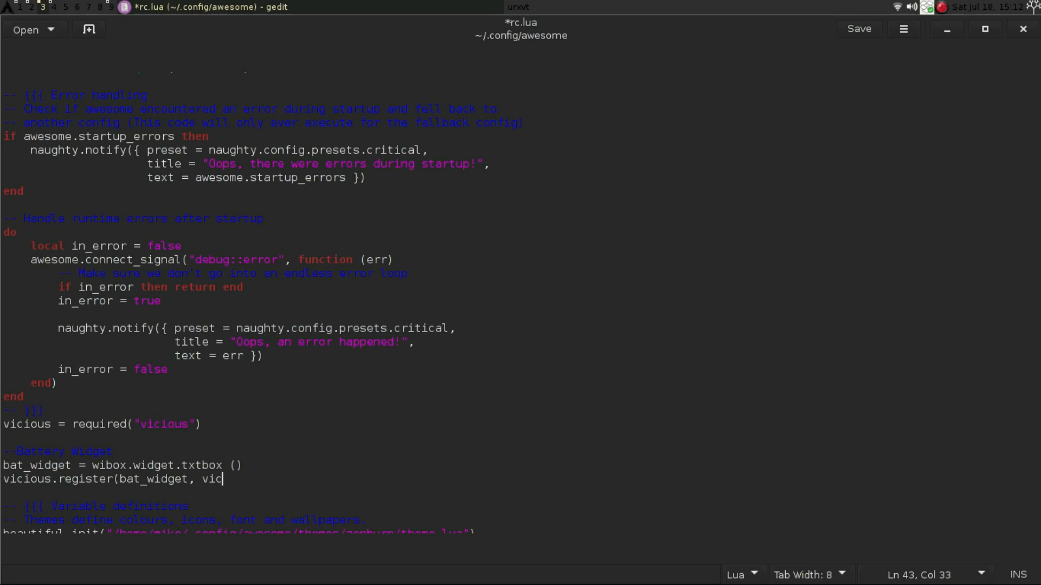
text(ious)
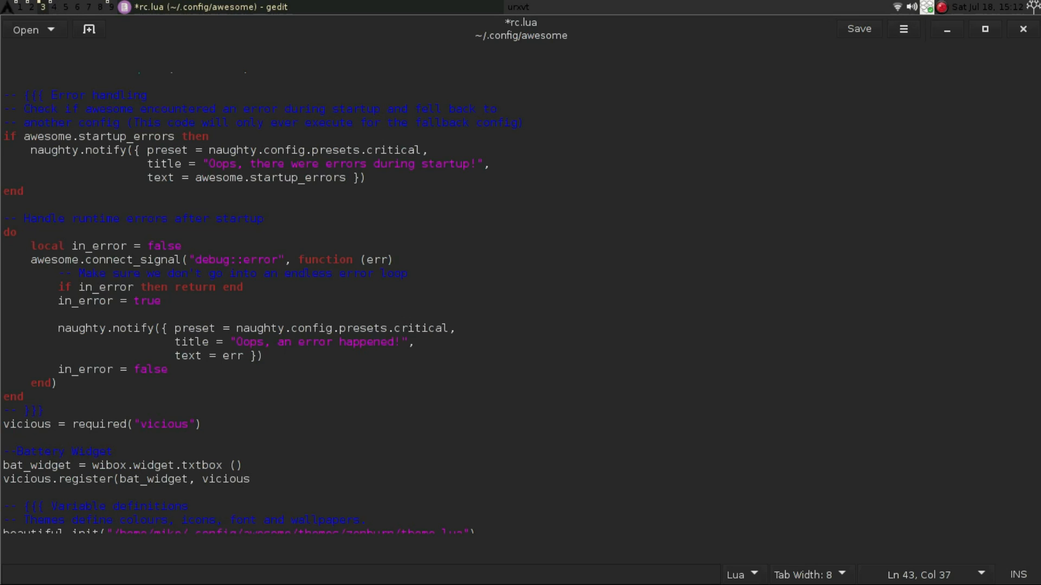
text(.widget)
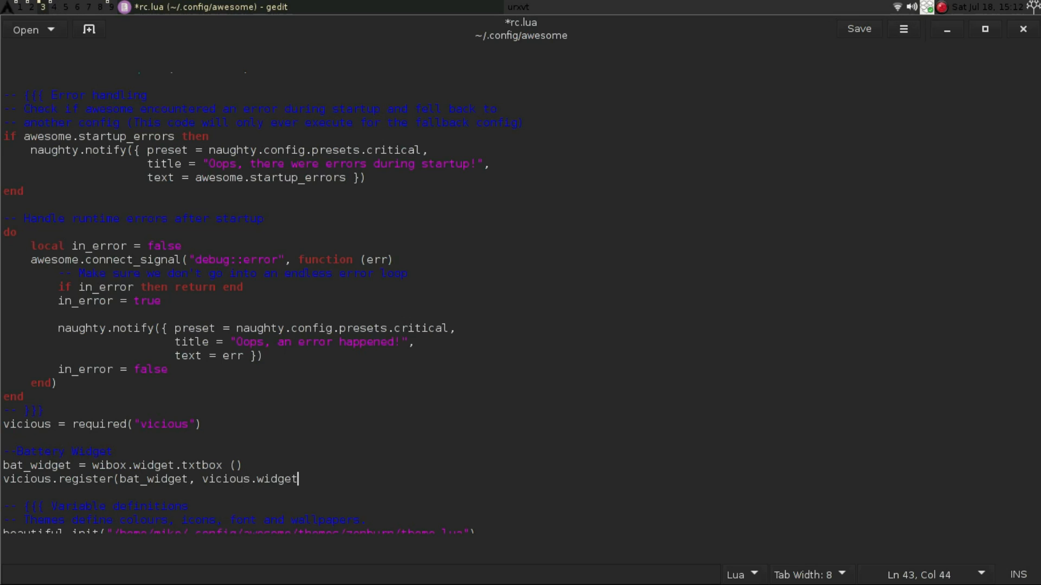
text(.bat, ")
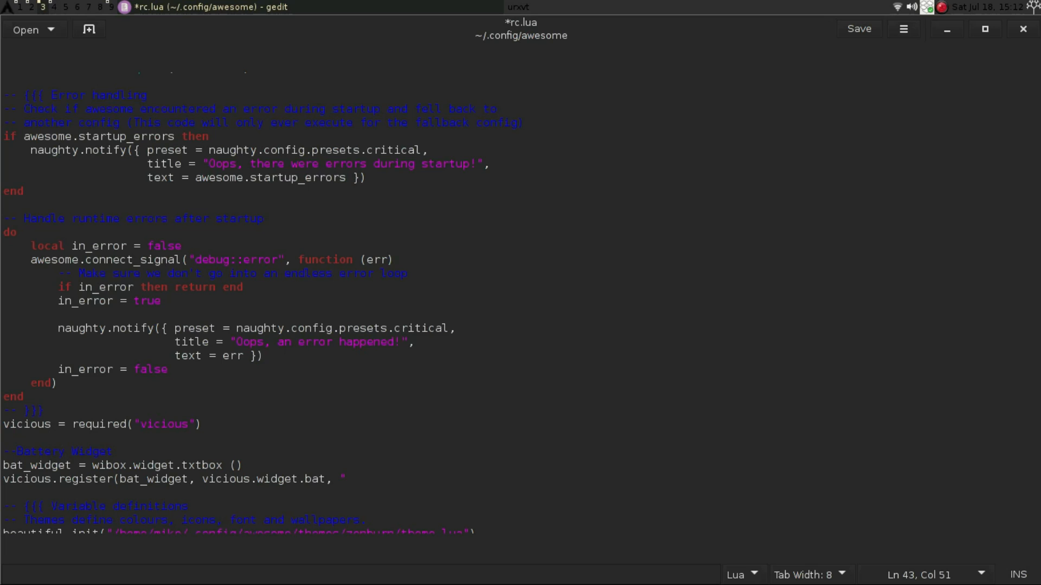
Step: Complete the register call with format "$1$2 ", interval 32 and battery "BAT1"
click(345, 478)
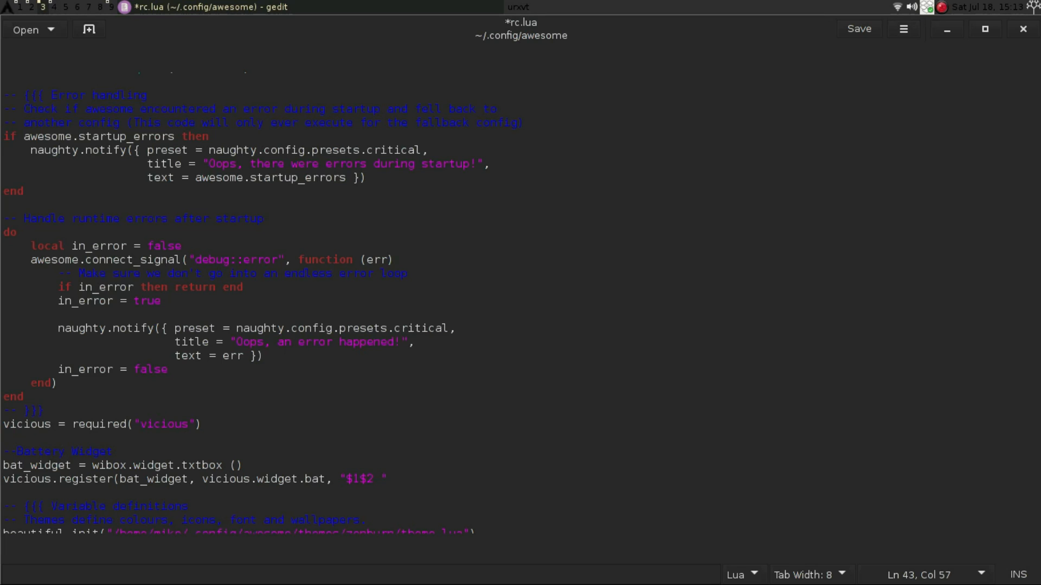
text(,)
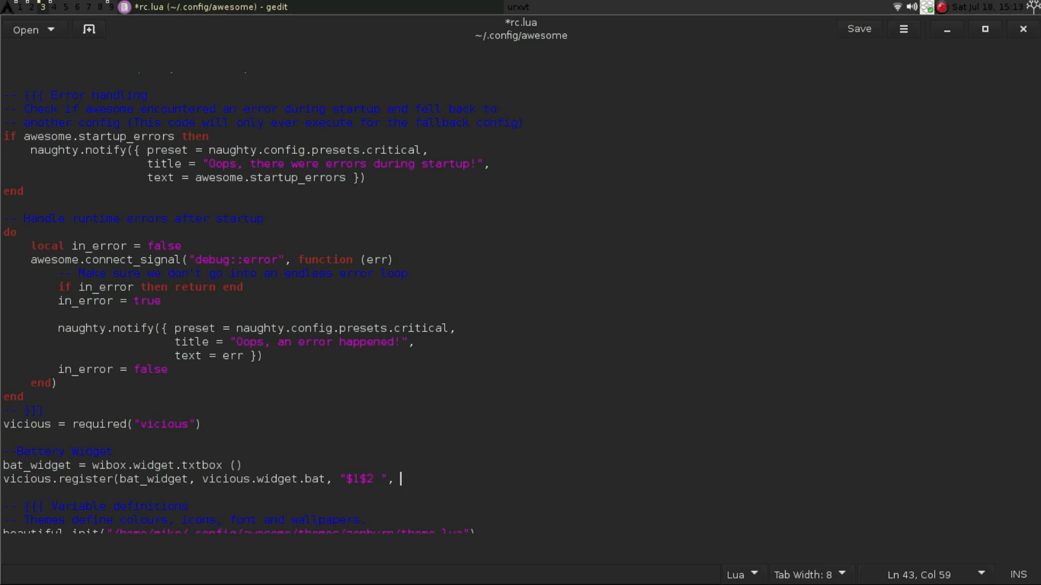
text(32)
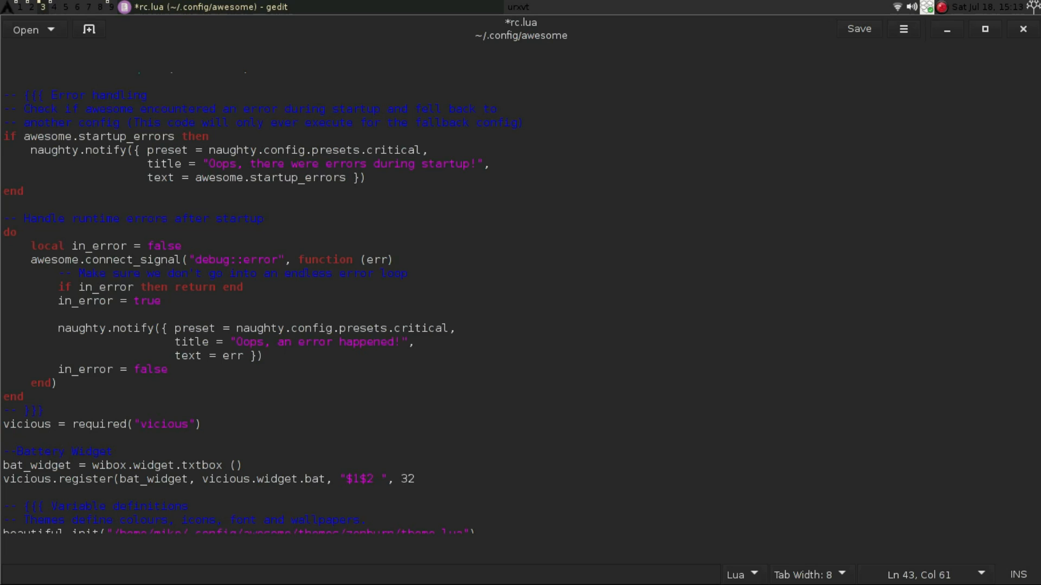
click(411, 479)
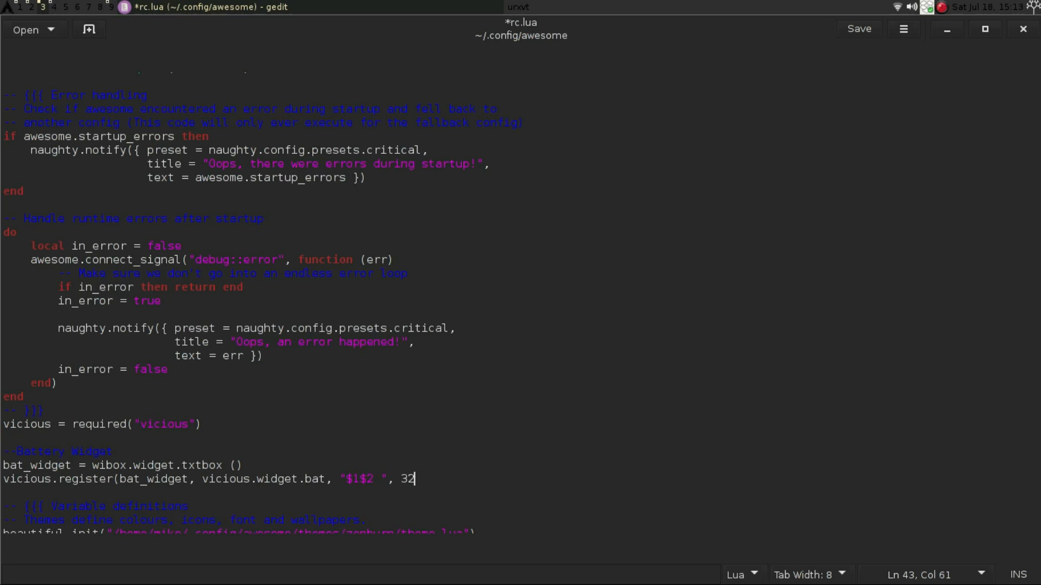
text(,)
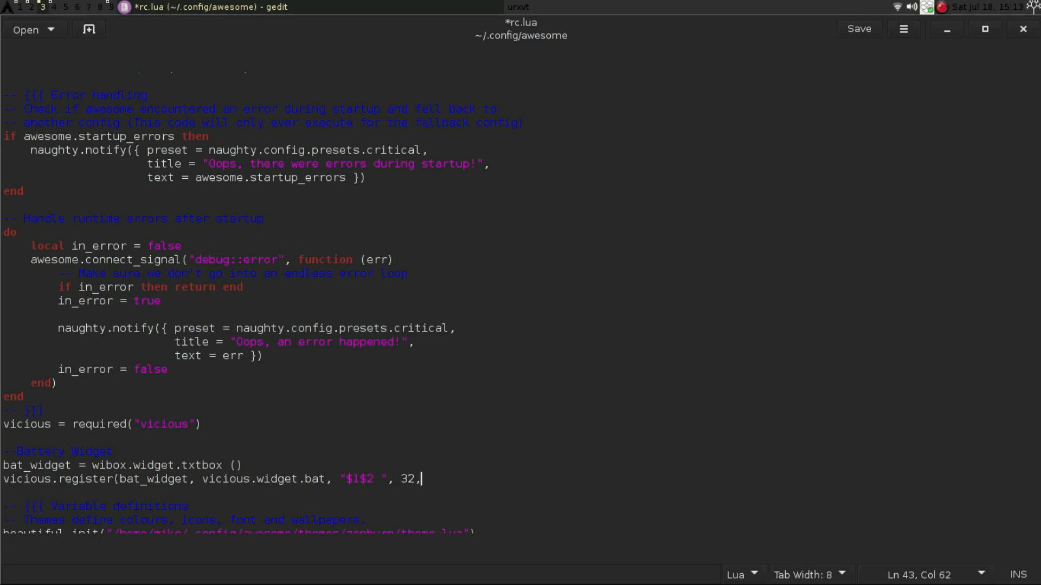
text(" ")
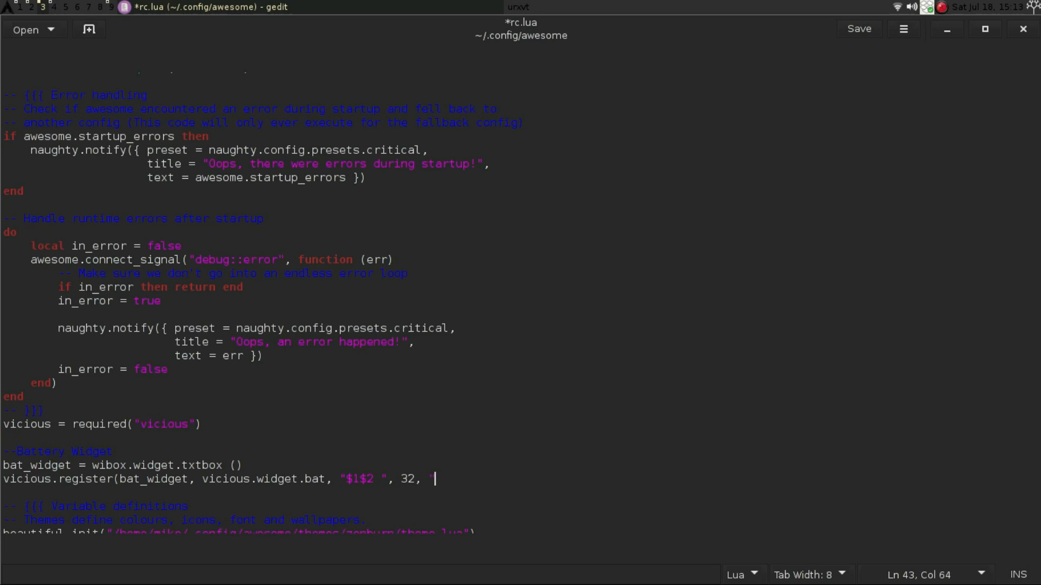
text(")
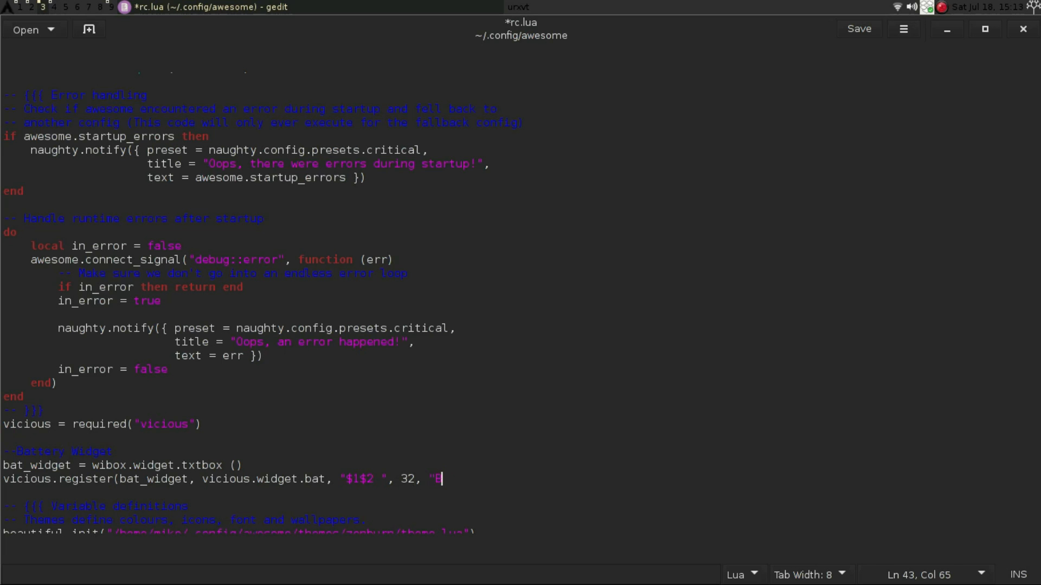
text(AT)
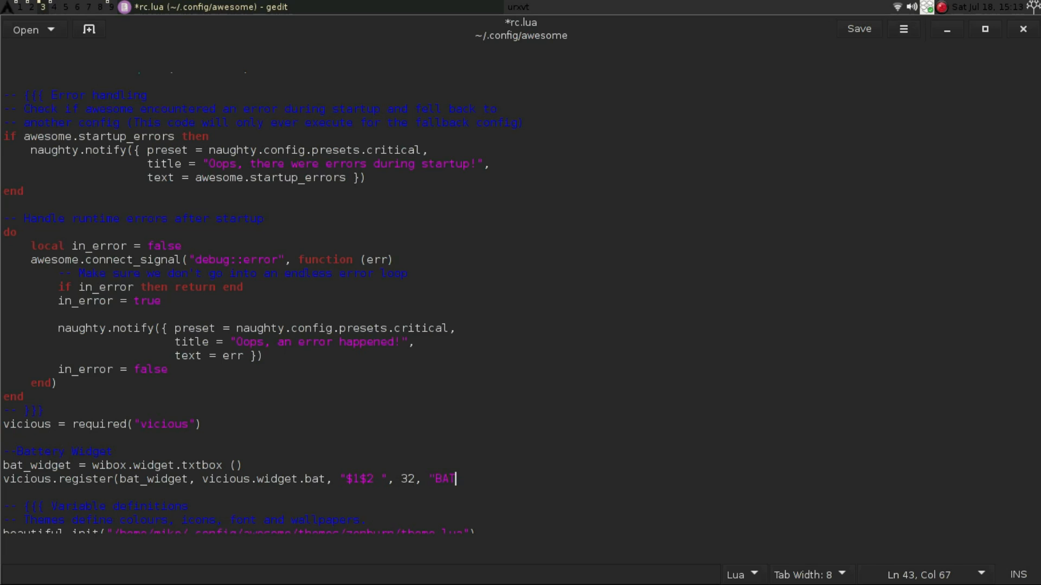
text(1)
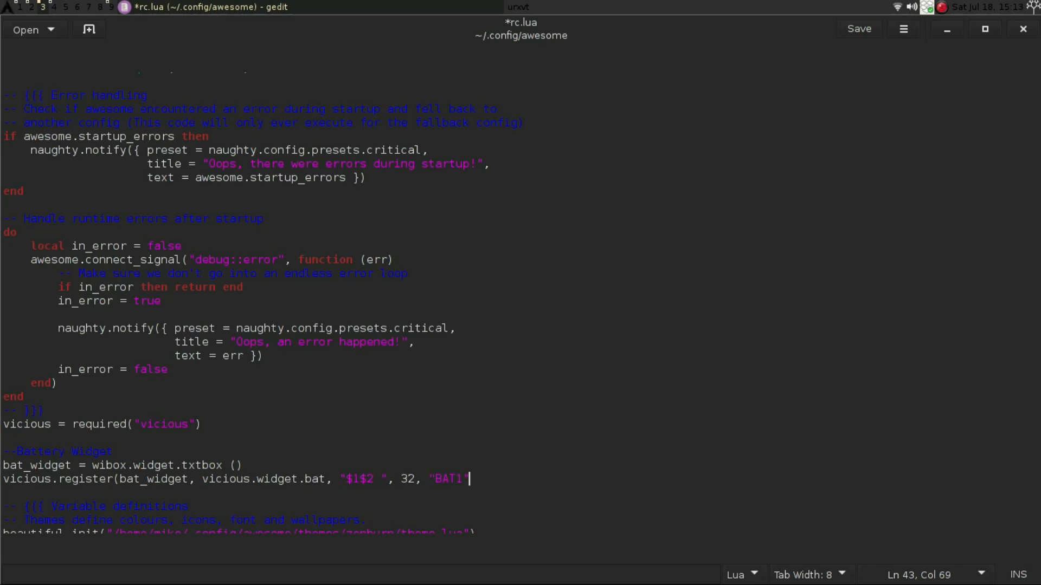
text())
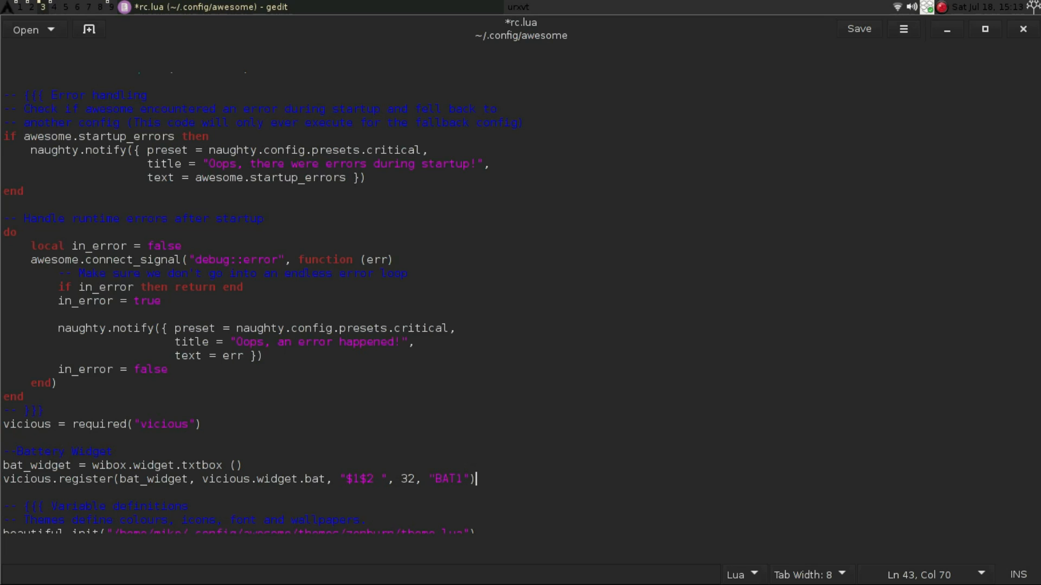
mouse_move(530, 188)
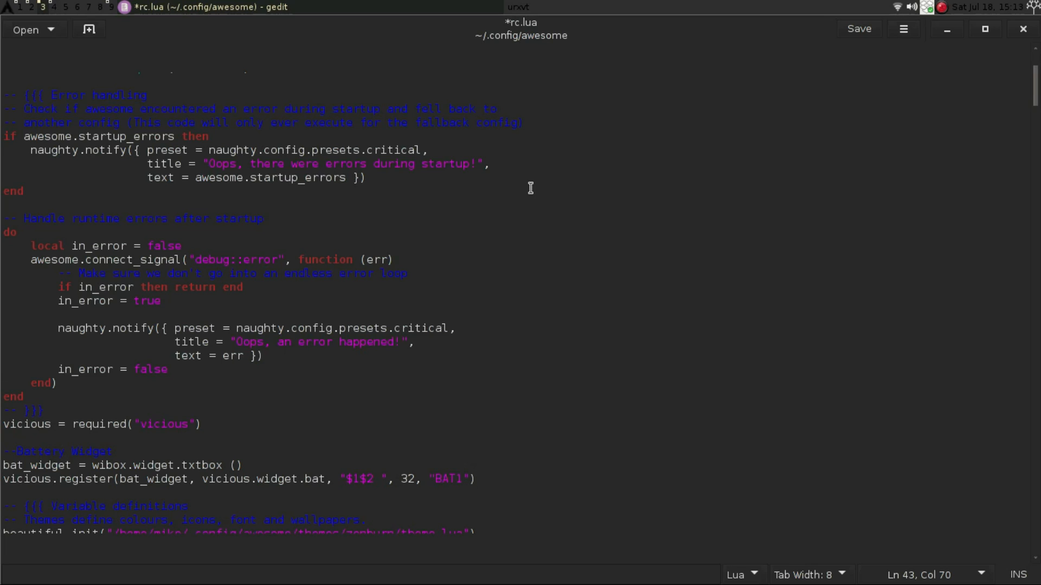
Step: Switch to Firefox showing the reference rc.lua battery widget code on GitHub
click(859, 28)
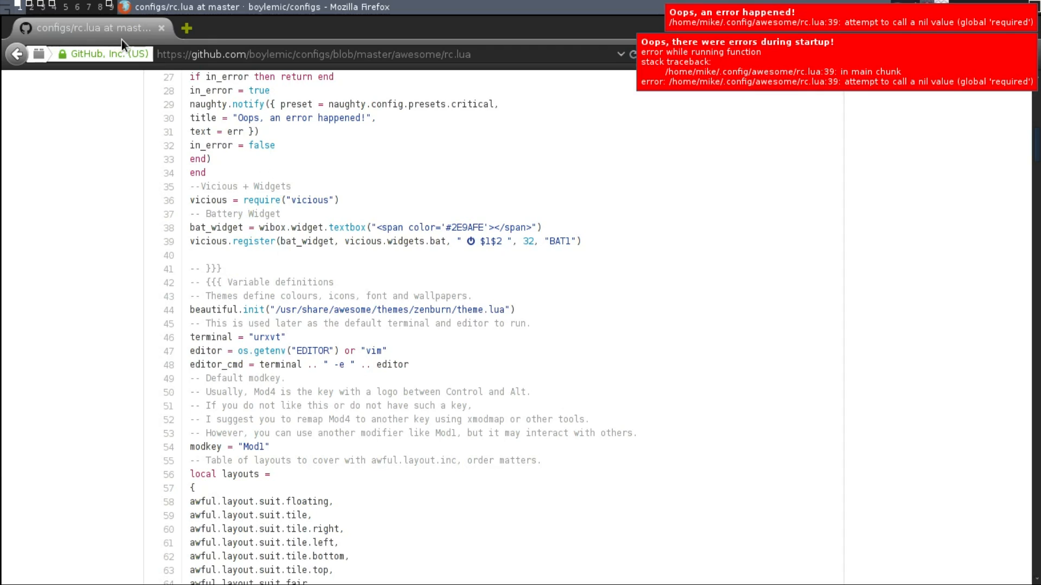
mouse_move(802, 61)
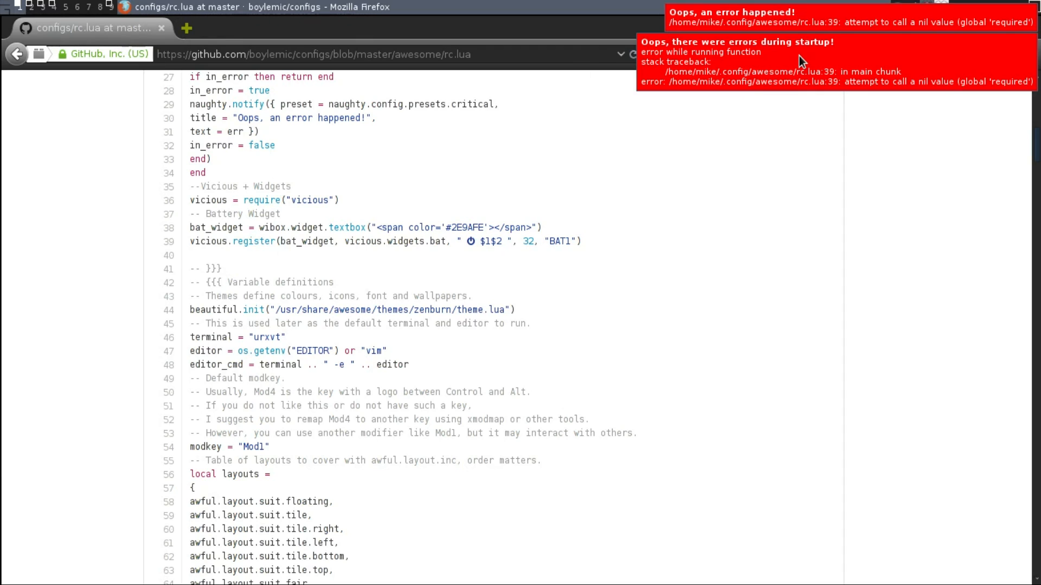
mouse_move(877, 29)
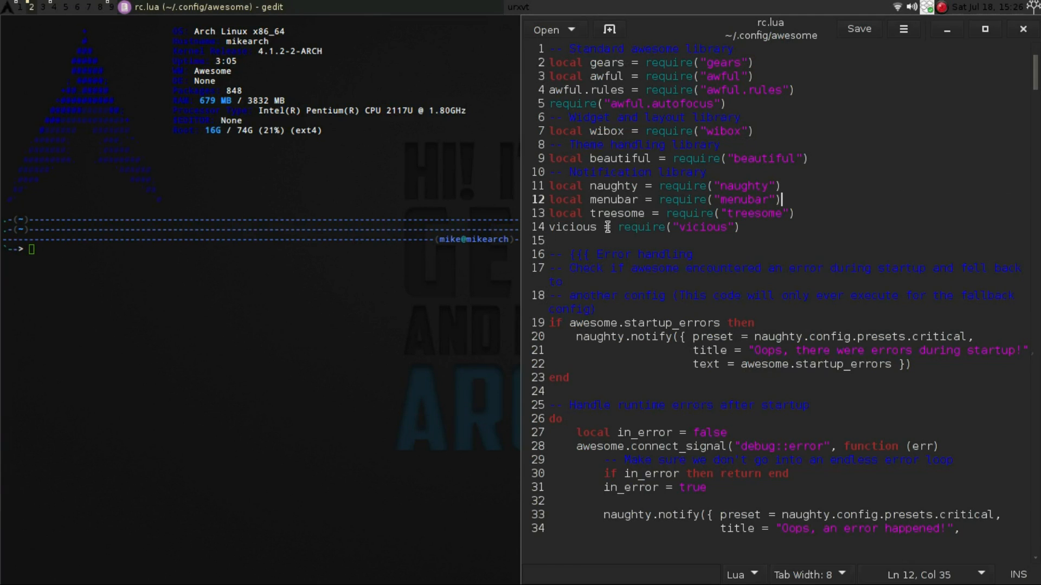
mouse_move(852, 189)
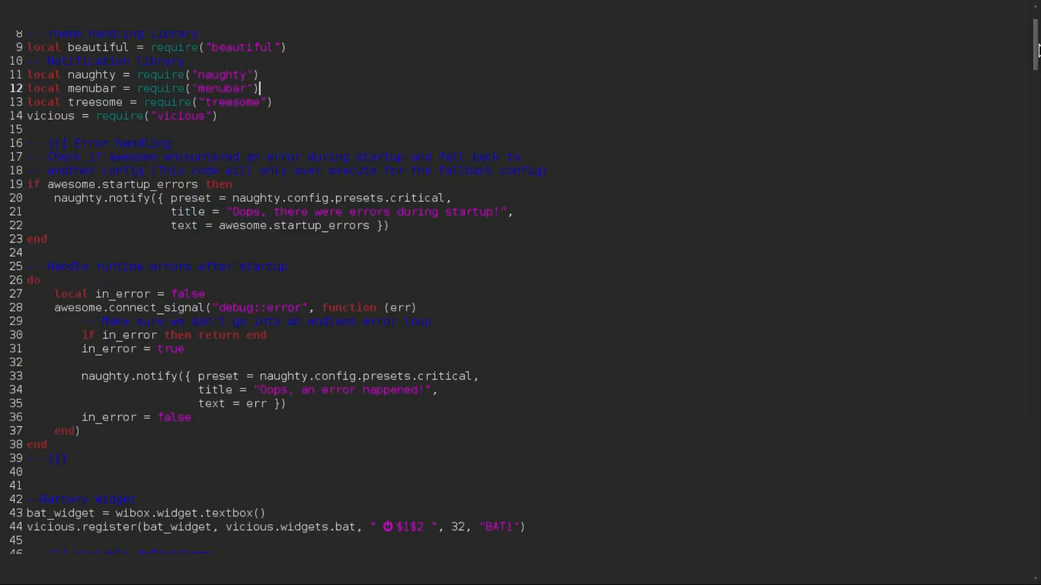
Step: Scroll rc.lua down to the wibox right-side widget layout section
scroll(down, 3)
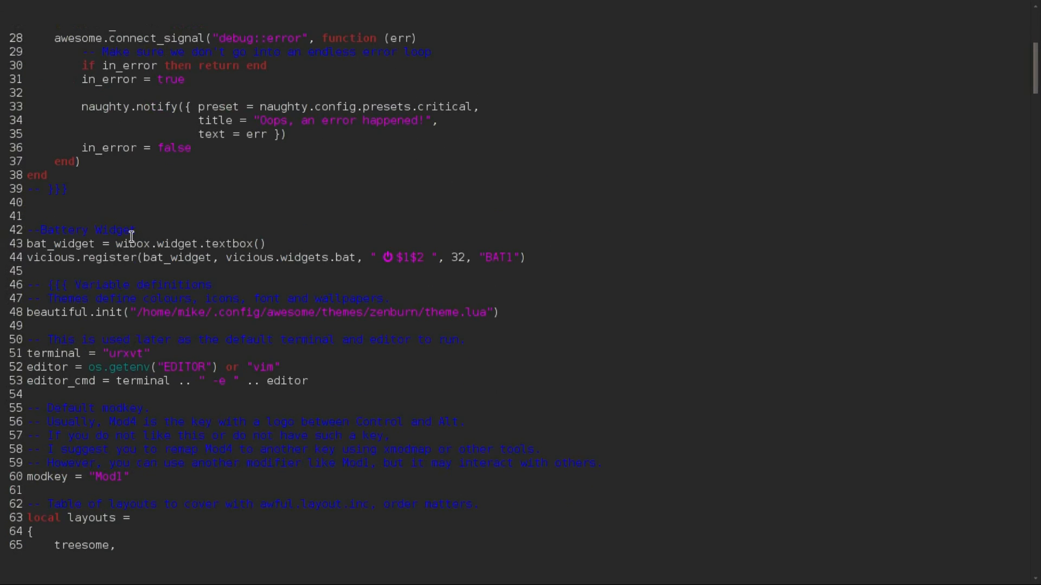
mouse_move(147, 258)
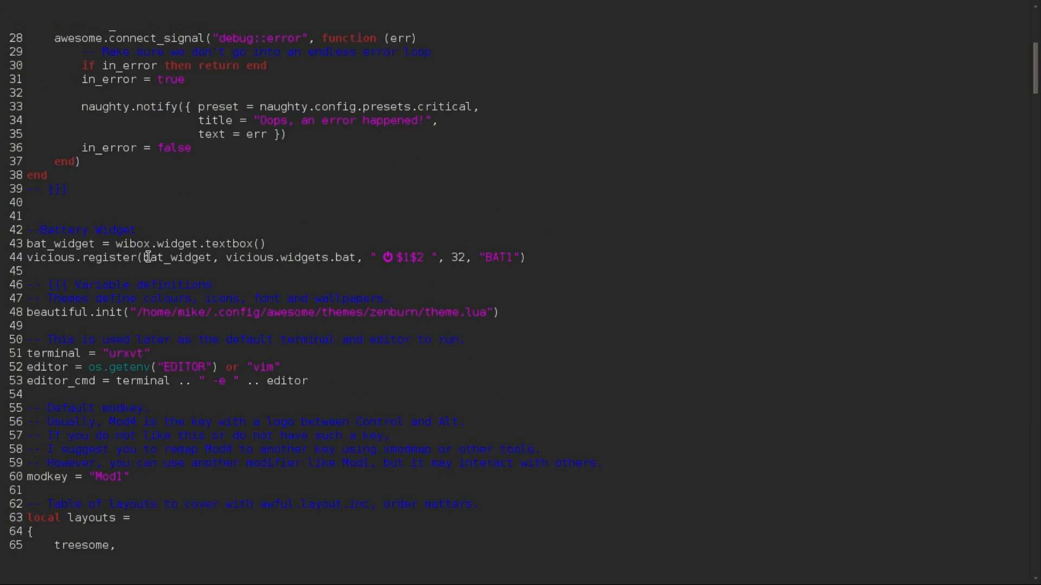
mouse_move(147, 261)
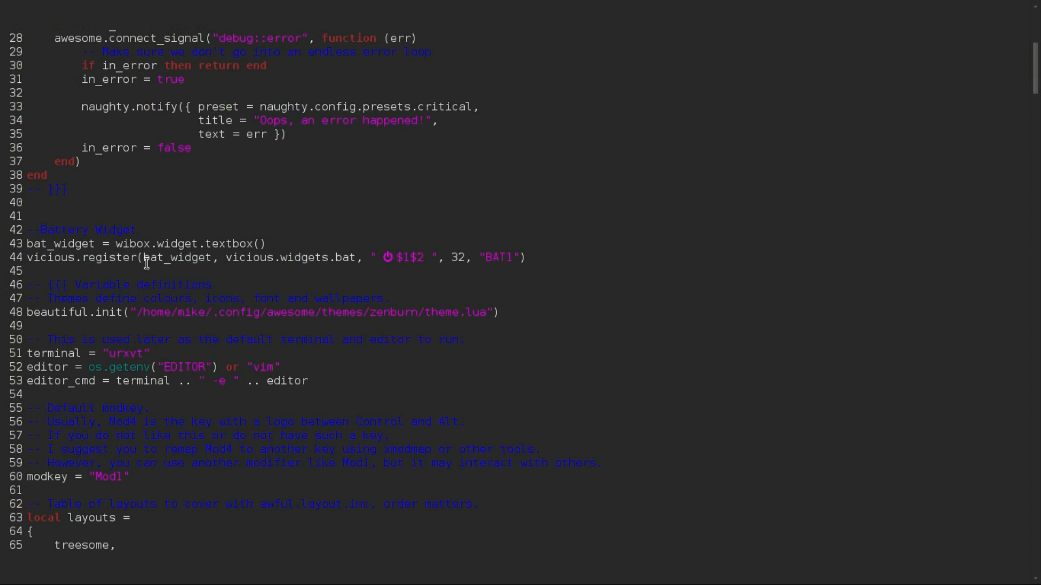
mouse_move(498, 264)
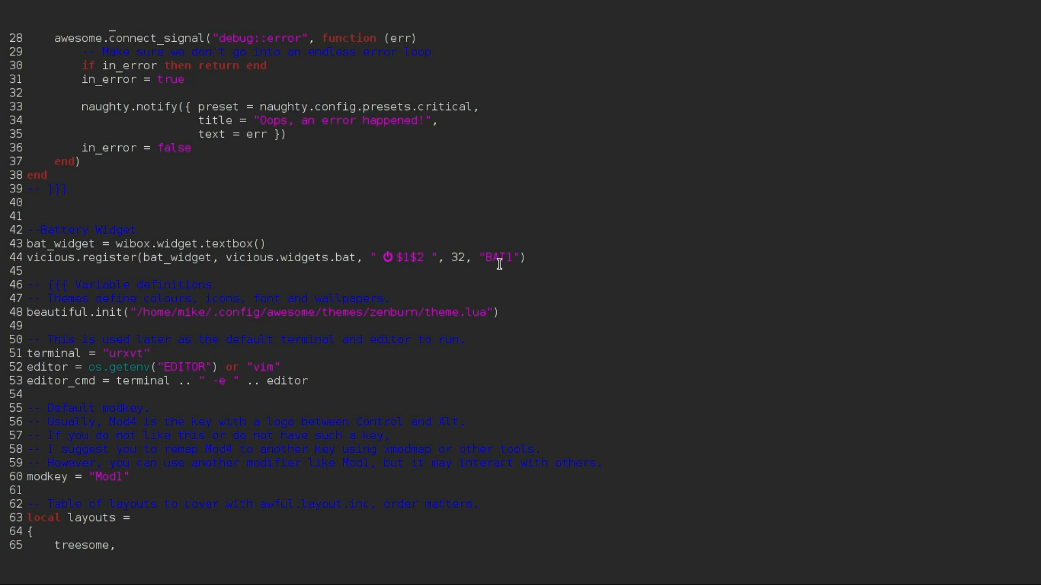
mouse_move(396, 258)
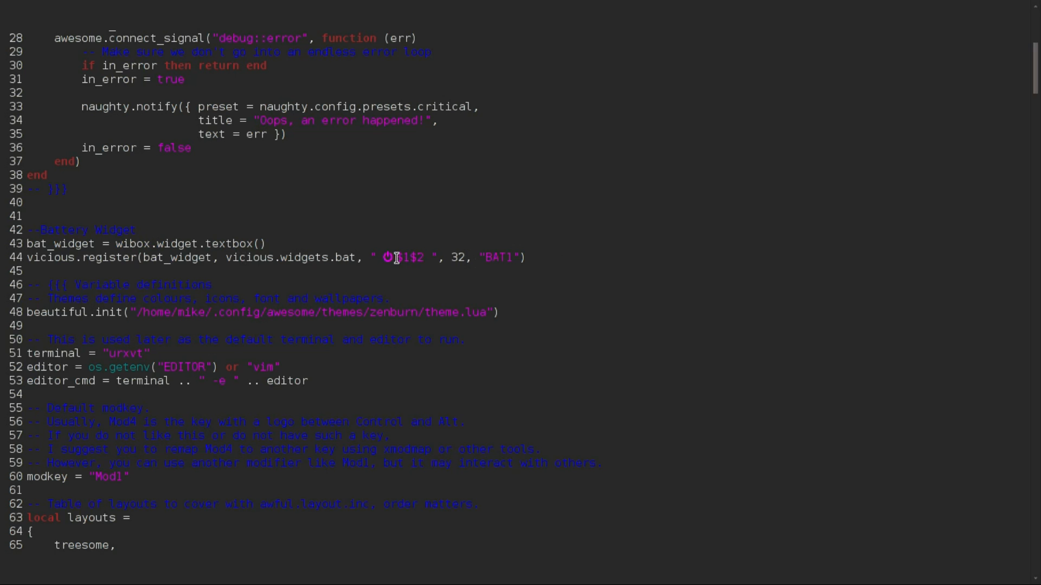
mouse_move(1036, 63)
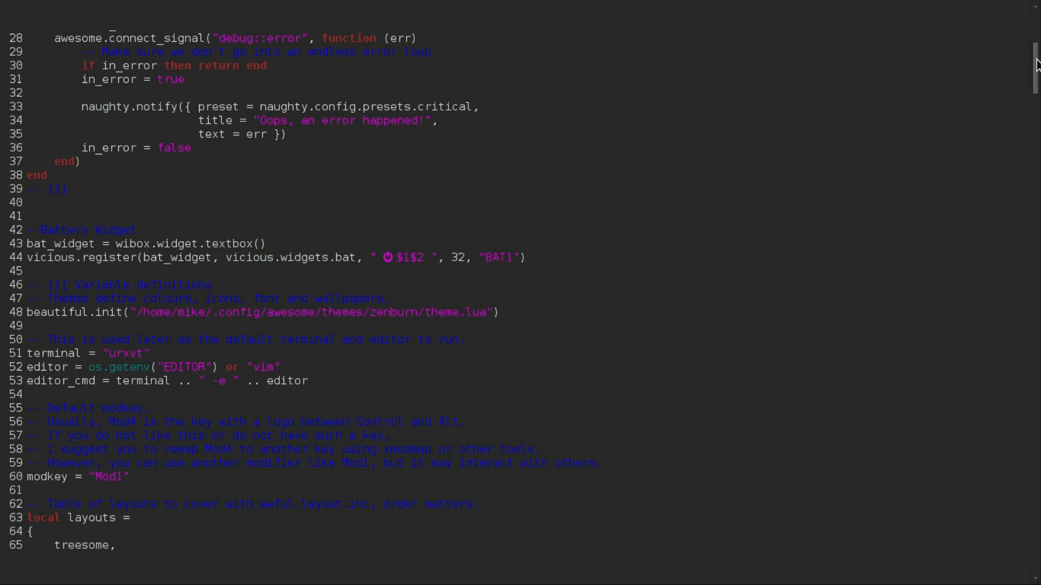
scroll(down, 3)
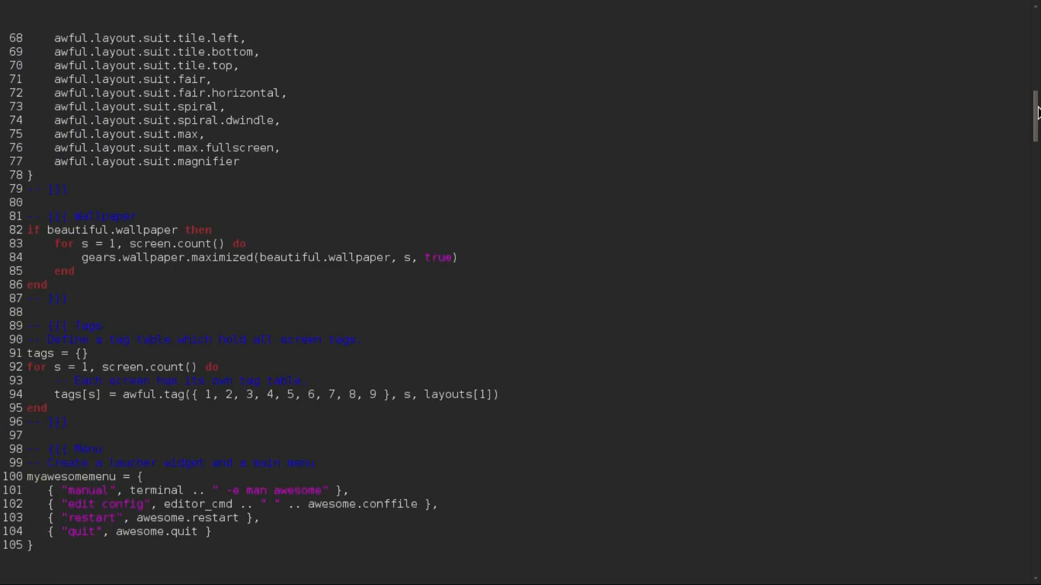
scroll(down, 3)
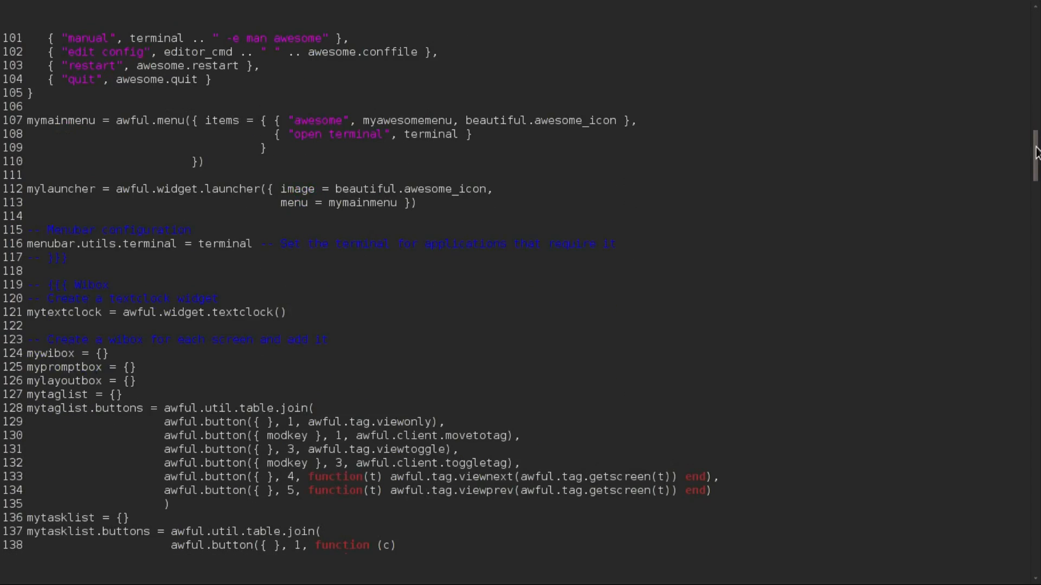
scroll(down, 3)
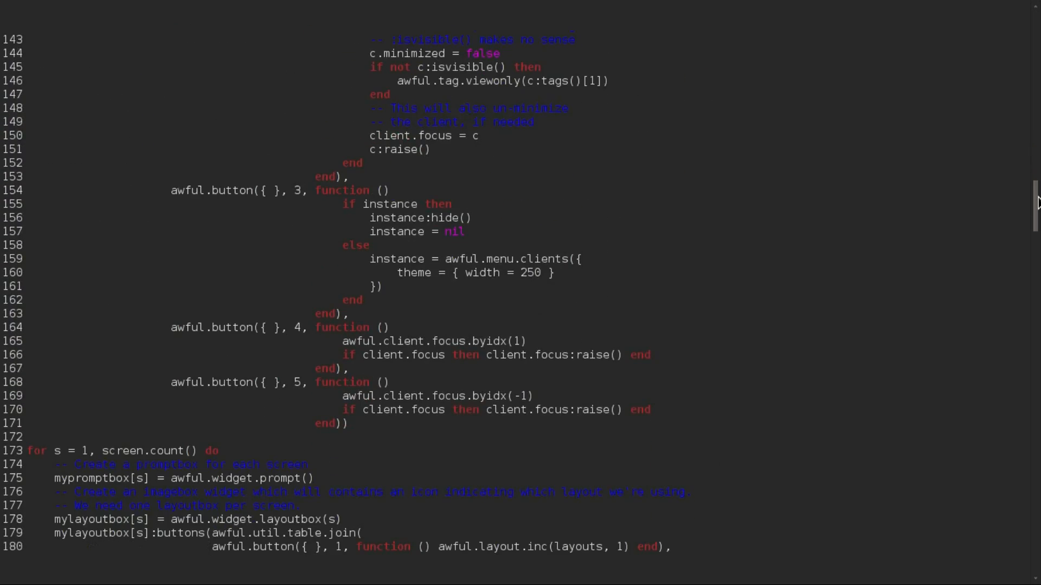
scroll(down, 3)
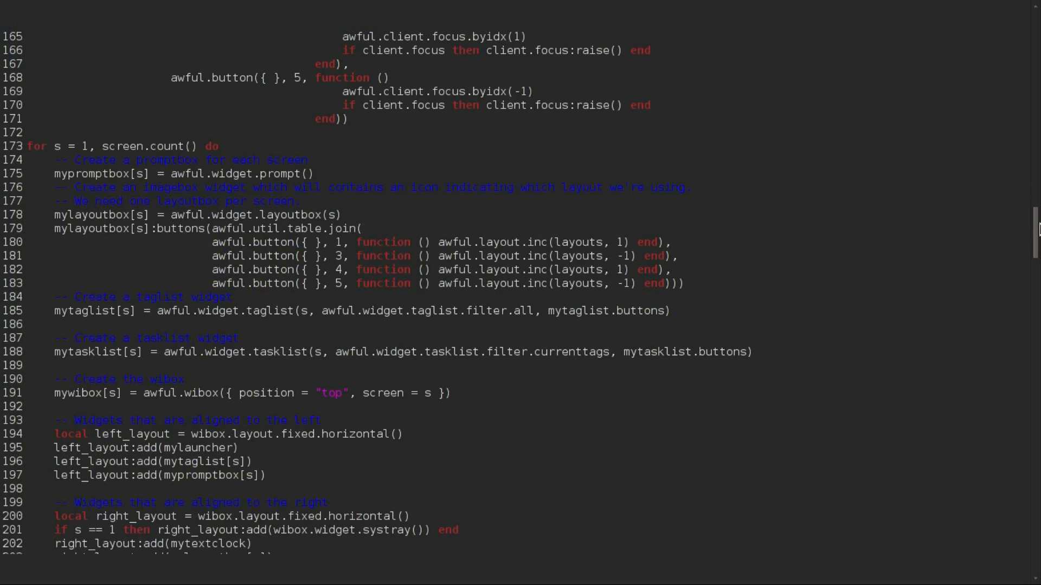
scroll(down, 3)
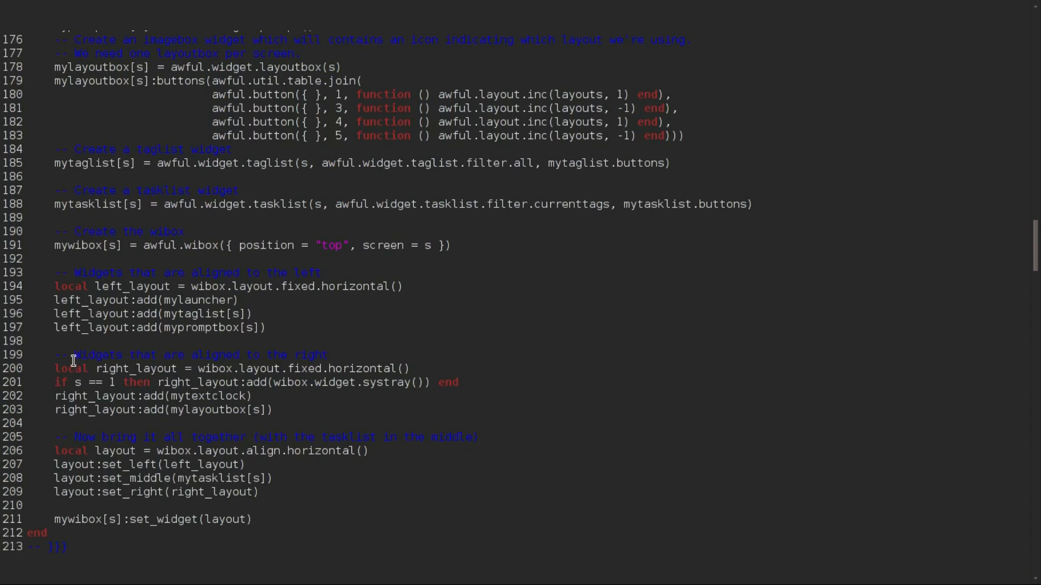
mouse_move(282, 363)
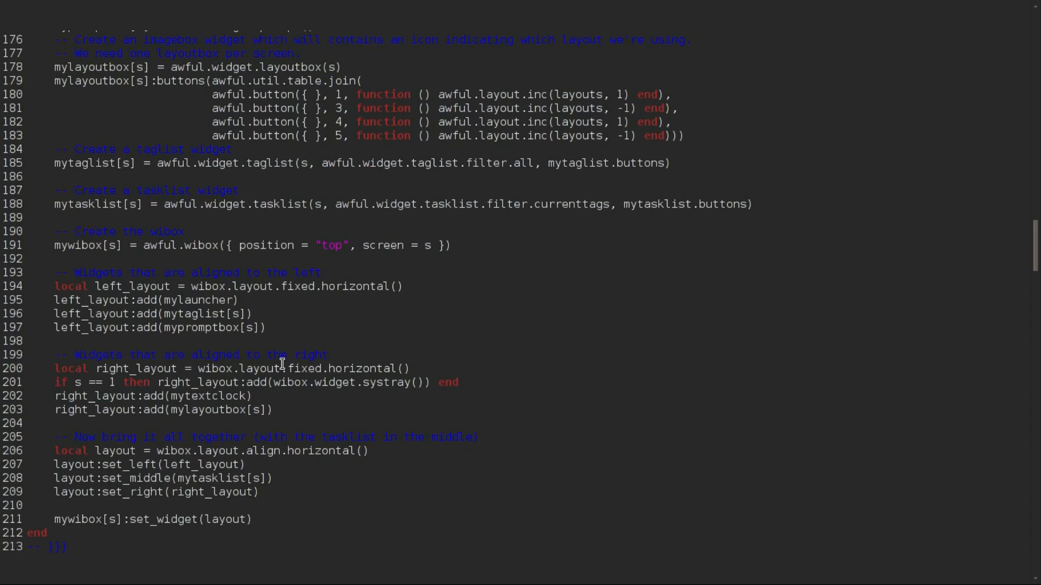
mouse_move(283, 409)
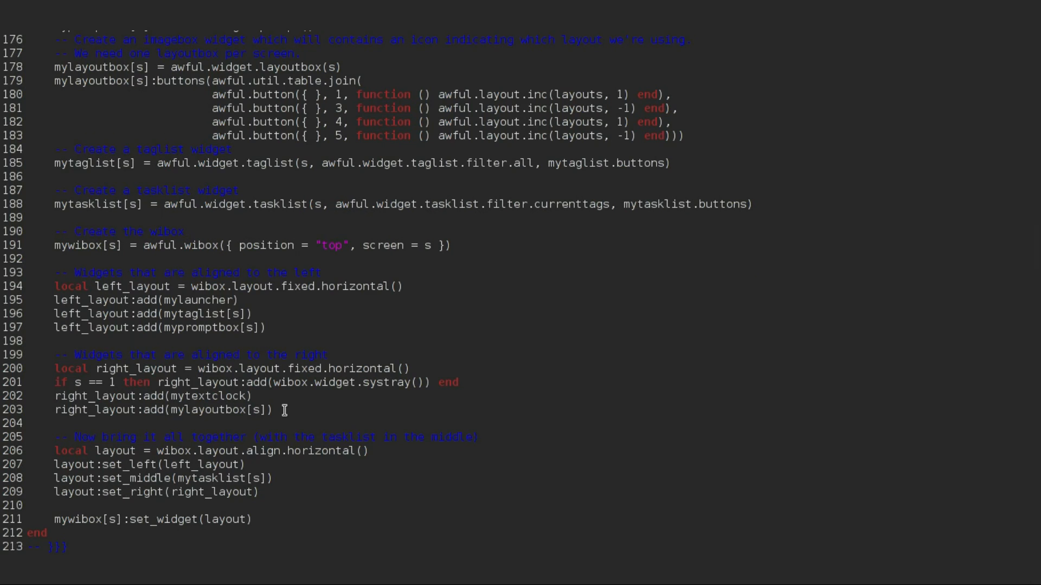
mouse_move(213, 400)
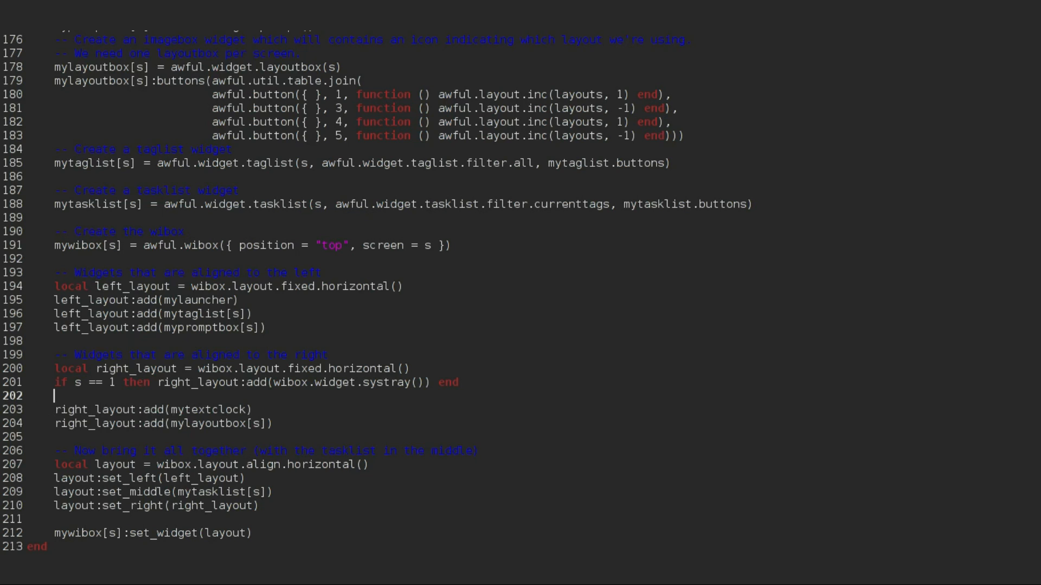
Step: Add right_layout:add(bat_widget) after the systray line
text(right)
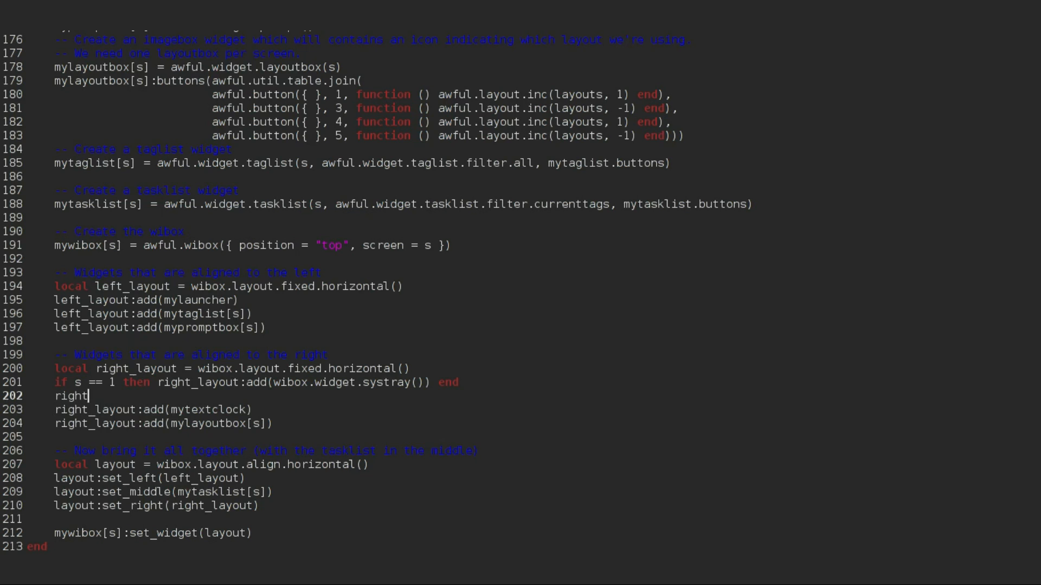
text(_layout)
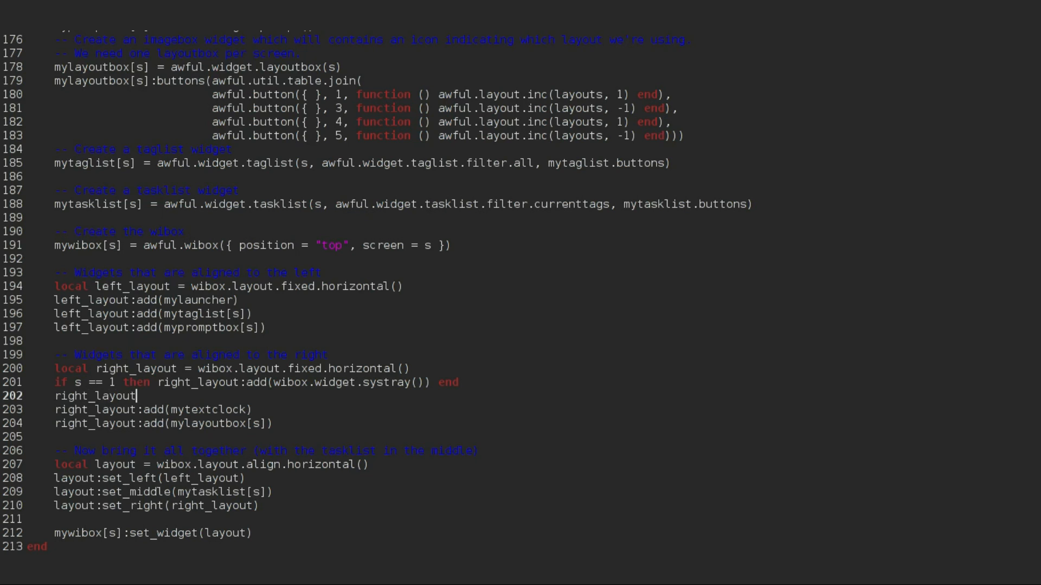
text(:add)
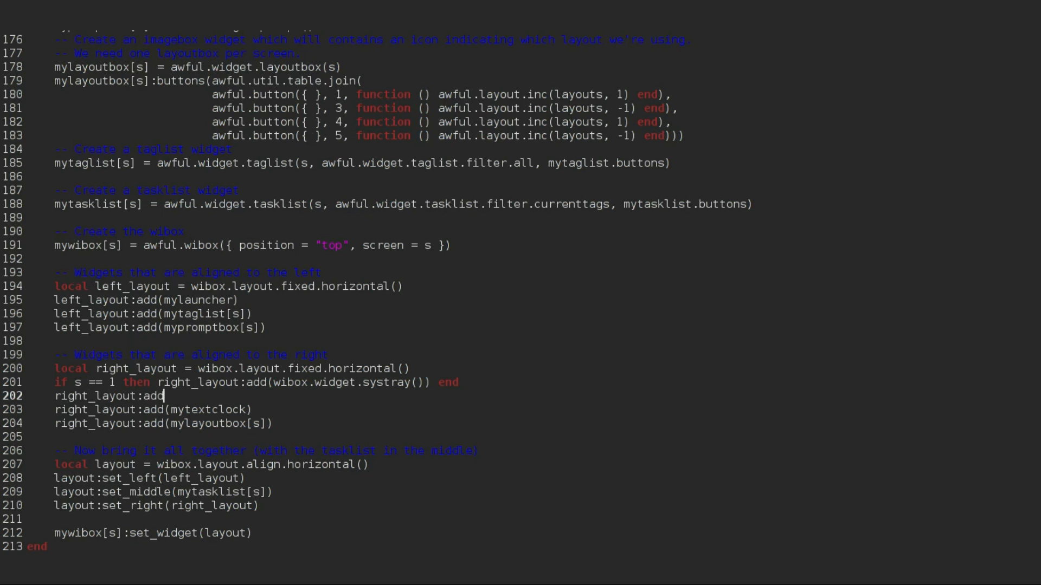
text((bat)
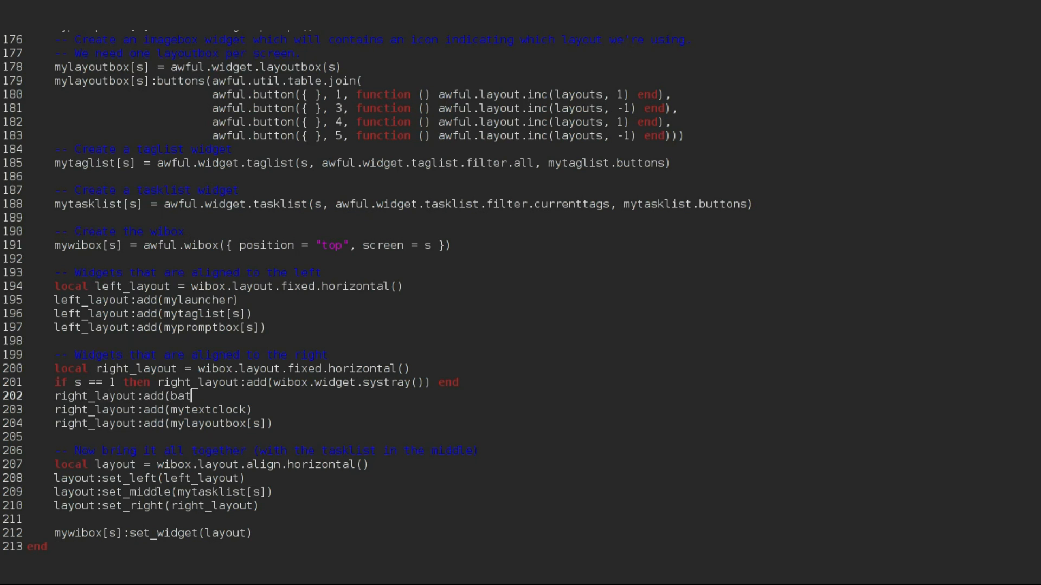
text(_wit)
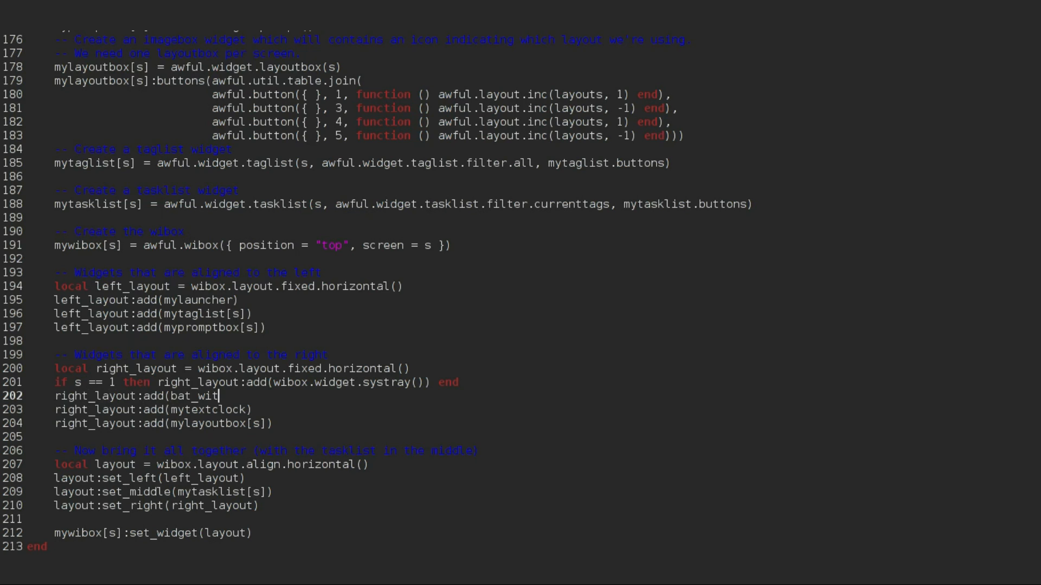
key(BackSpace)
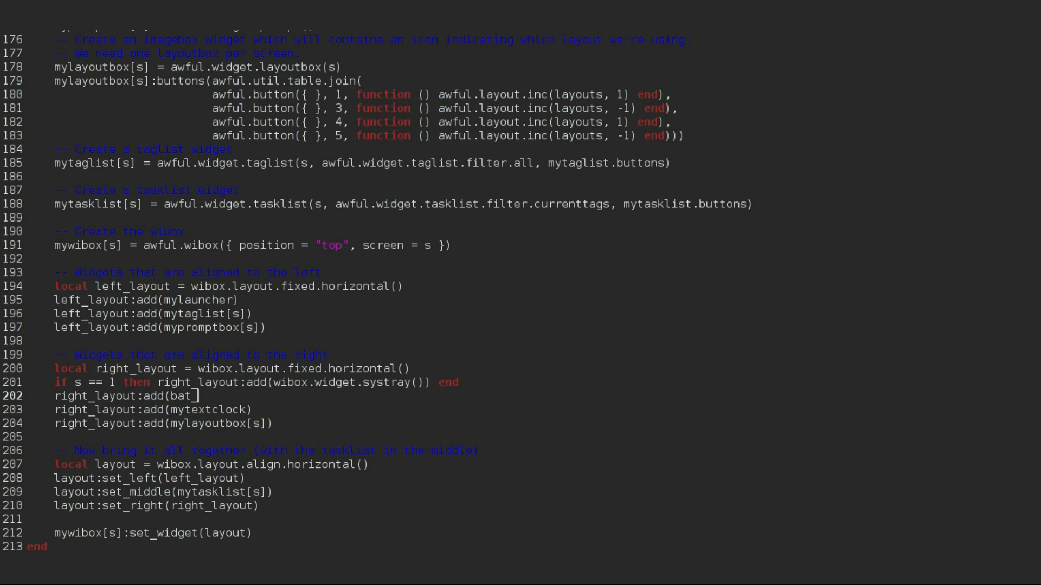
text(_widget))
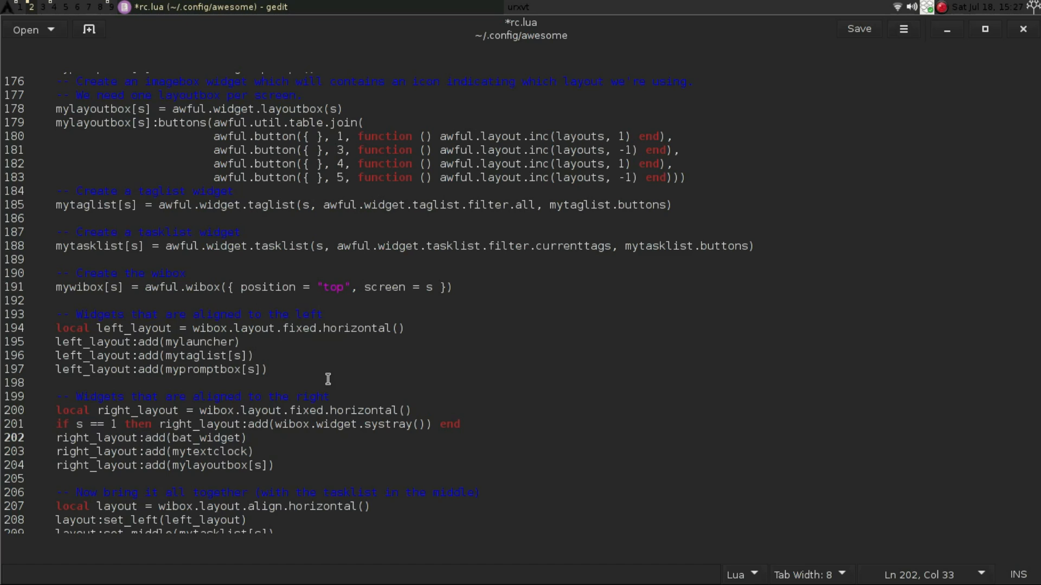
click(858, 28)
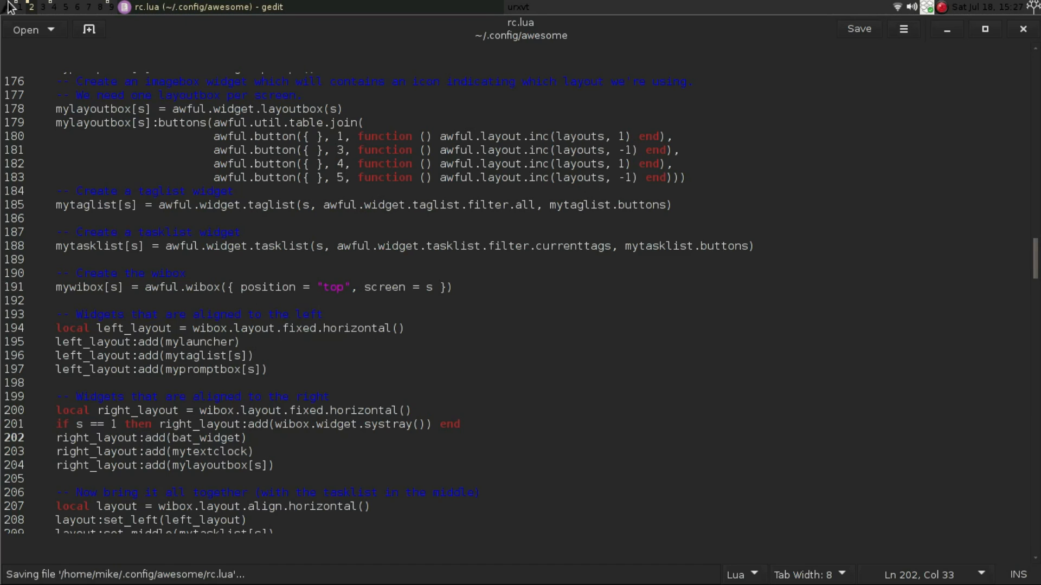
click(42, 20)
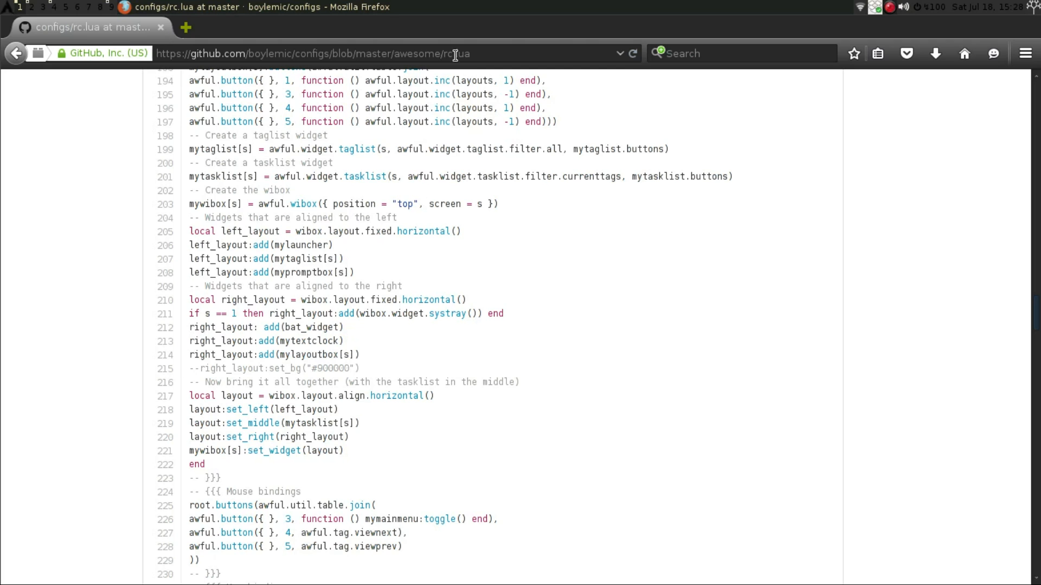
mouse_move(932, 16)
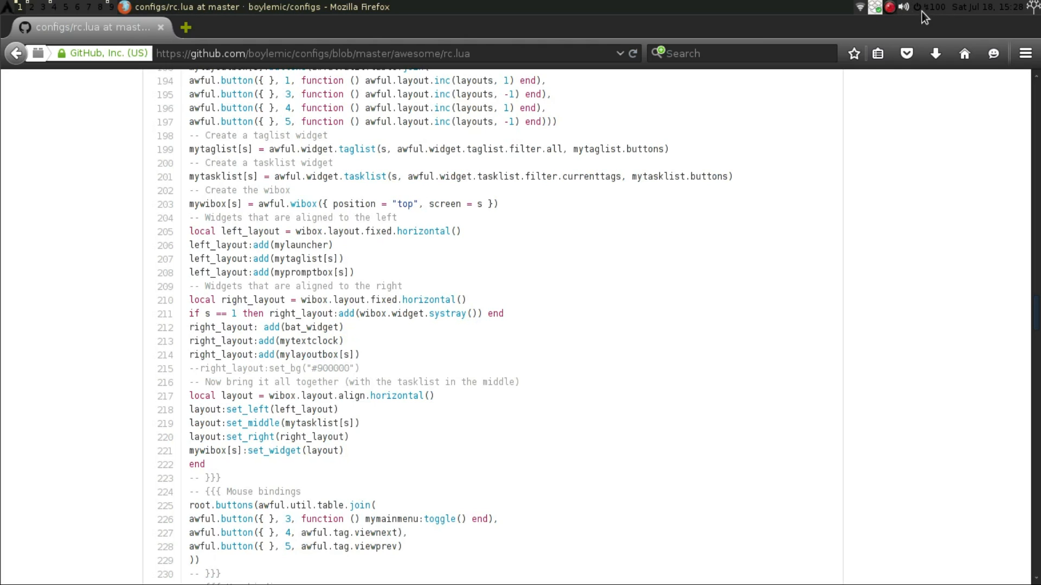
mouse_move(943, 18)
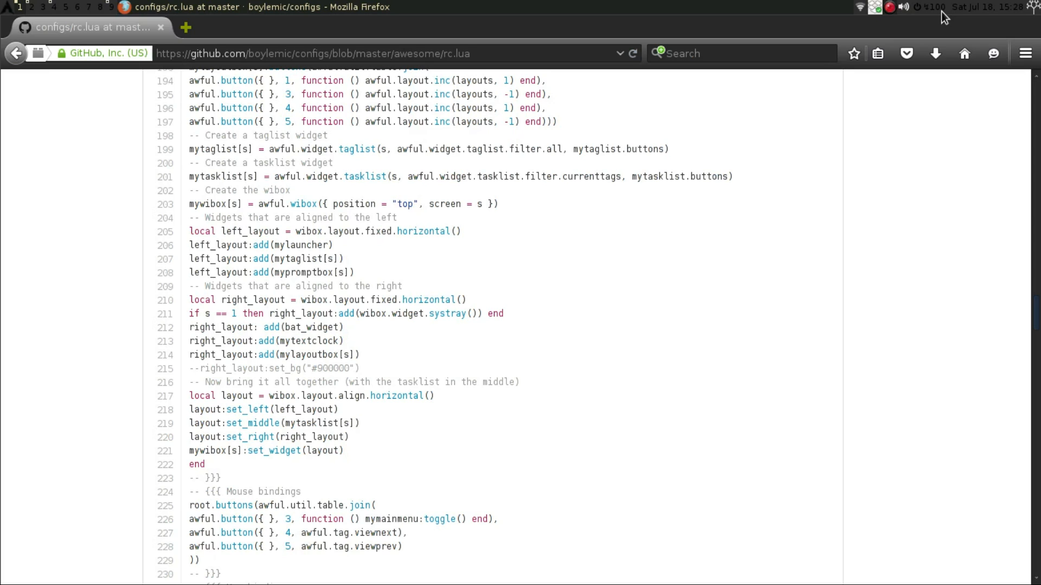
mouse_move(407, 8)
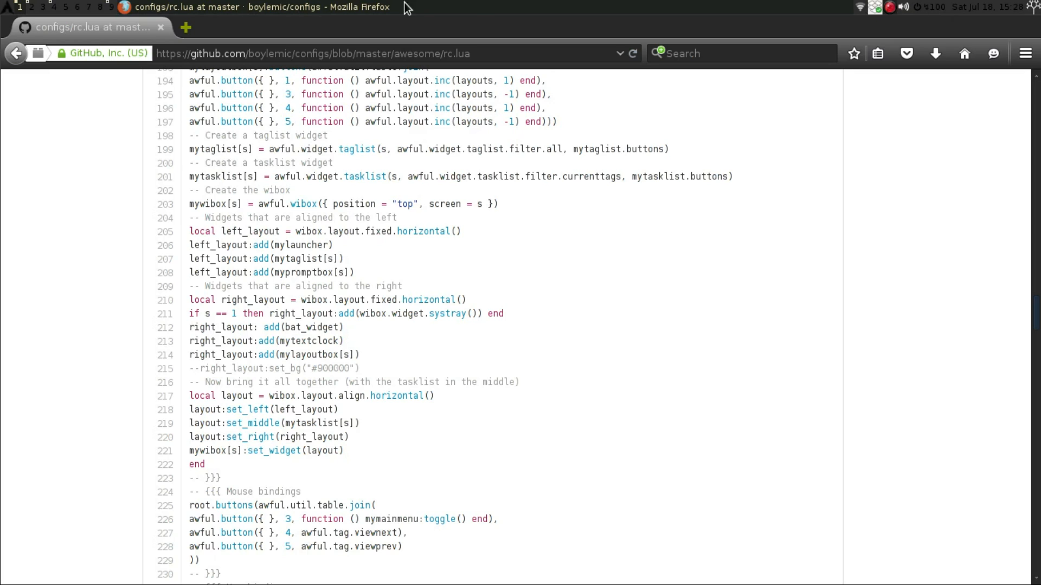
mouse_move(58, 14)
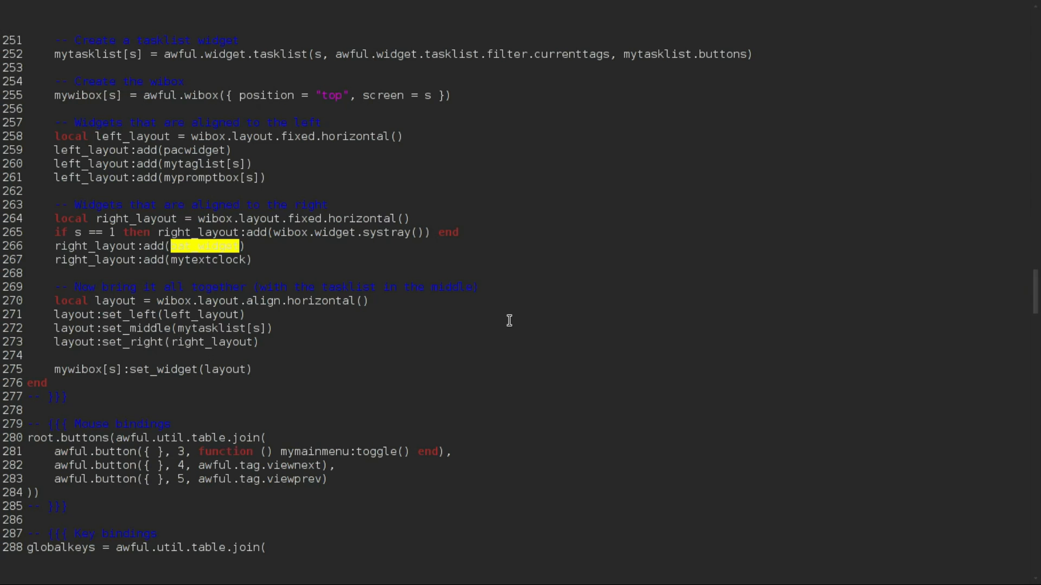
Step: Select the Pacman widget block from the pacwidget line and copy it
scroll(up, 3)
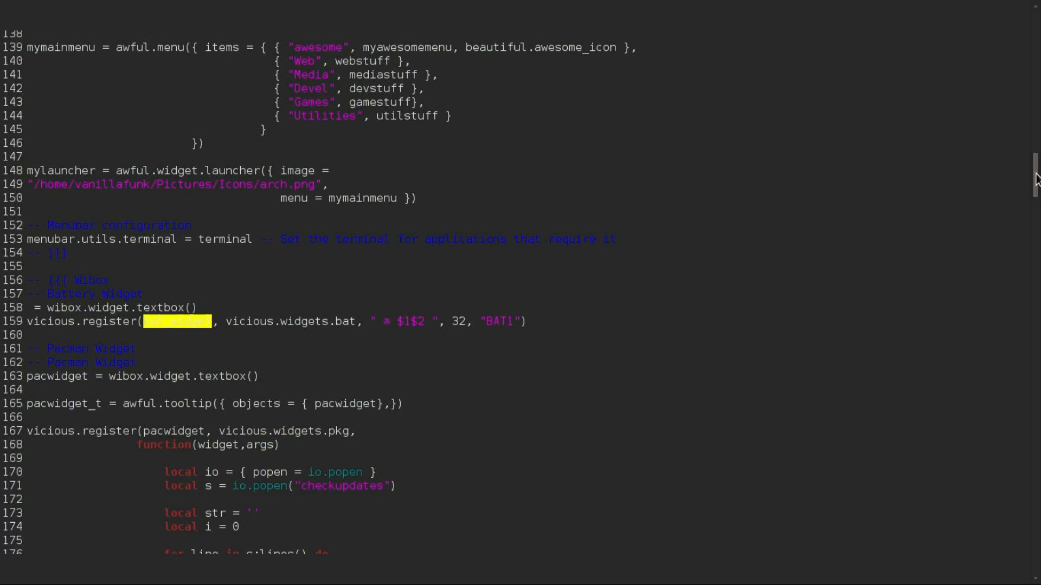
scroll(up, 3)
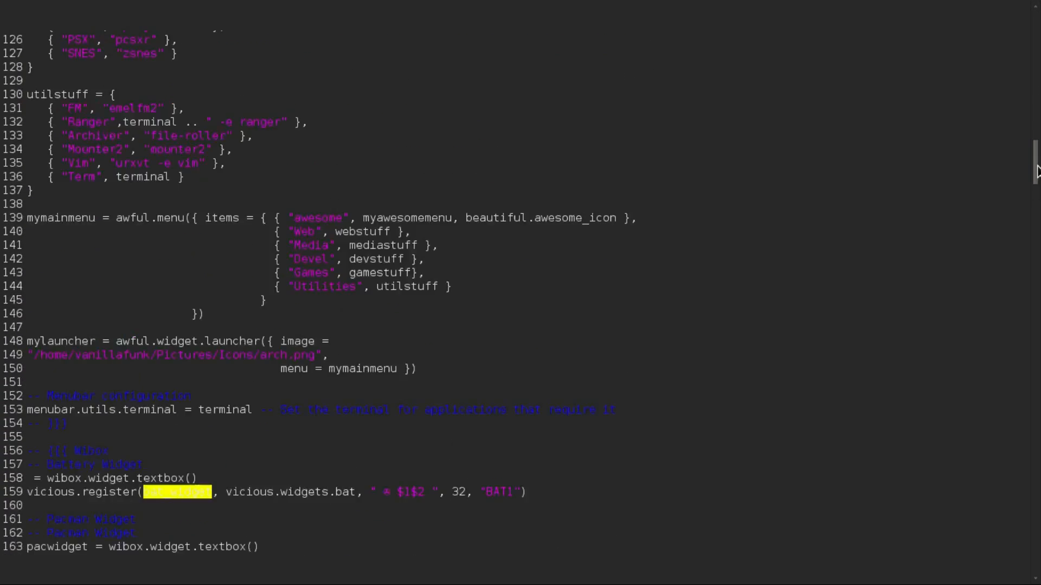
scroll(down, 3)
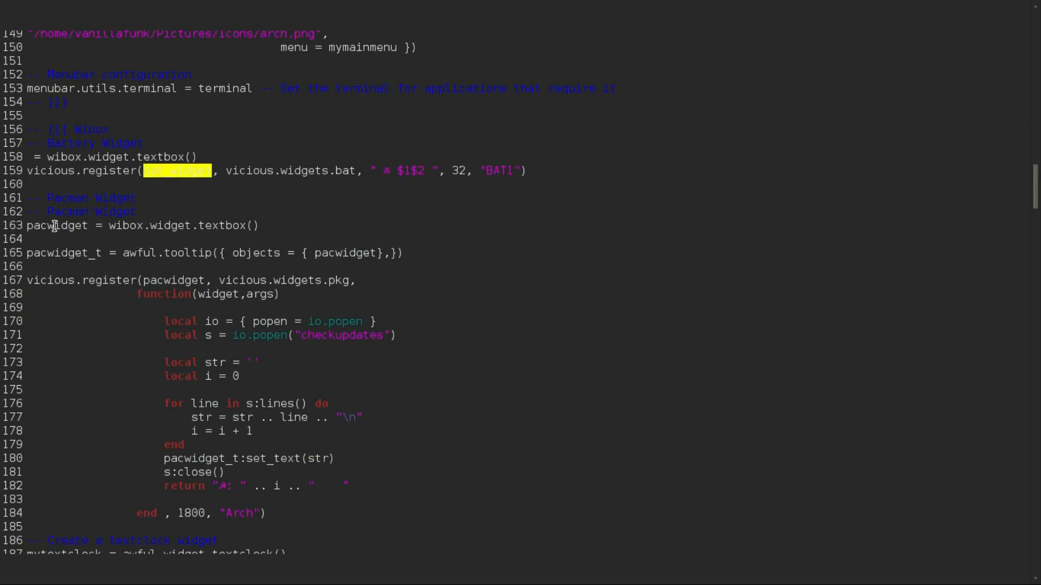
mouse_move(128, 228)
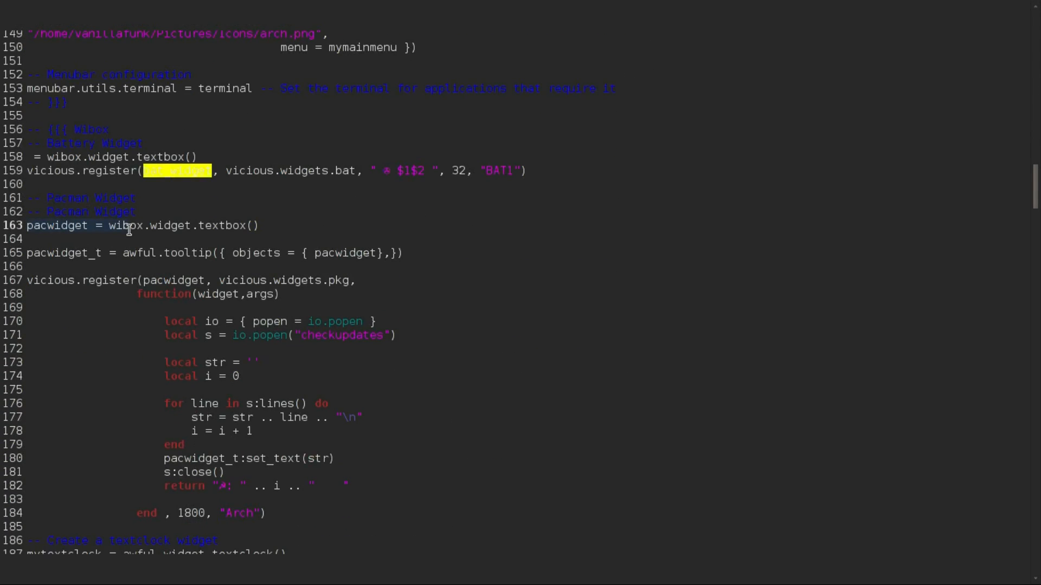
click(238, 233)
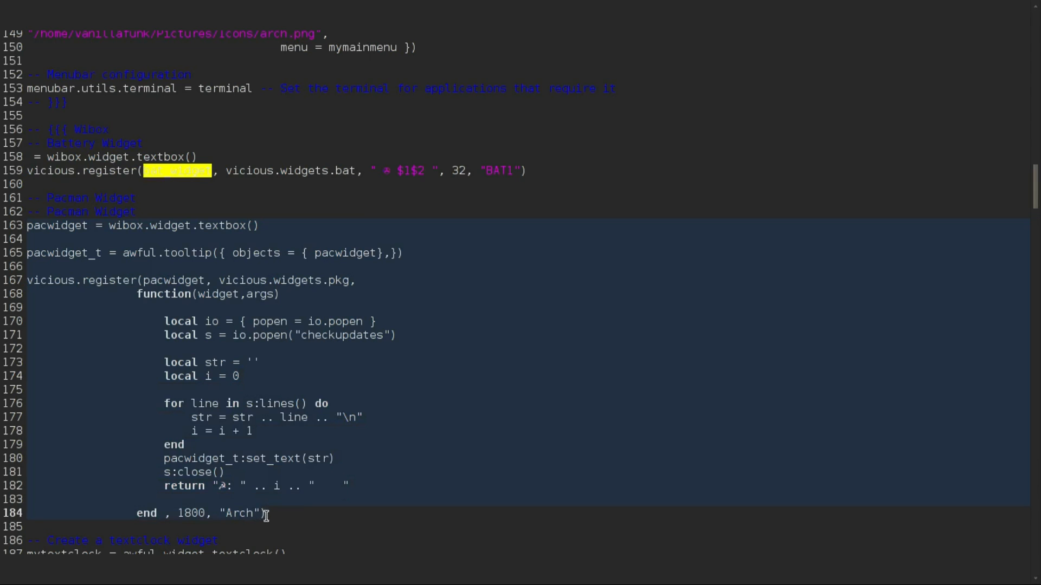
right_click(266, 514)
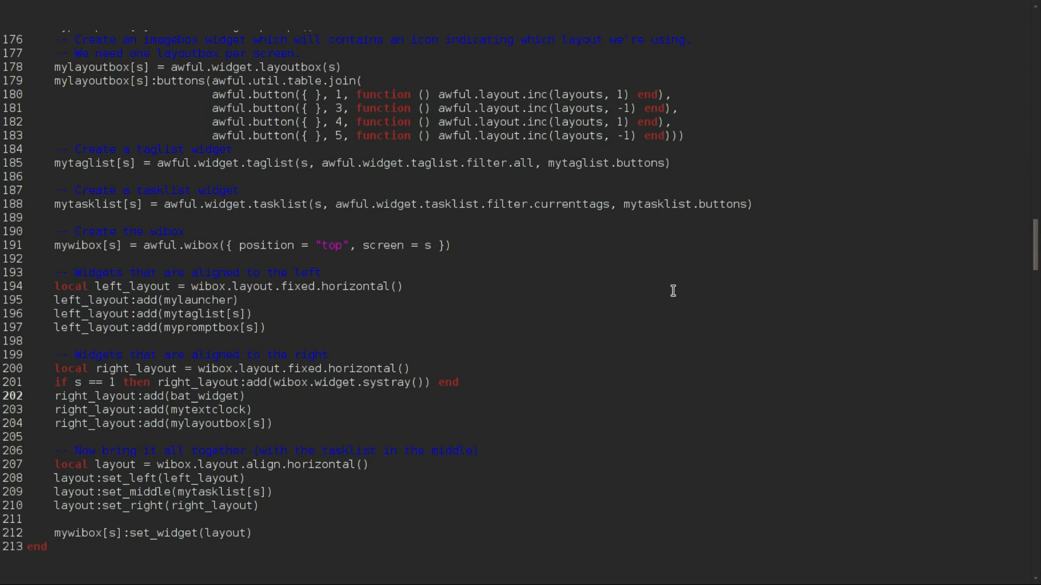
mouse_move(1034, 246)
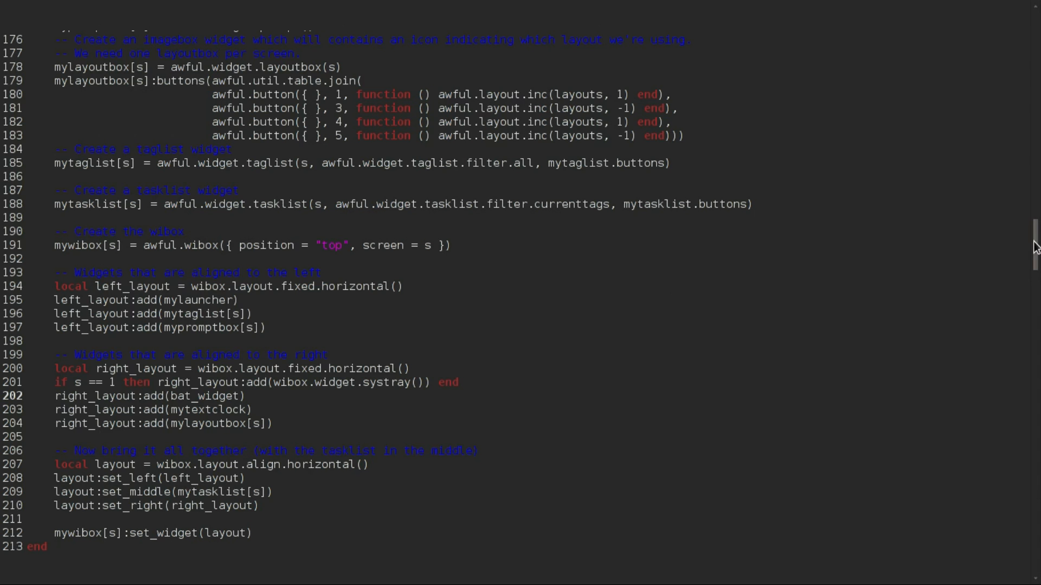
Step: Go to the top of rc.lua and remove the accidentally duplicated battery register line
scroll(up, 3)
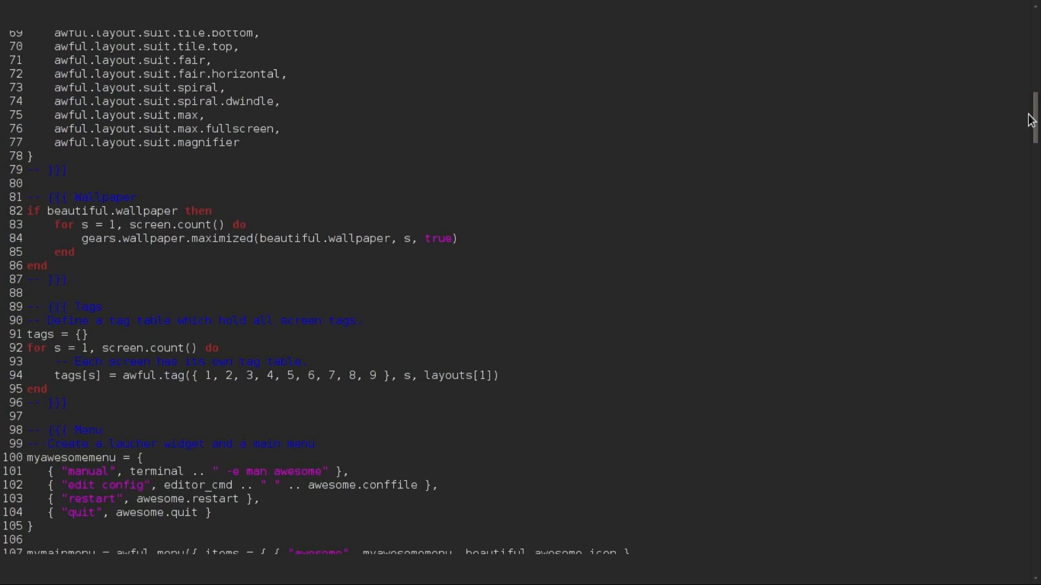
scroll(up, 3)
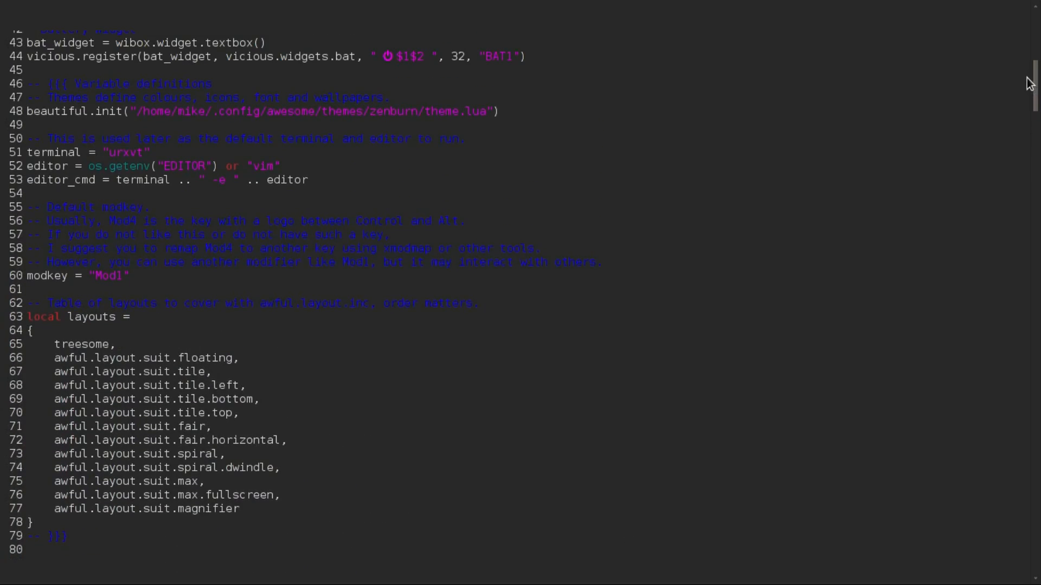
scroll(up, 3)
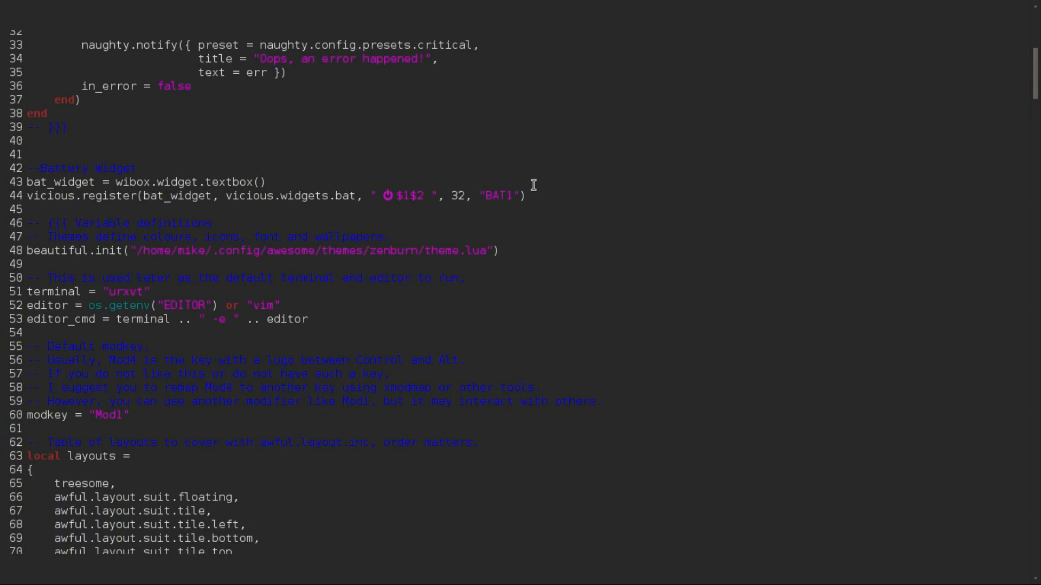
mouse_move(549, 196)
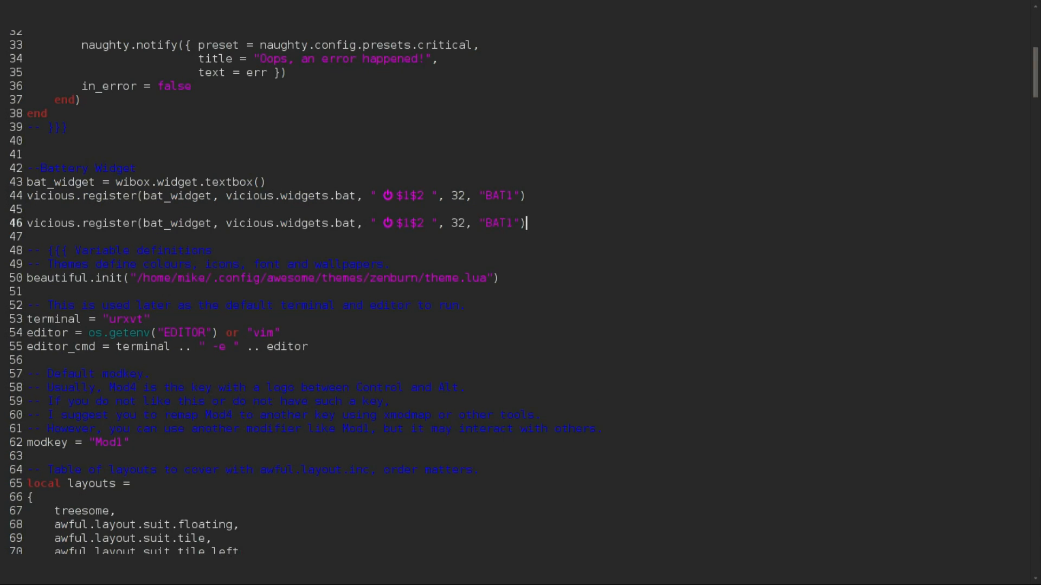
key(BackSpace)
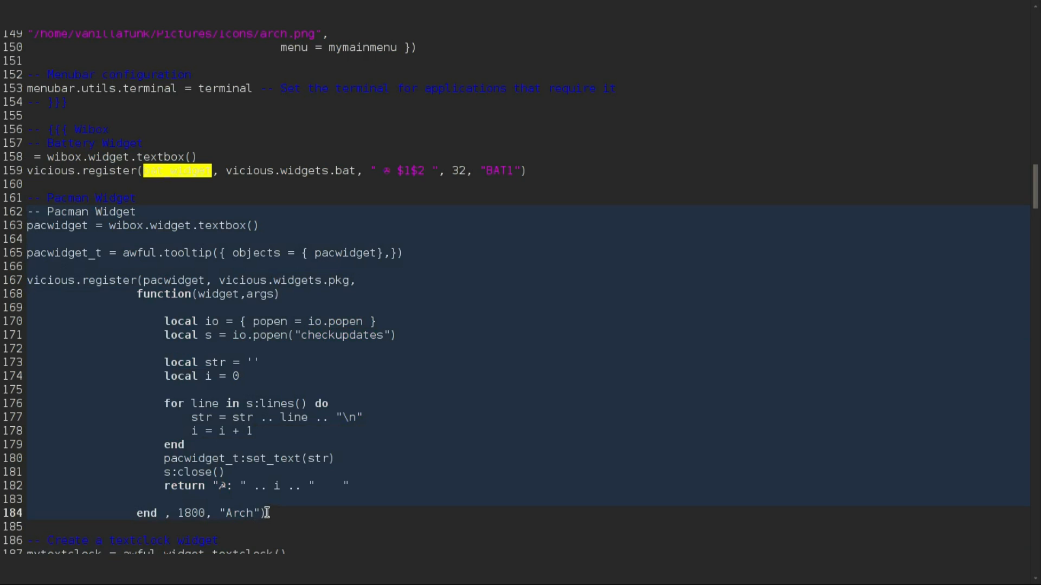
scroll(up, 3)
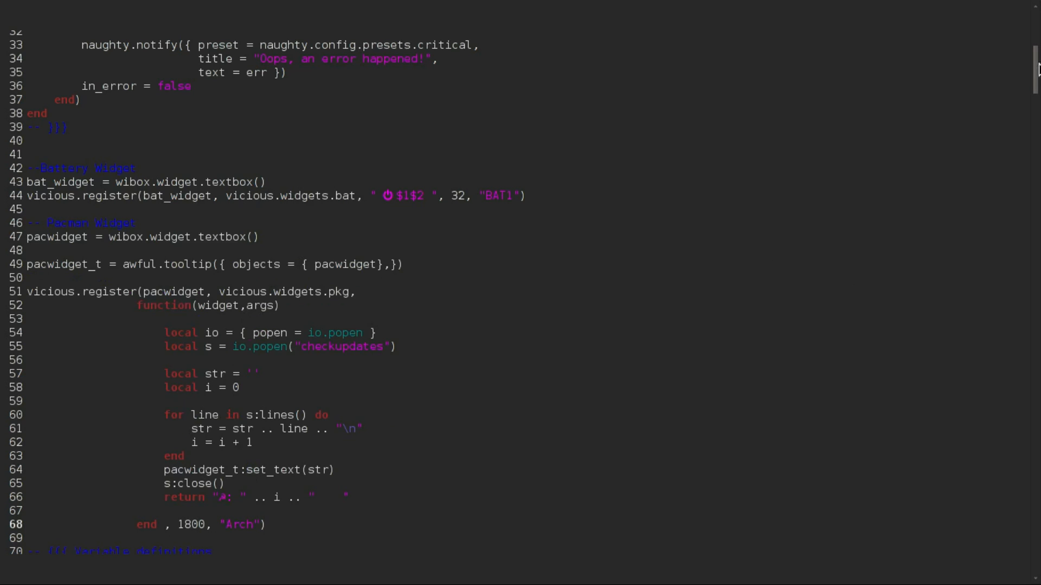
Step: Add right_layout:add(pac above the bat_widget line in the layout section
scroll(down, 3)
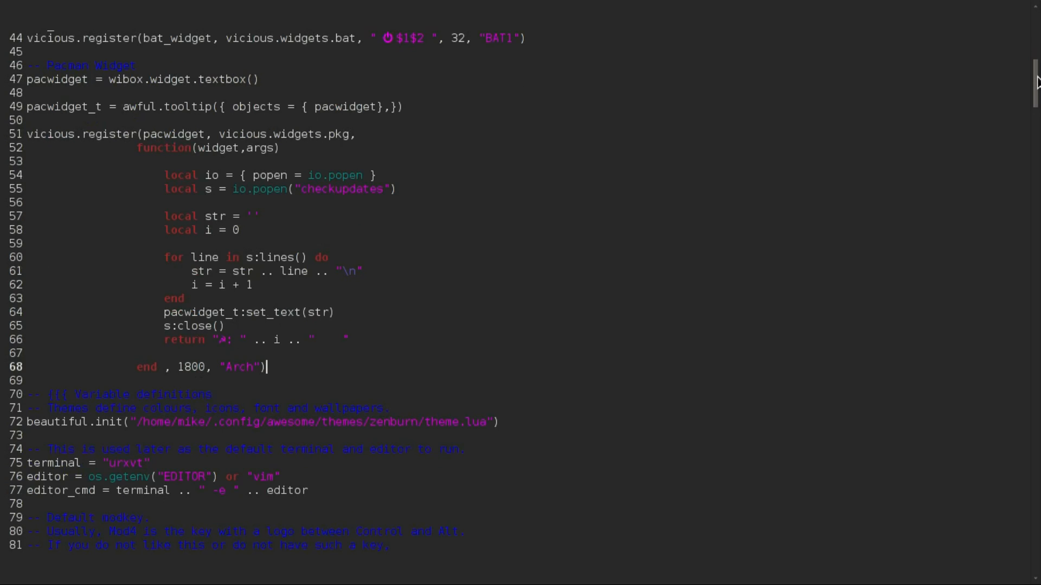
scroll(down, 3)
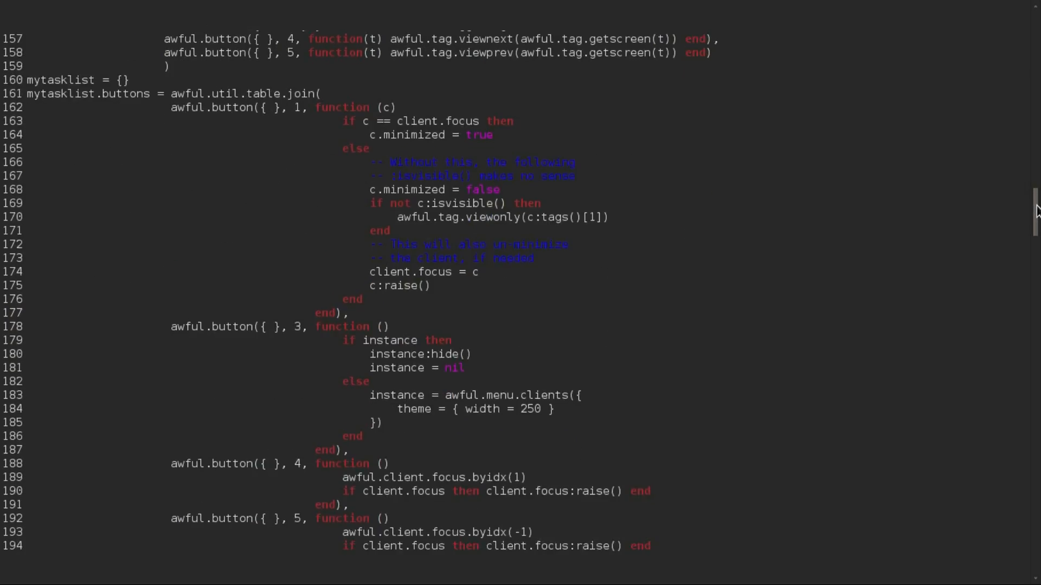
scroll(down, 3)
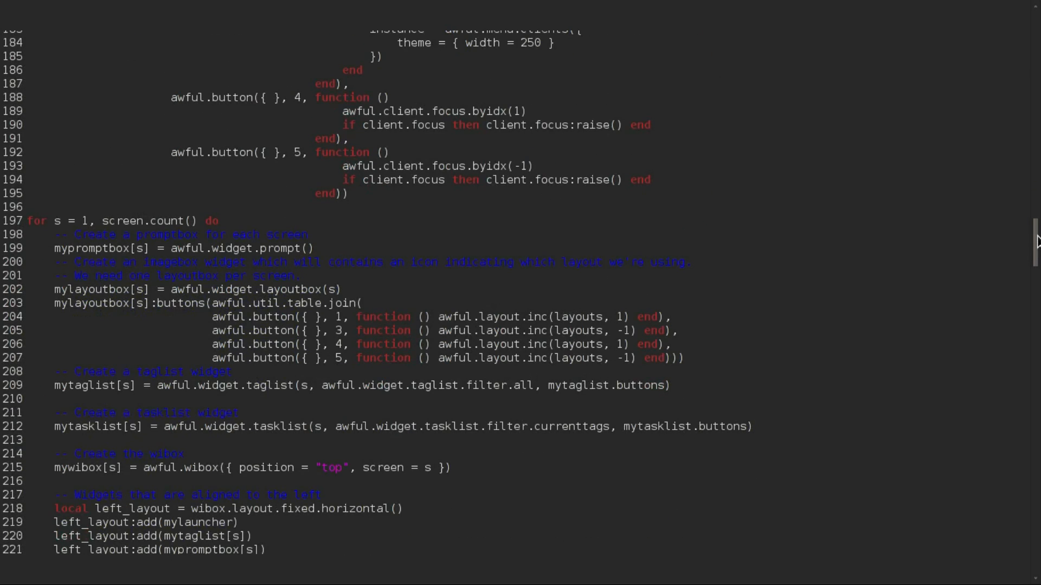
scroll(down, 3)
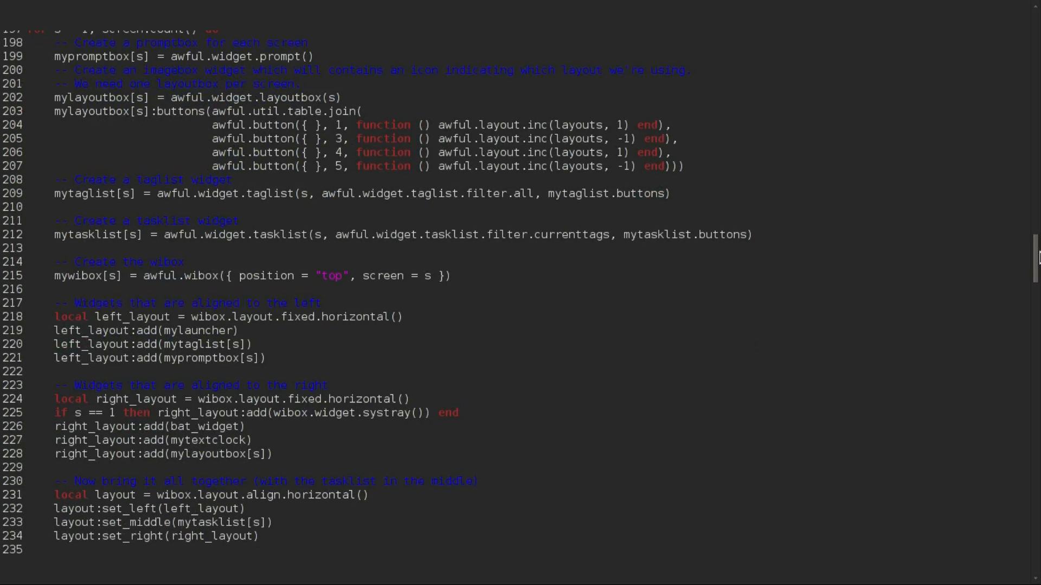
scroll(down, 3)
text(right)
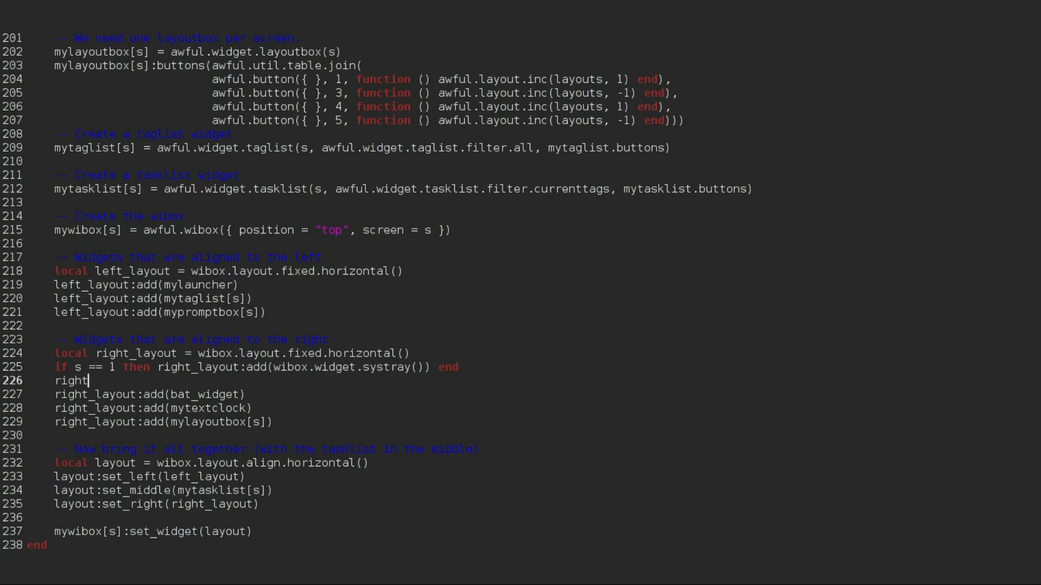
text(_layout)
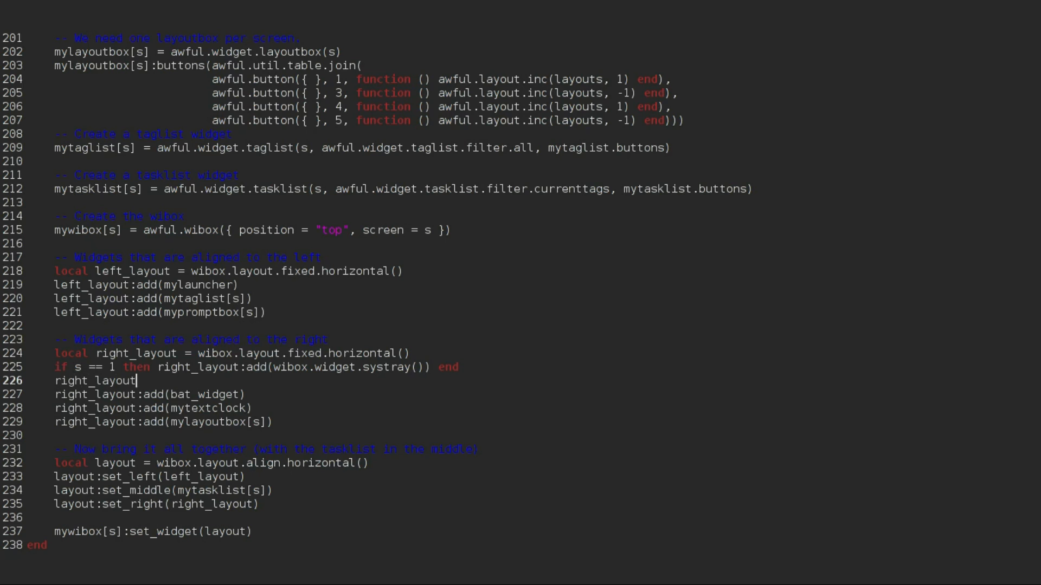
text(:add)
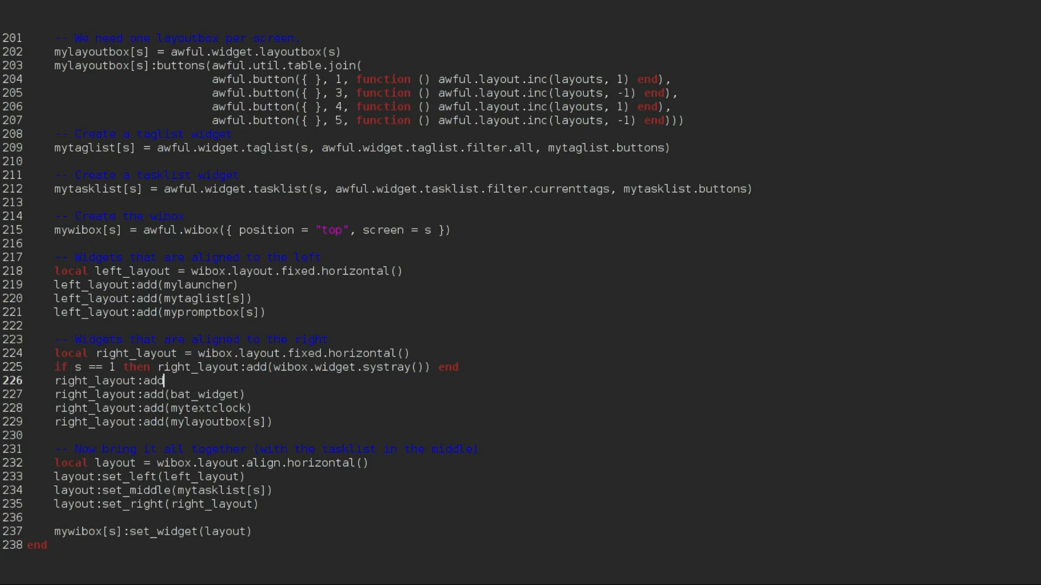
text((pa)
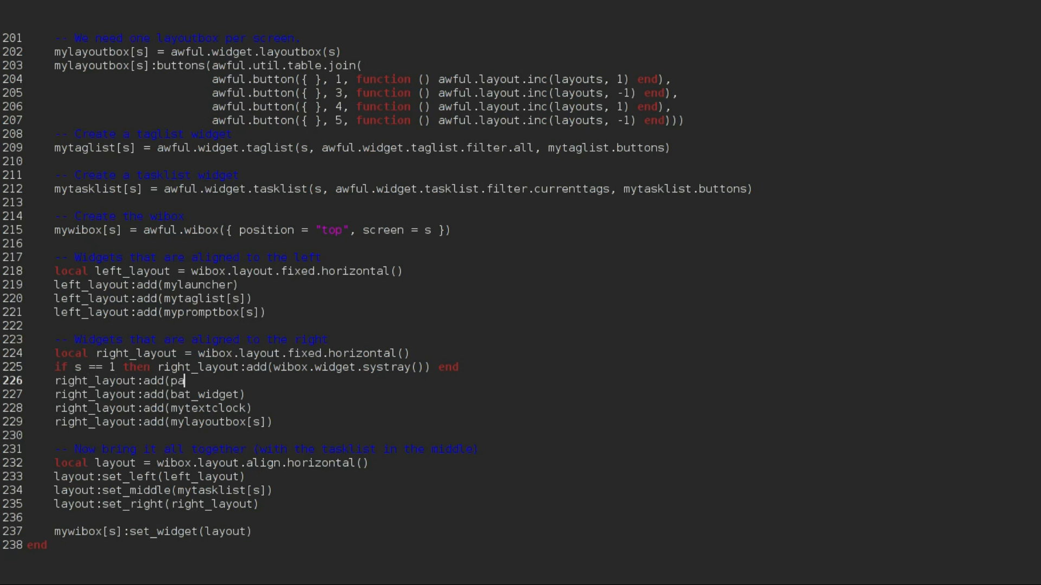
text(c)
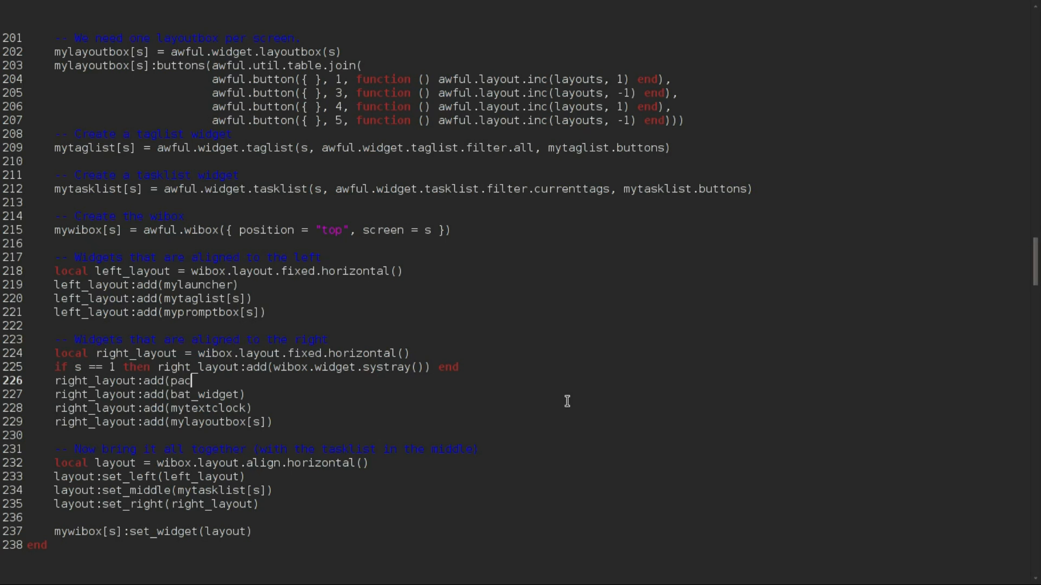
Step: Check the widget name above and finish the line as pacwidget)
scroll(up, 3)
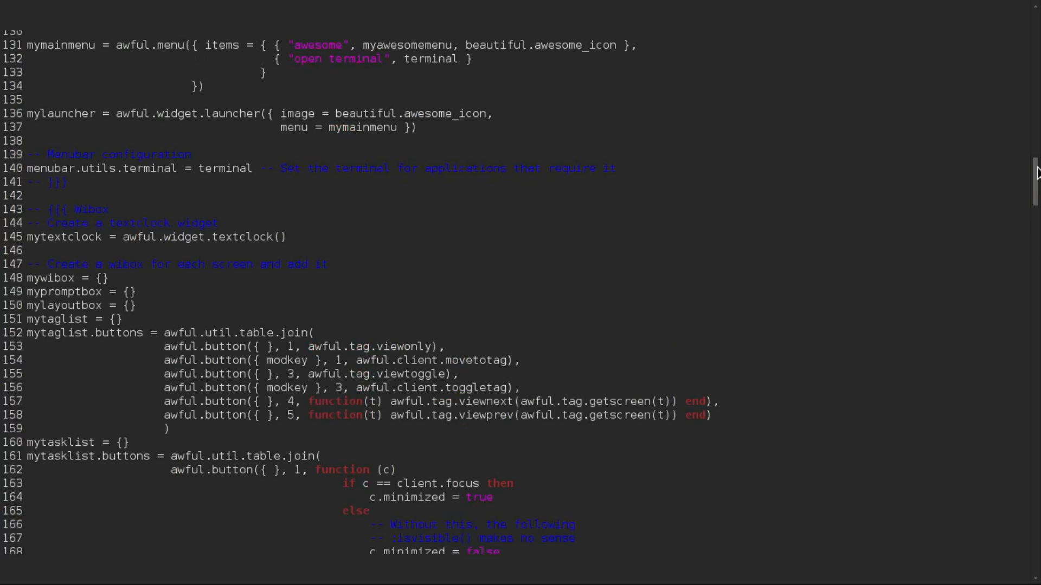
scroll(up, 3)
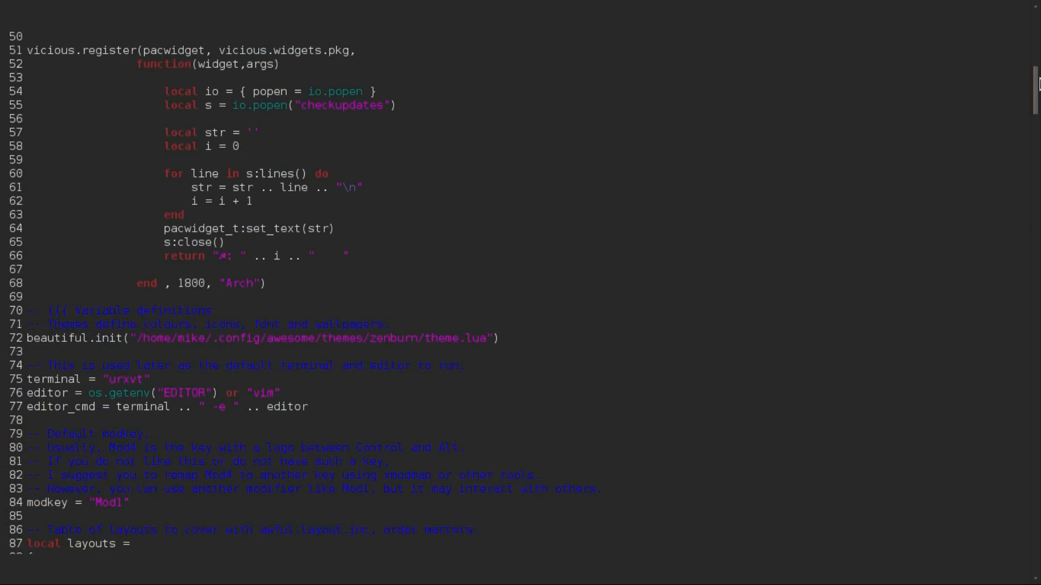
scroll(up, 3)
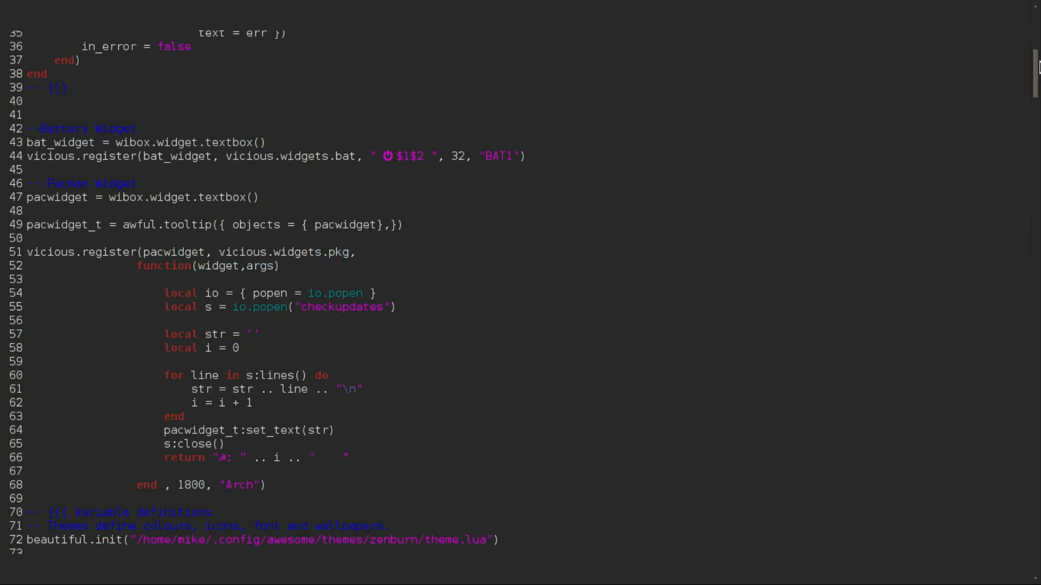
scroll(down, 3)
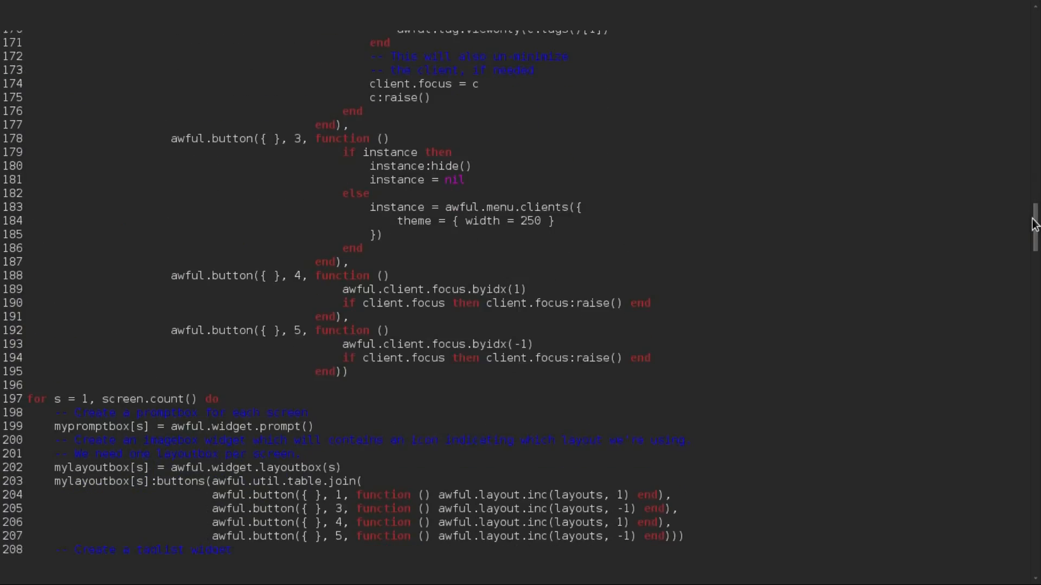
scroll(down, 3)
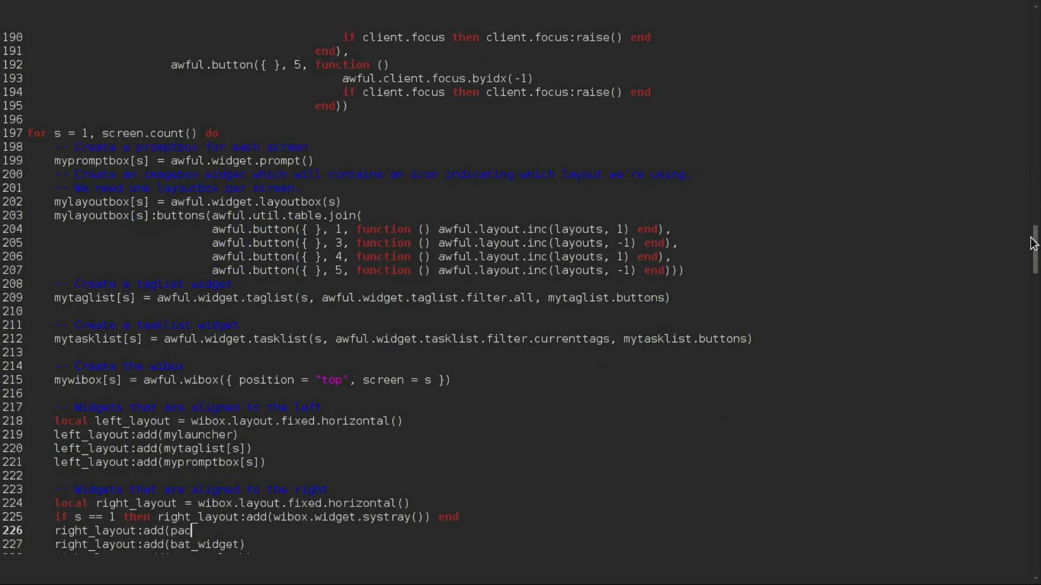
text(widget))
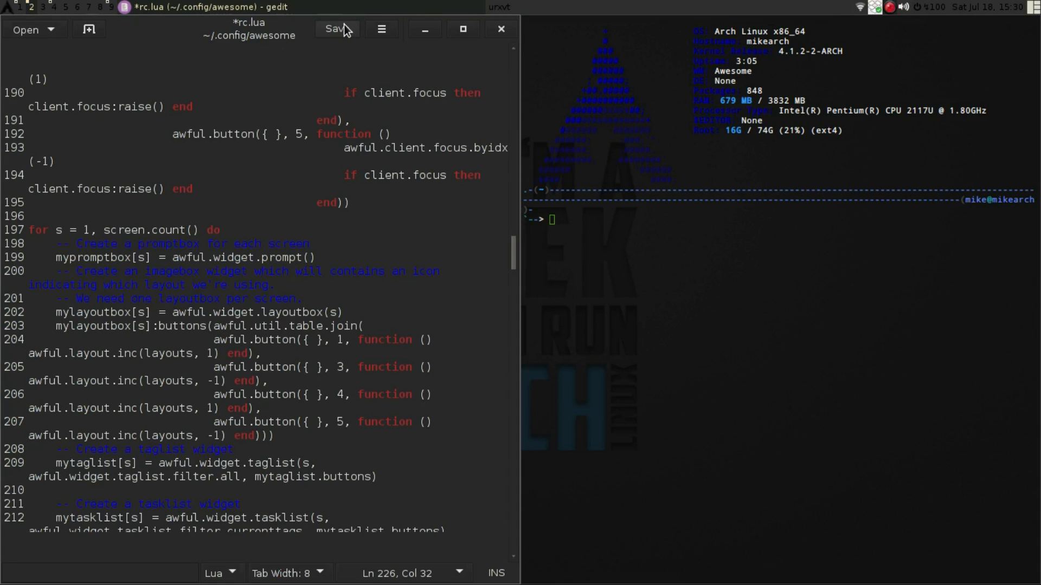
Step: Save the changes to rc.lua
click(336, 28)
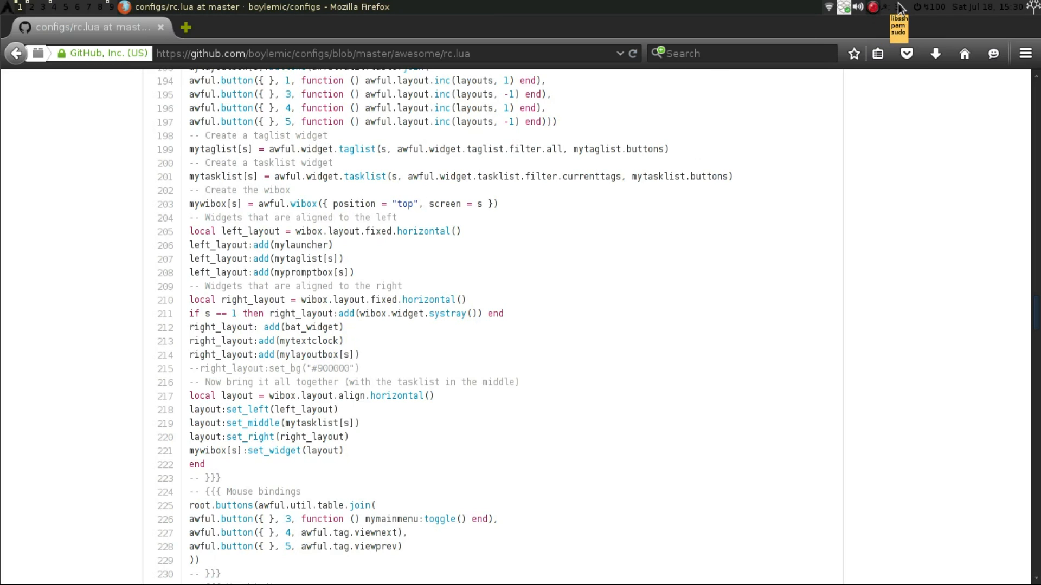
mouse_move(894, 17)
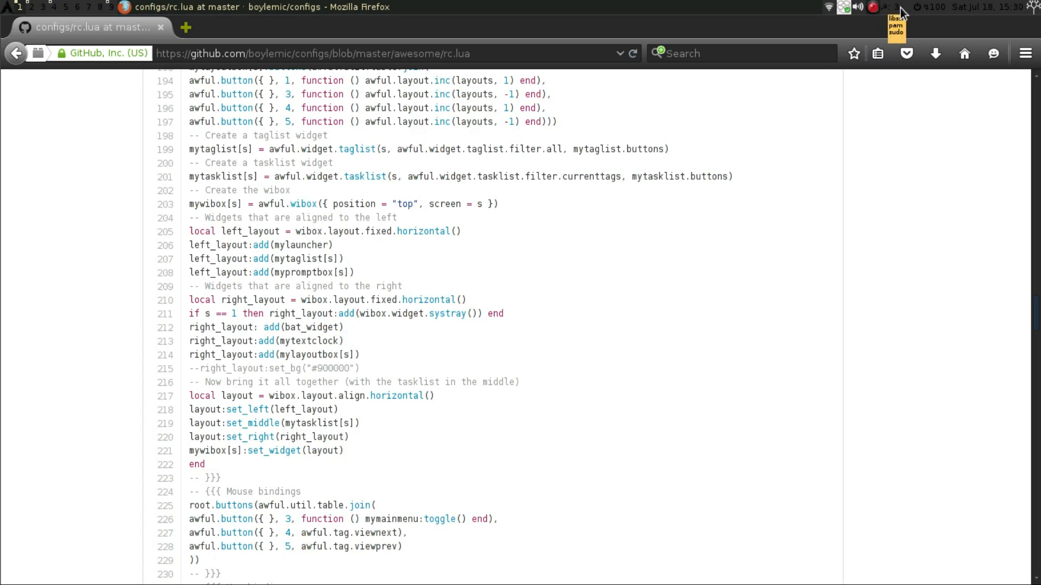
mouse_move(901, 12)
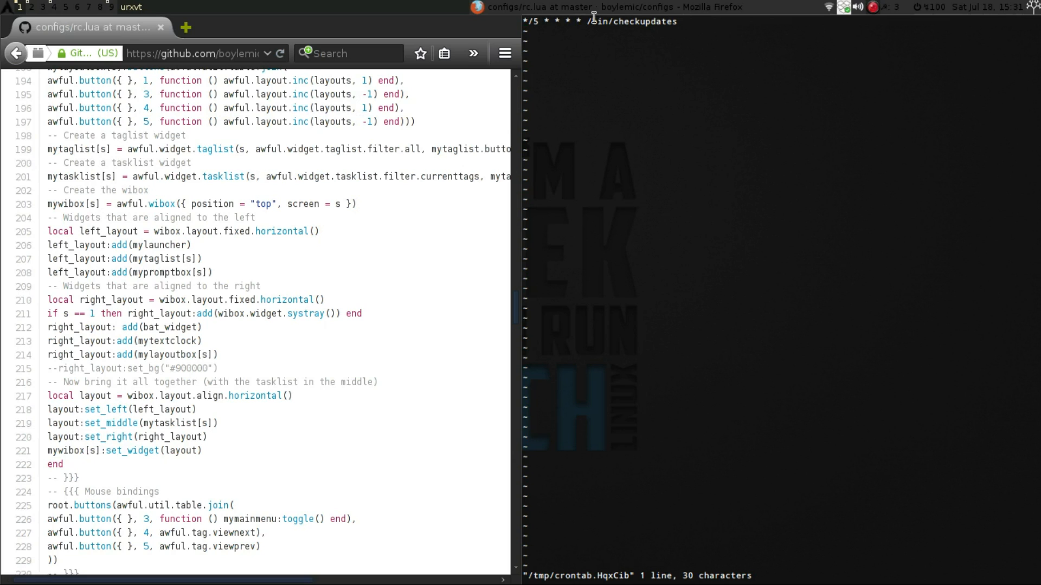
mouse_move(703, 265)
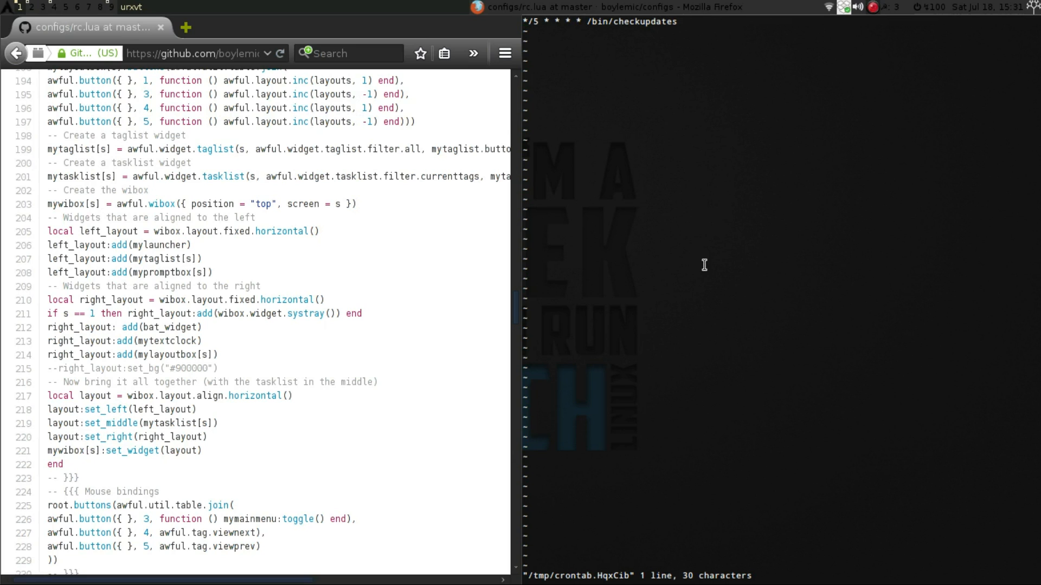
mouse_move(607, 114)
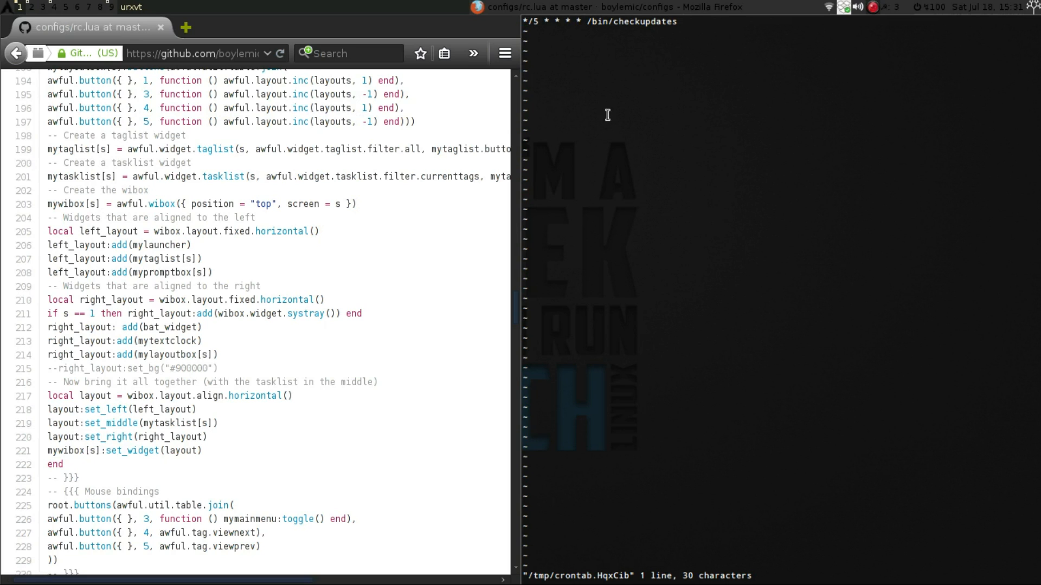
mouse_move(628, 37)
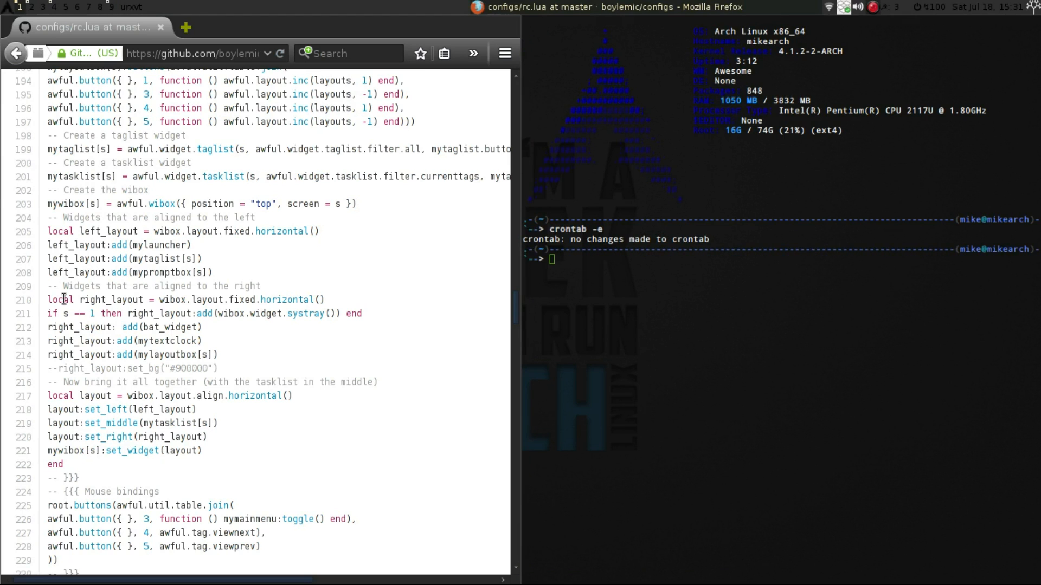
mouse_move(45, 26)
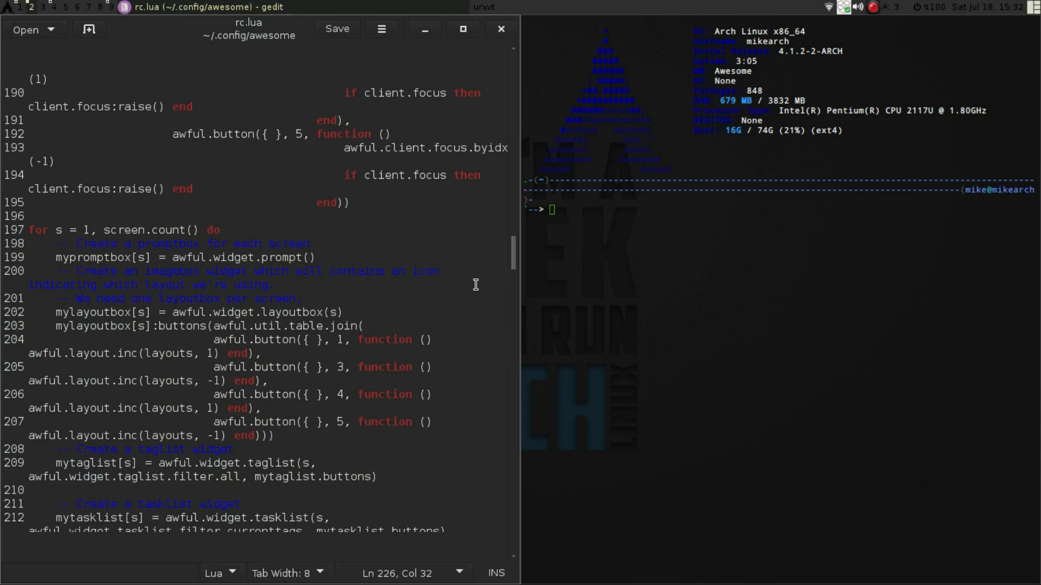
Step: Start a Webstuff { table on blank lines after the myawesomemenu table
scroll(down, 3)
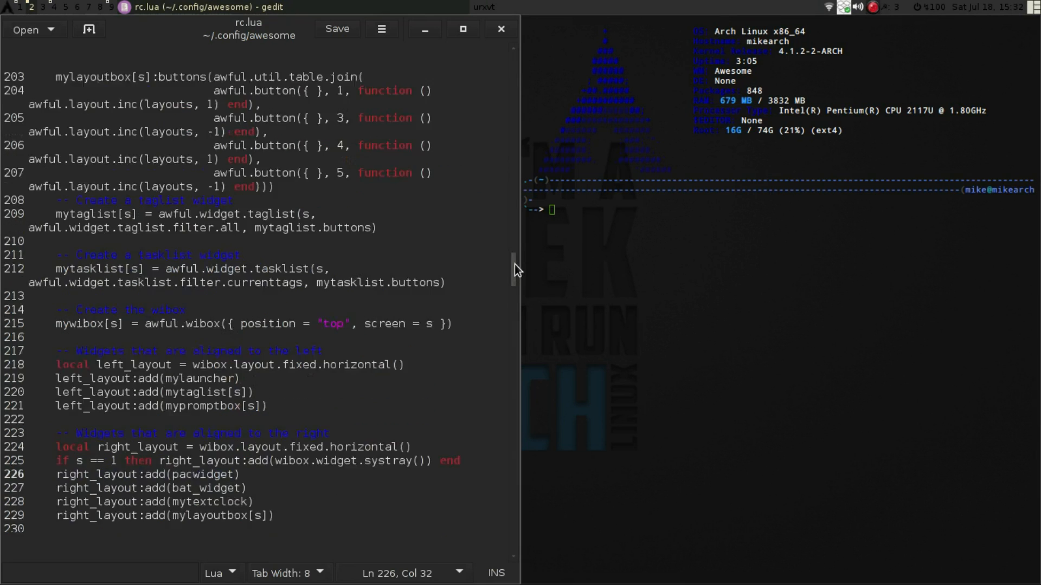
scroll(up, 3)
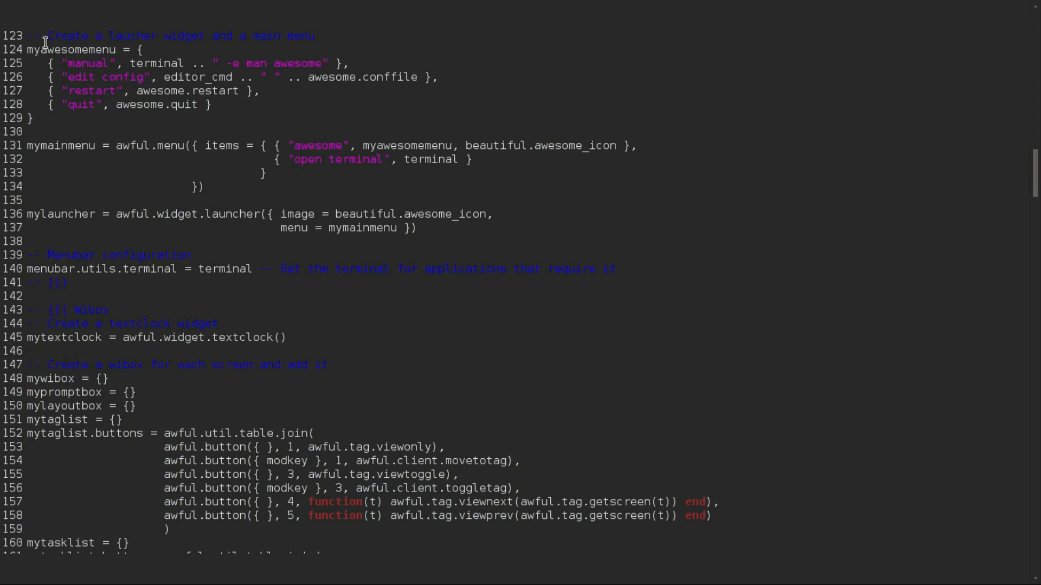
mouse_move(72, 63)
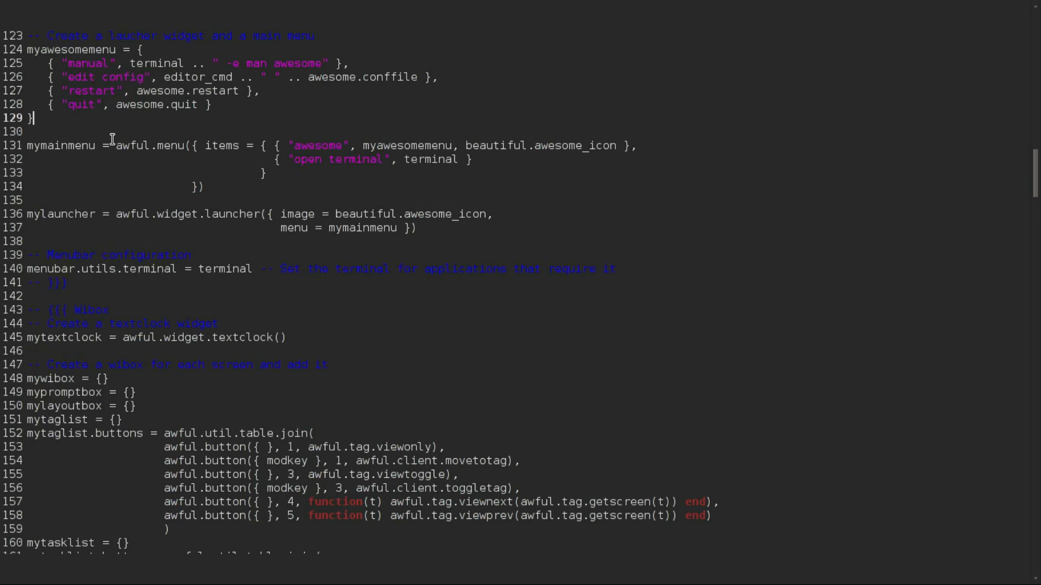
key(Return)
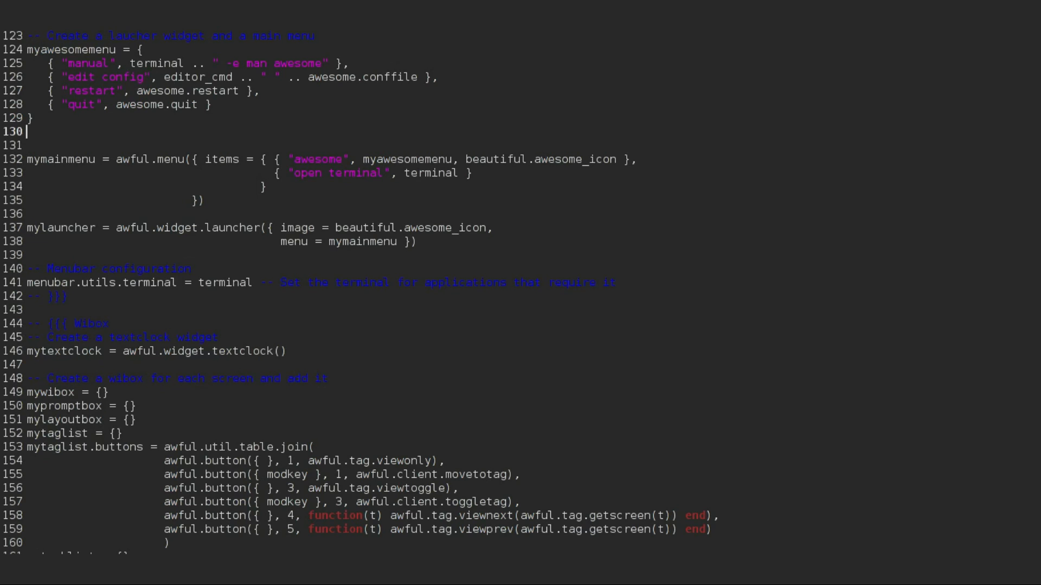
key(Return)
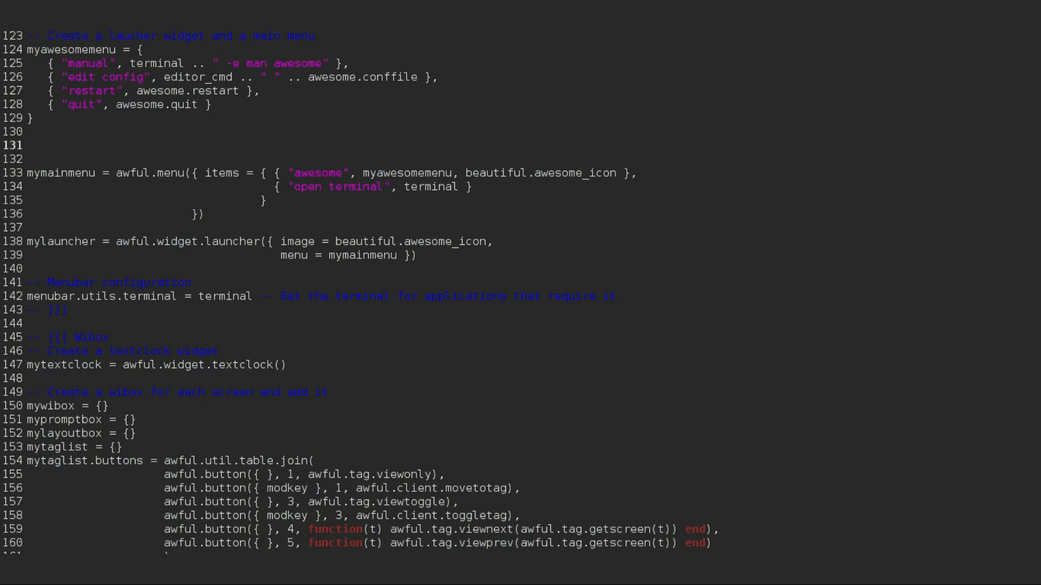
click(29, 144)
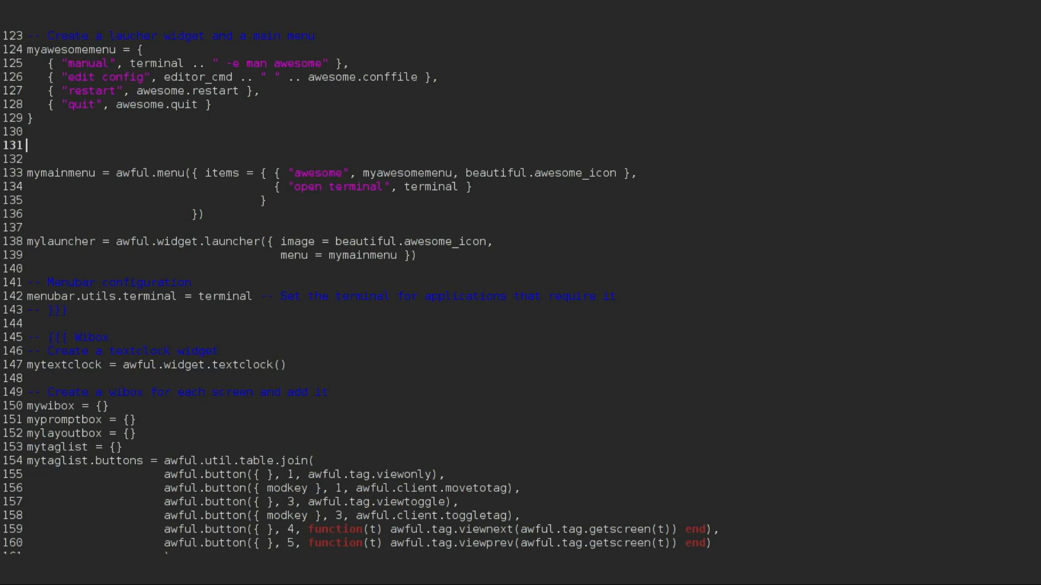
text(Web)
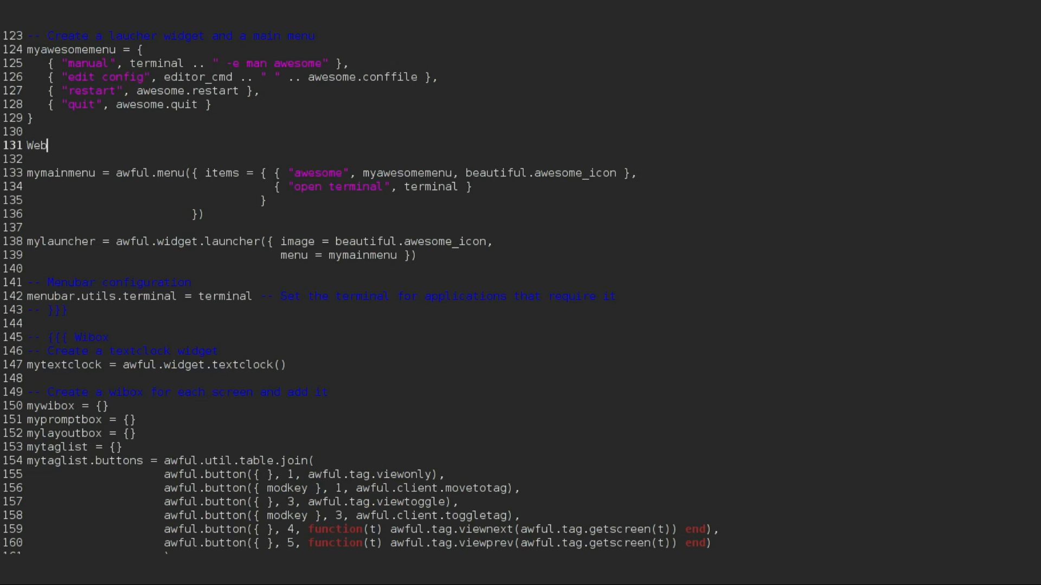
text(stuff)
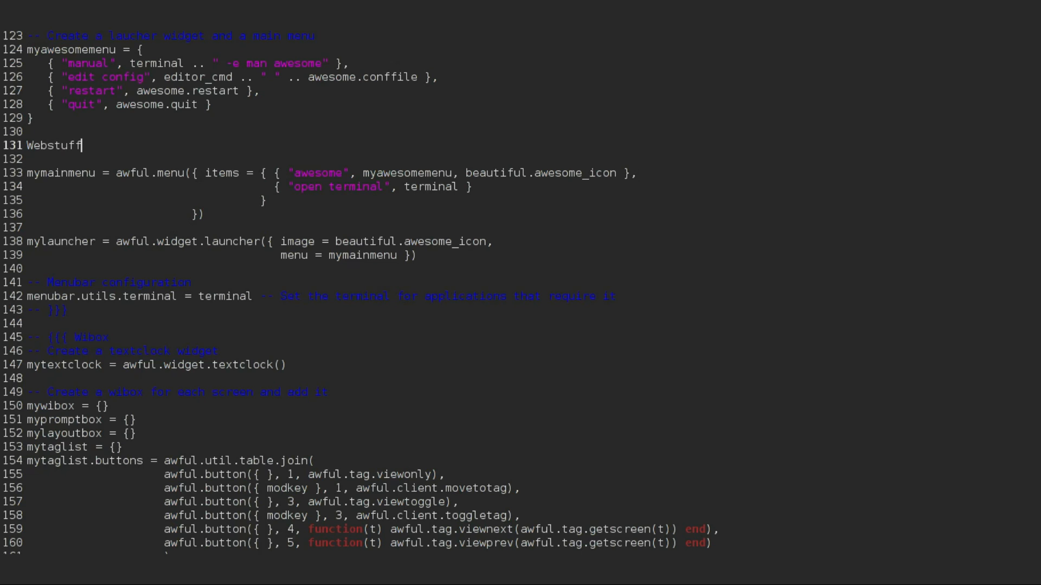
text({)
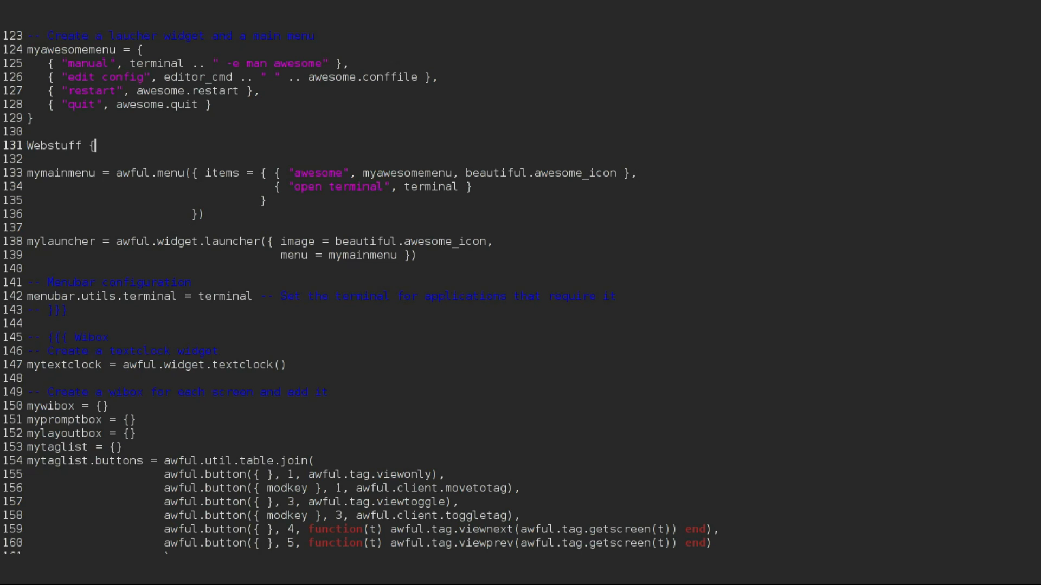
key(Return)
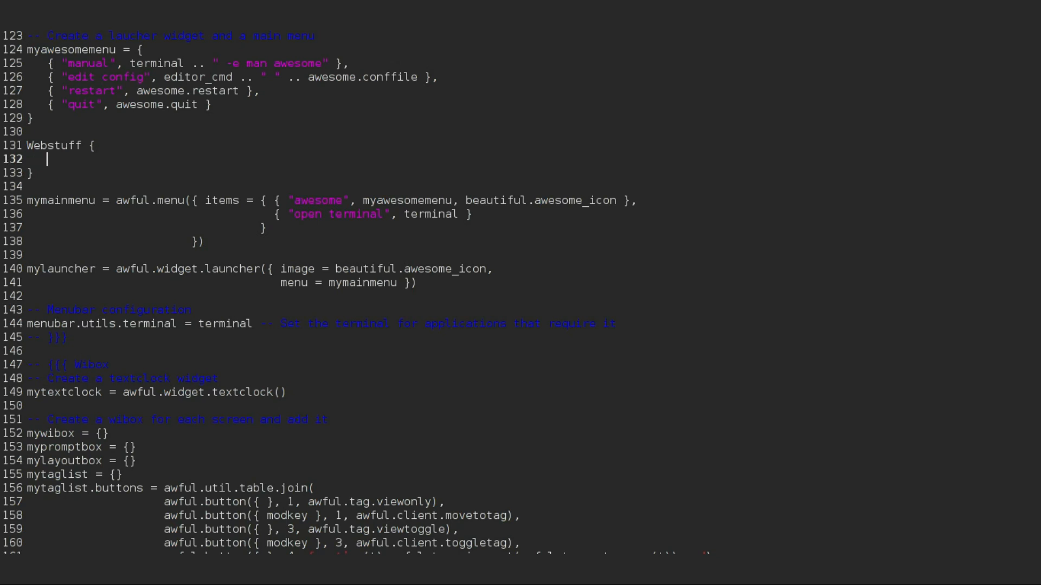
Step: Add the first entry { "Firefox", firefox } inside the Webstuff table
text({)
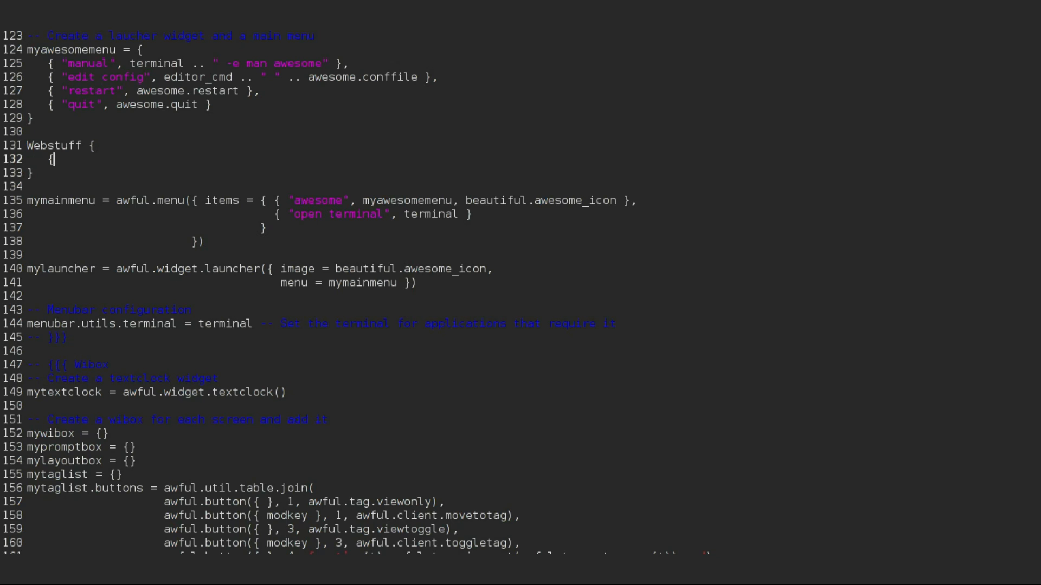
key(Return)
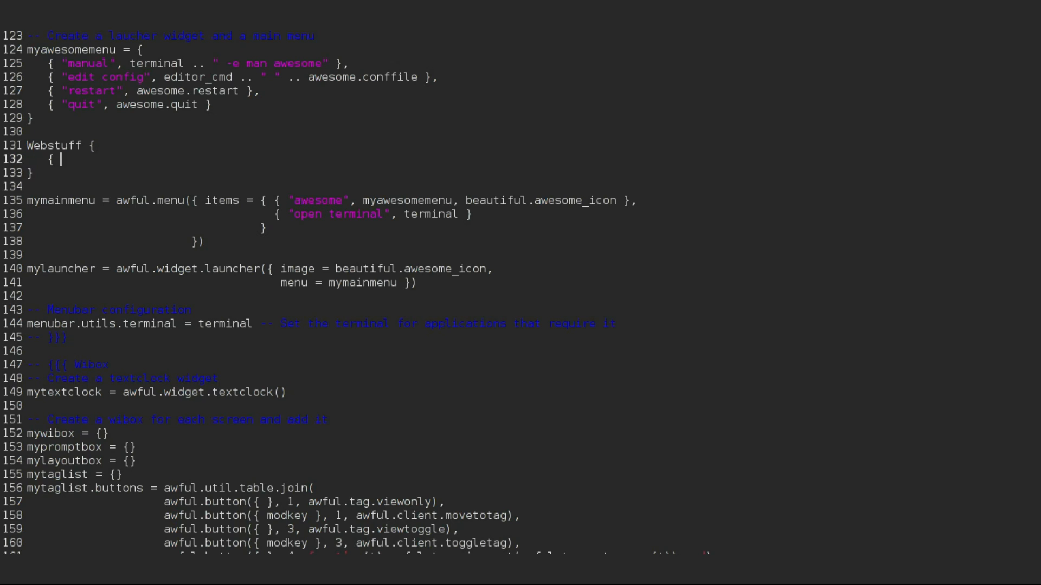
text("Fire)
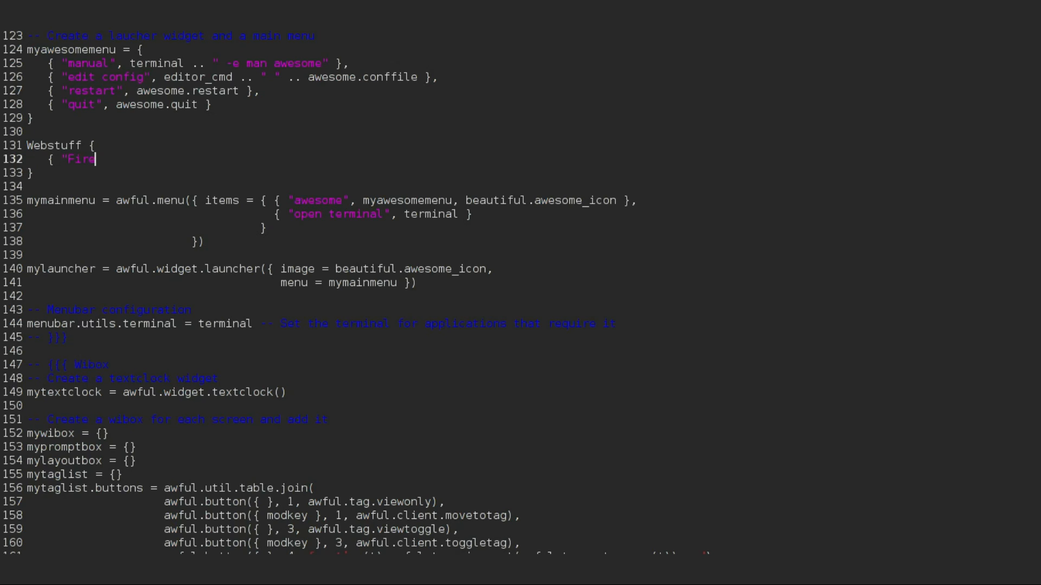
text(fox)
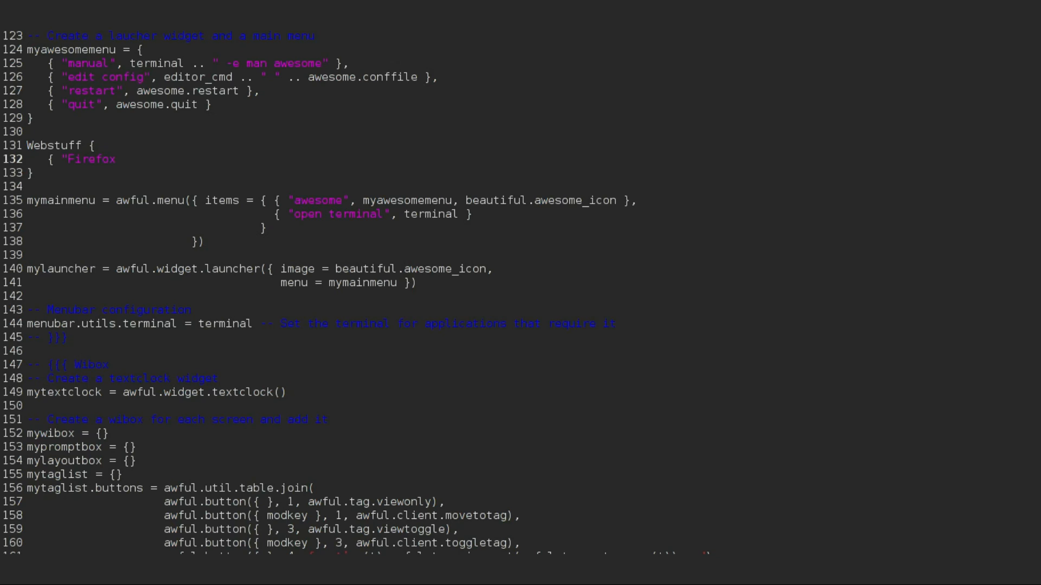
text(",)
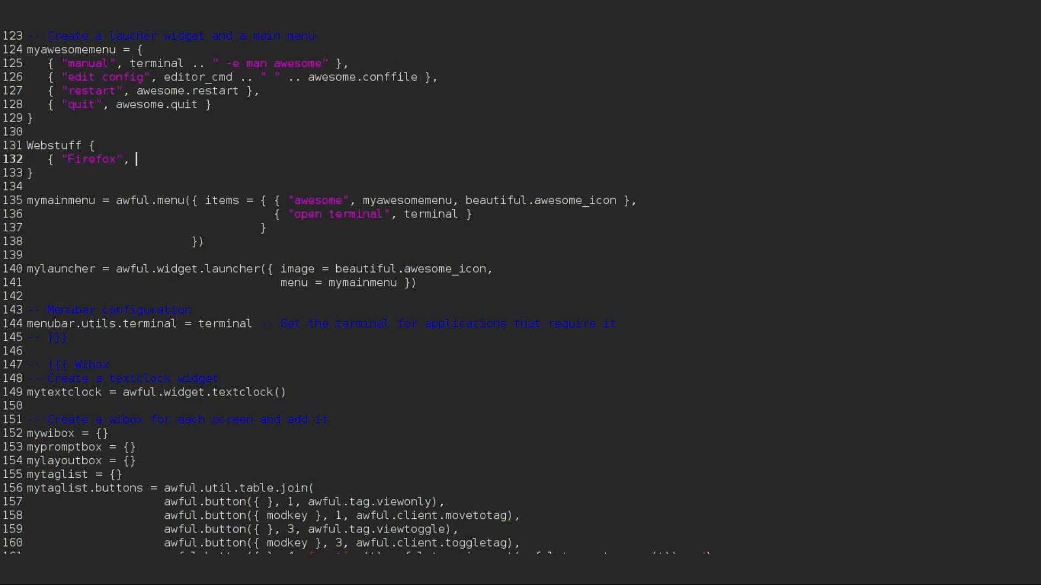
text(firefox)
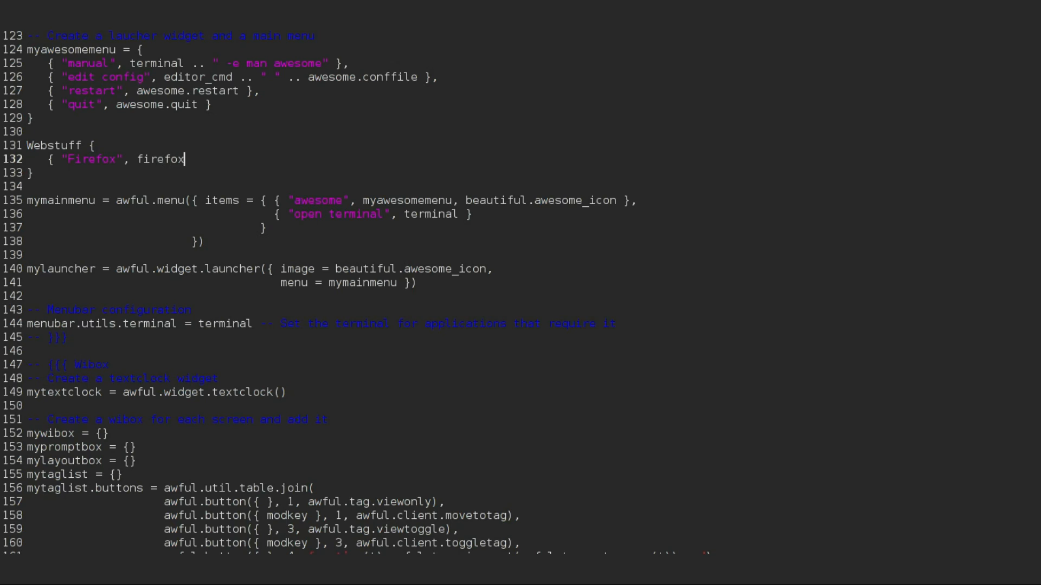
text(})
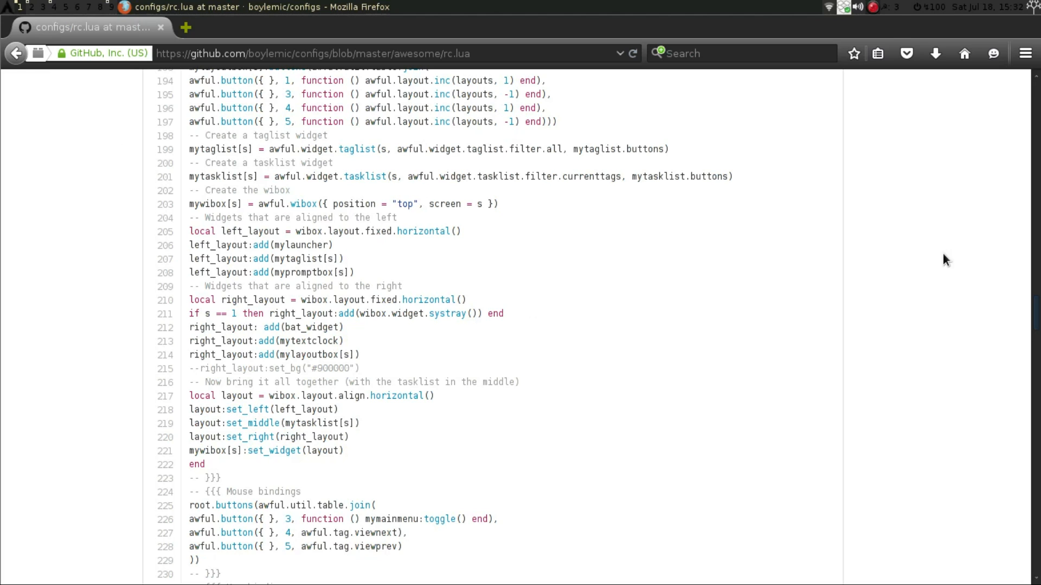
mouse_move(1036, 313)
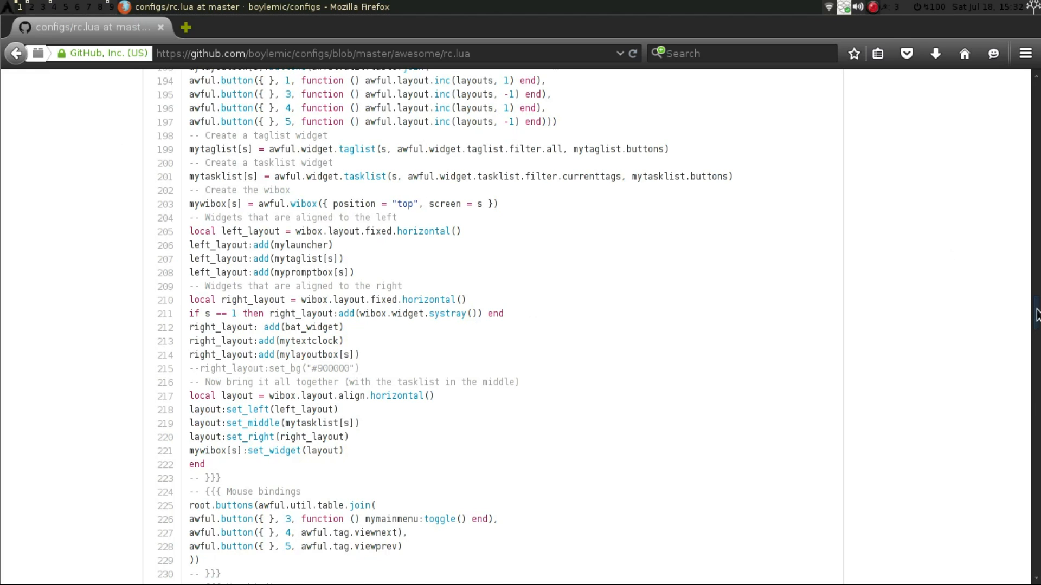
Step: Scroll the GitHub rc.lua up to the webstuff–utilstuff submenu tables
scroll(up, 3)
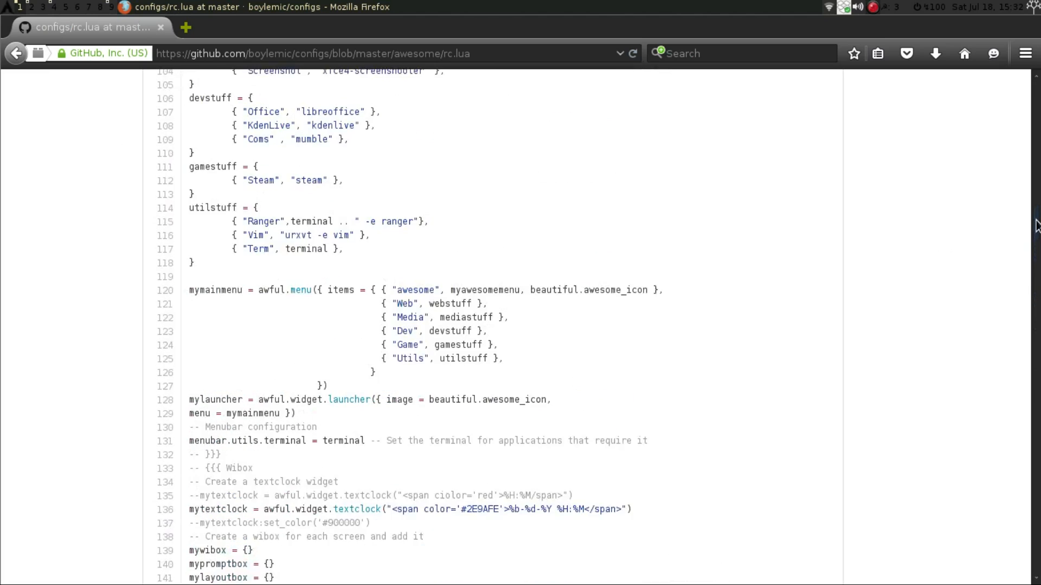
scroll(up, 3)
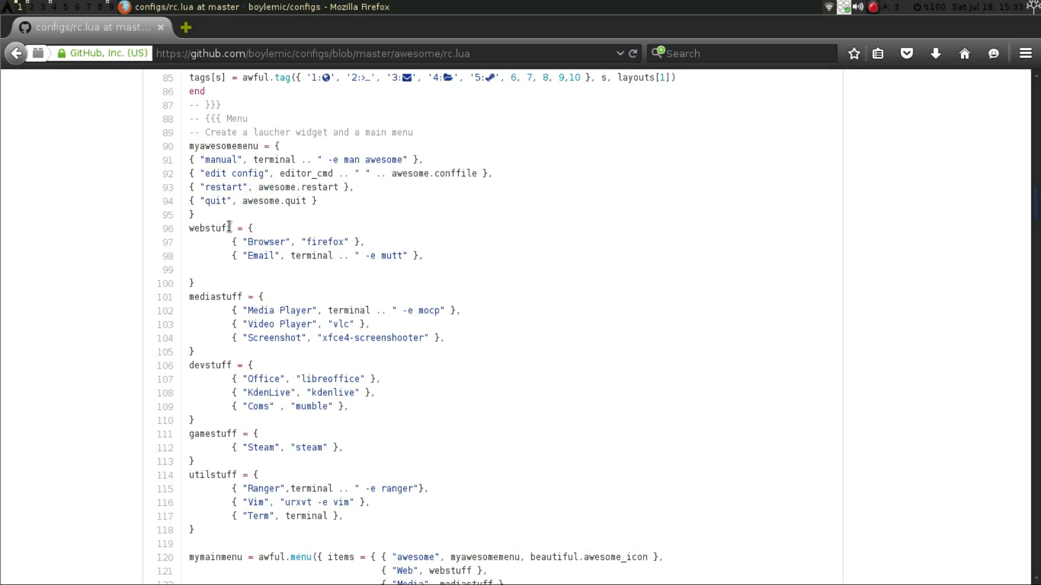
mouse_move(335, 256)
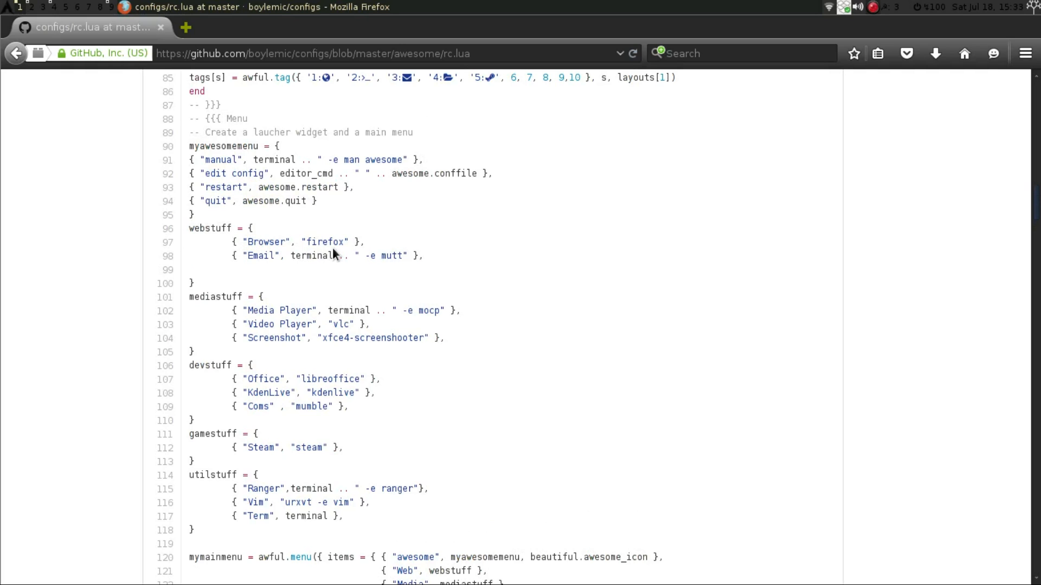
mouse_move(356, 272)
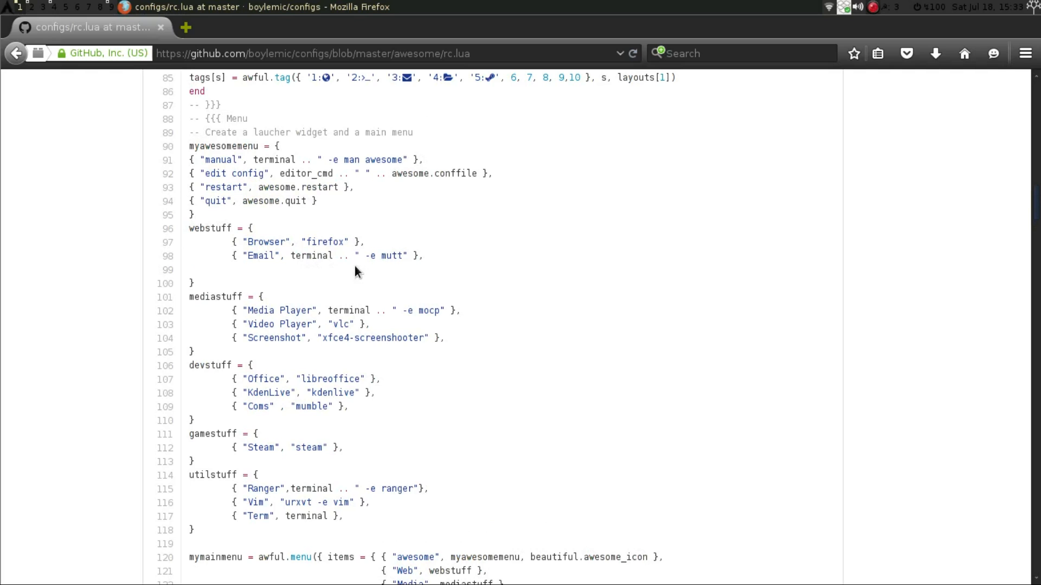
mouse_move(374, 271)
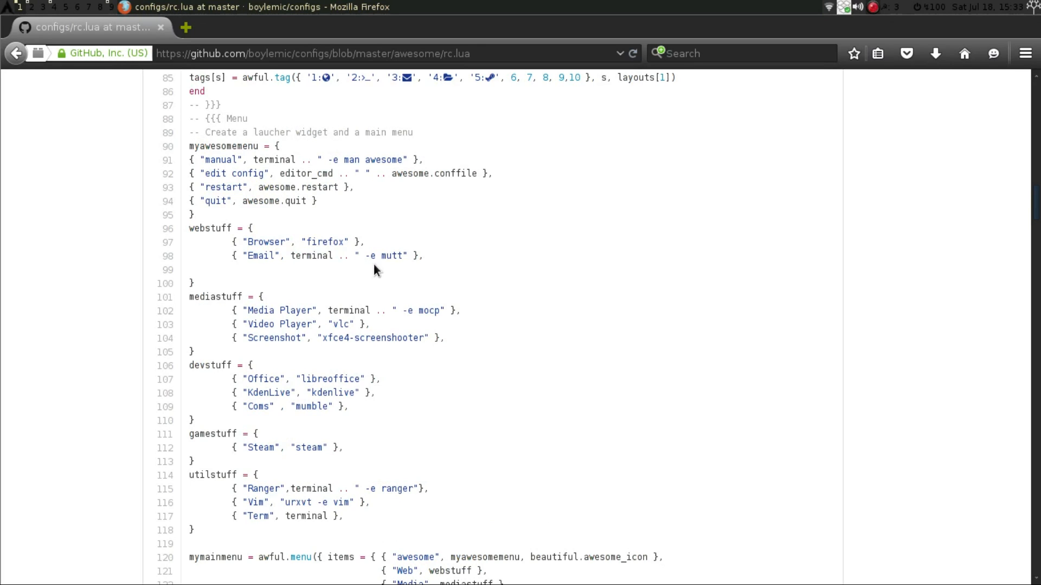
mouse_move(306, 259)
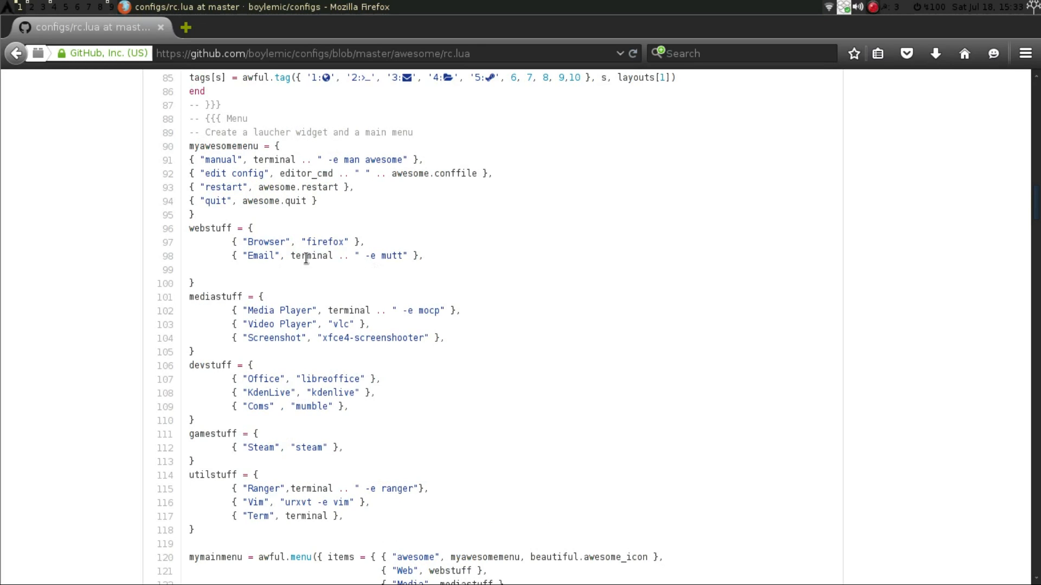
mouse_move(380, 273)
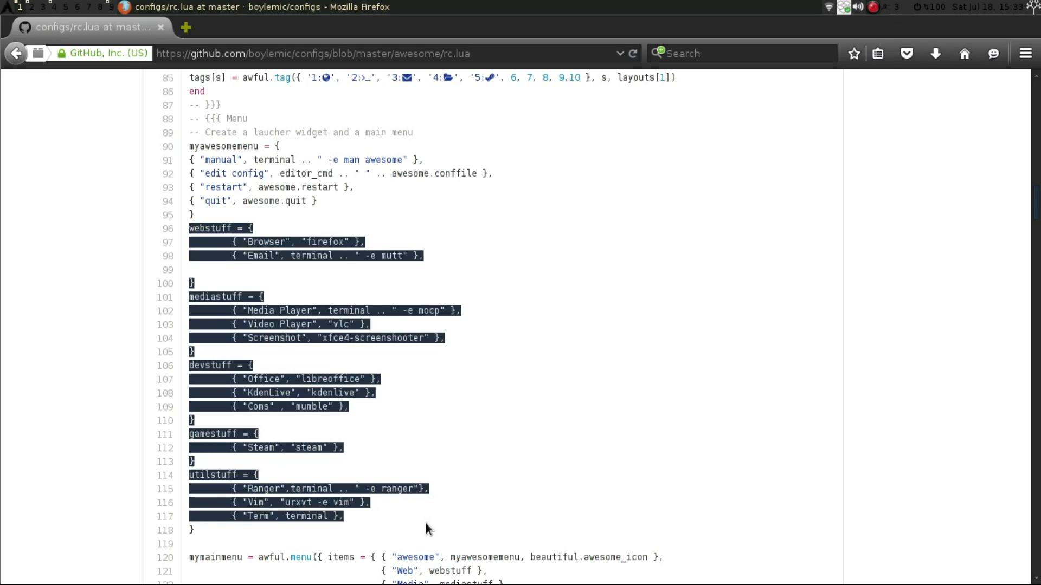
mouse_move(316, 521)
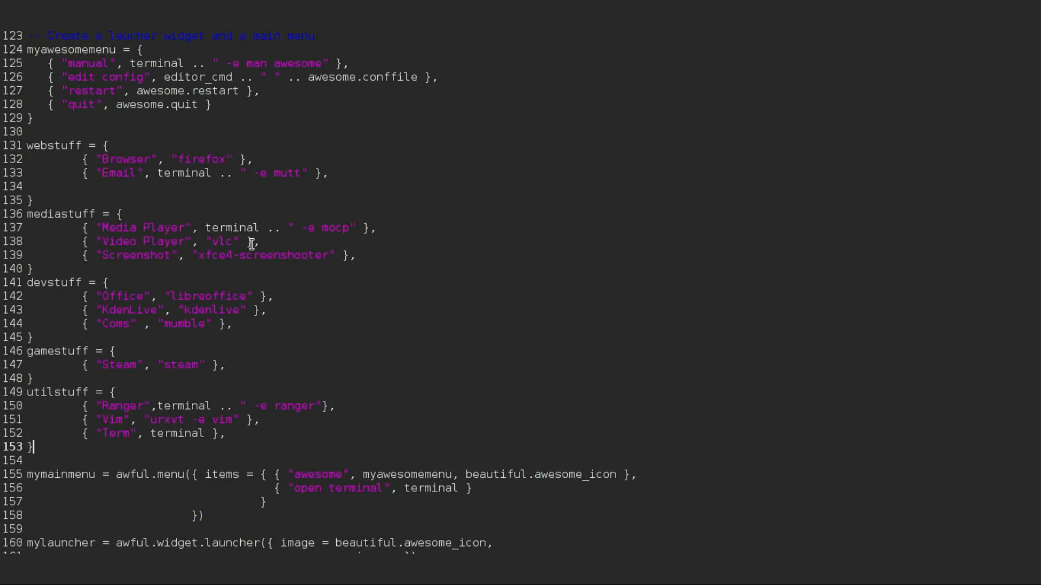
mouse_move(304, 205)
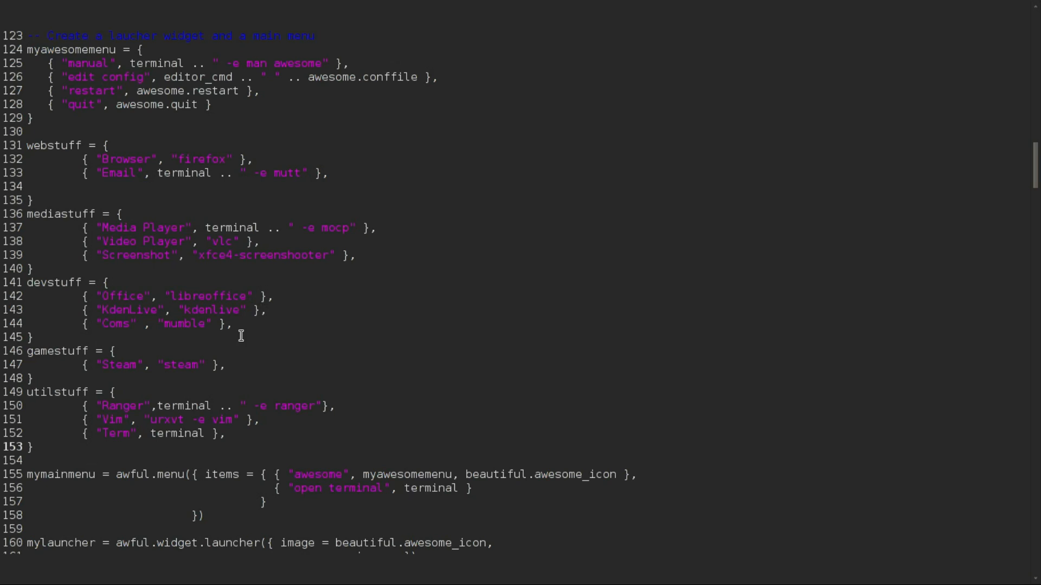
mouse_move(246, 327)
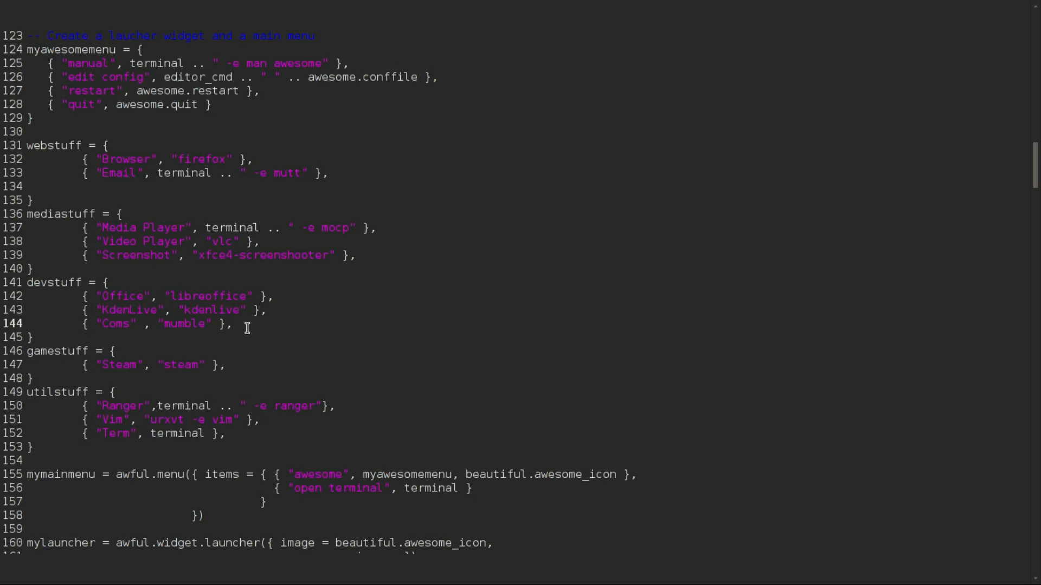
Step: Append { "Weechat", terminal .. " -e weechat" }, to the devstuff table after the Coms entry
key(Return)
text({ "Weechat)
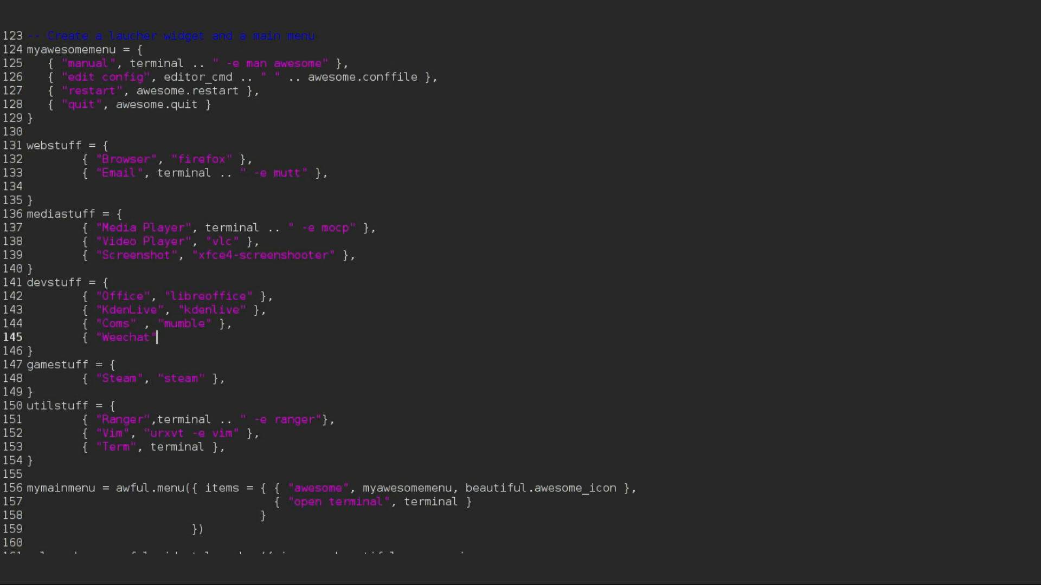
text(, terminal)
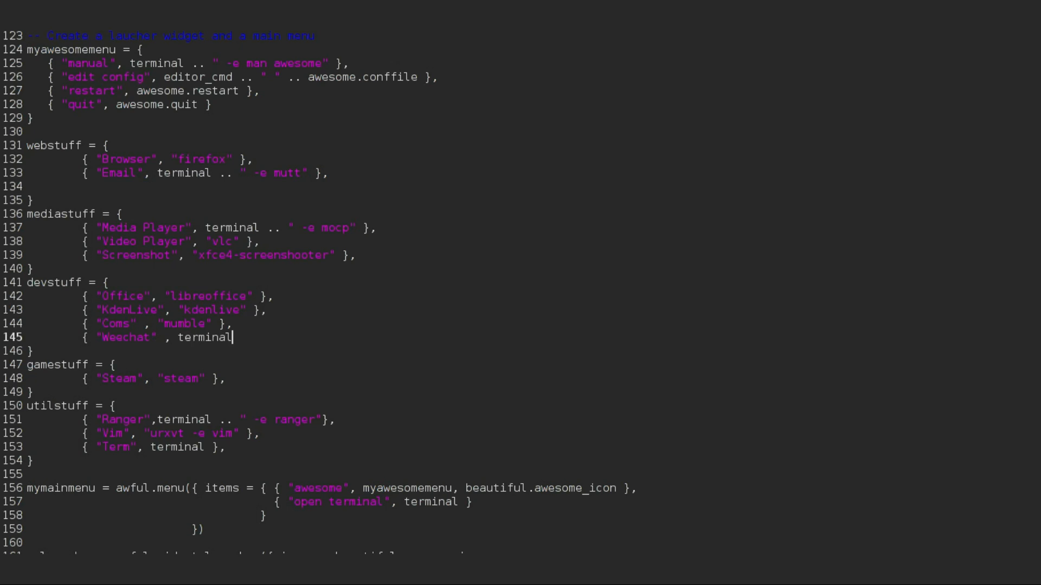
text(.. " -e)
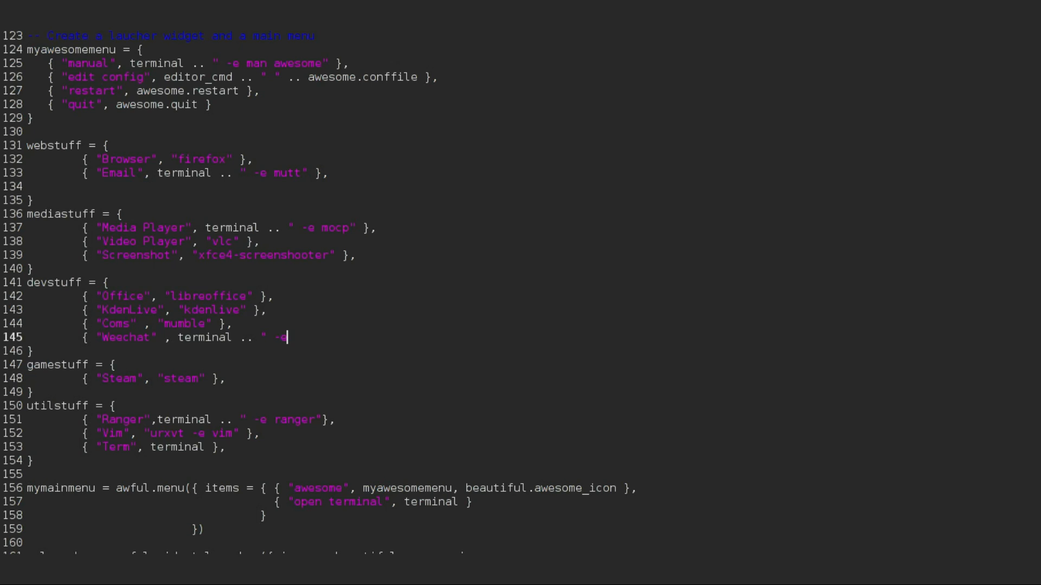
text(weechat)
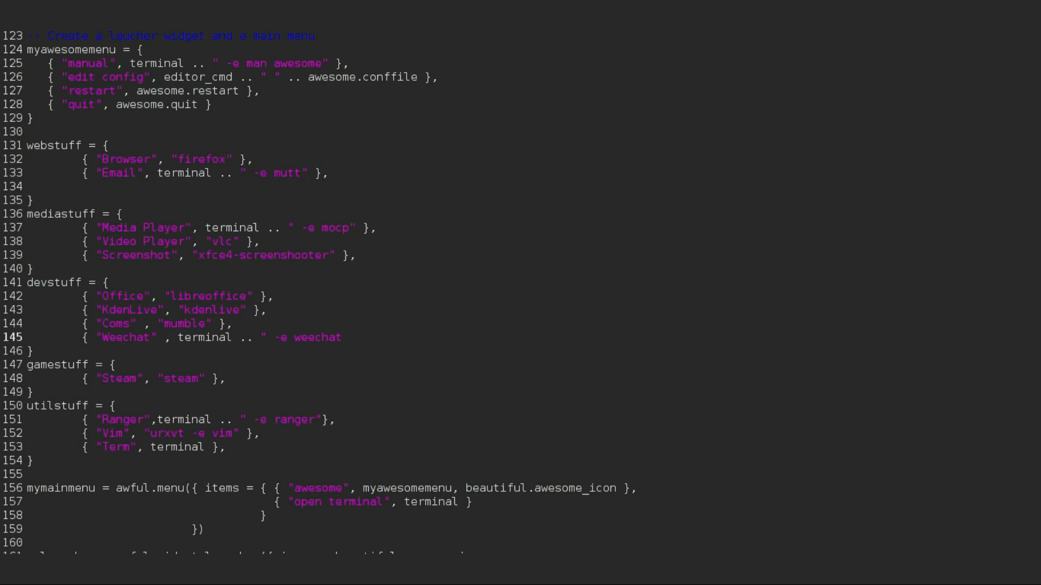
click(348, 337)
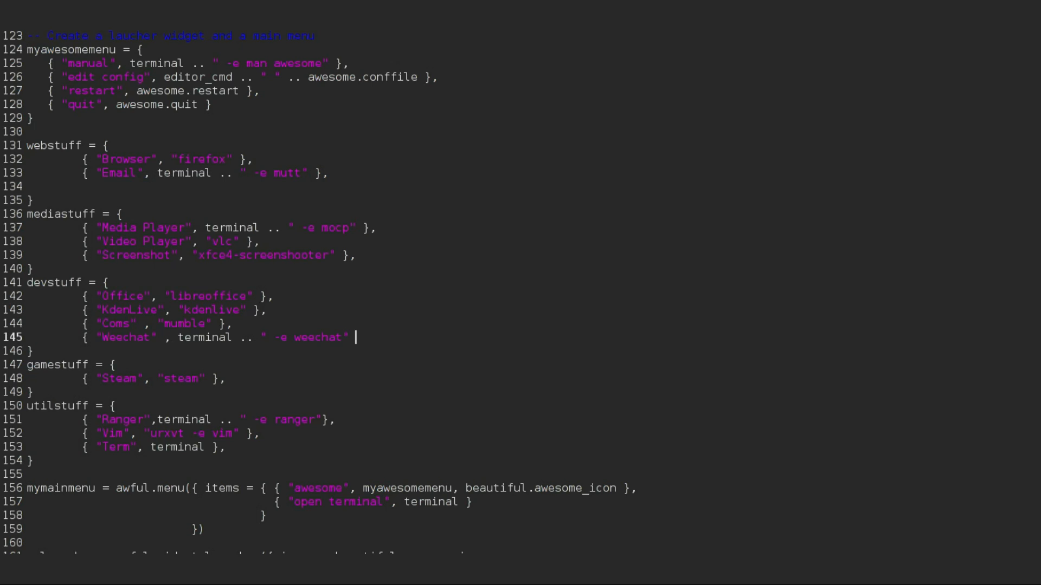
text(},)
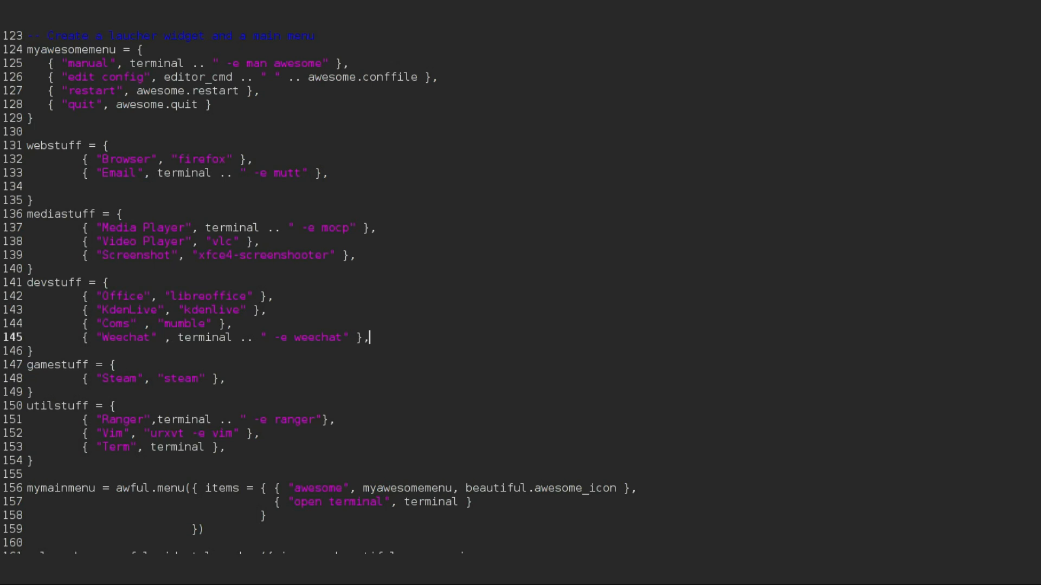
mouse_move(467, 100)
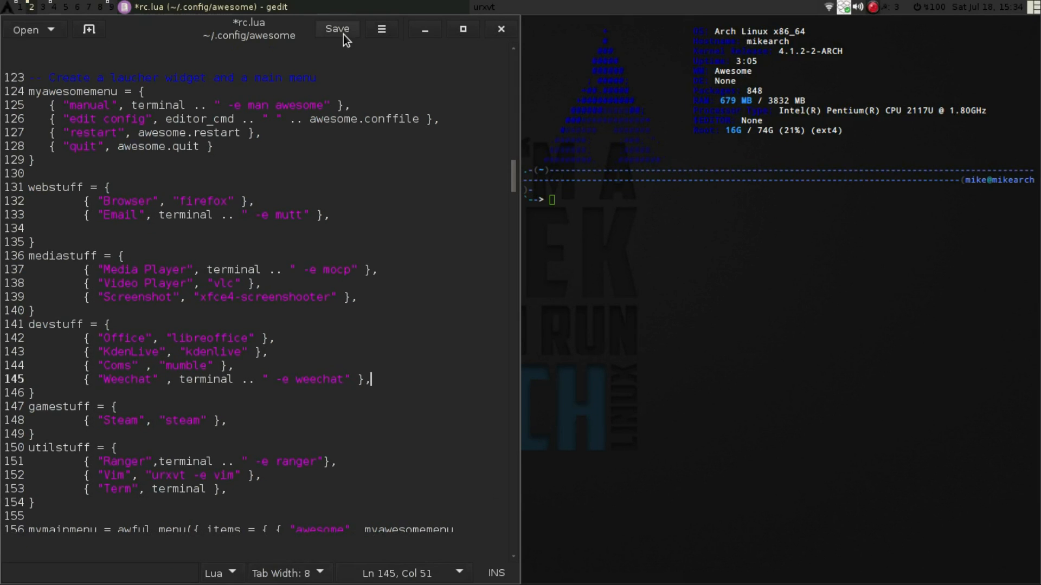
Step: Save rc.lua with the new Weechat devstuff entry
click(336, 28)
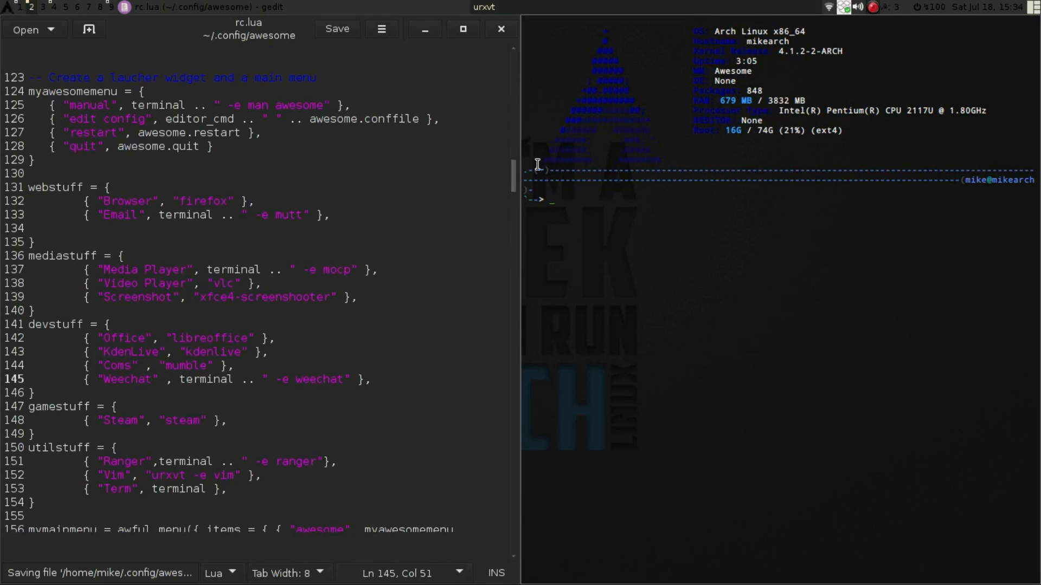
scroll(down, 3)
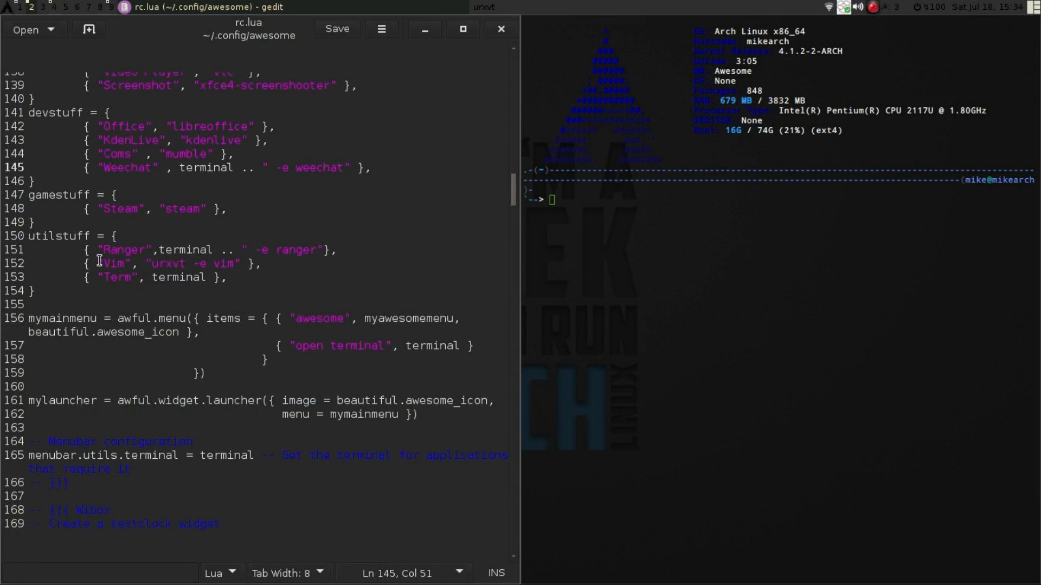
mouse_move(334, 312)
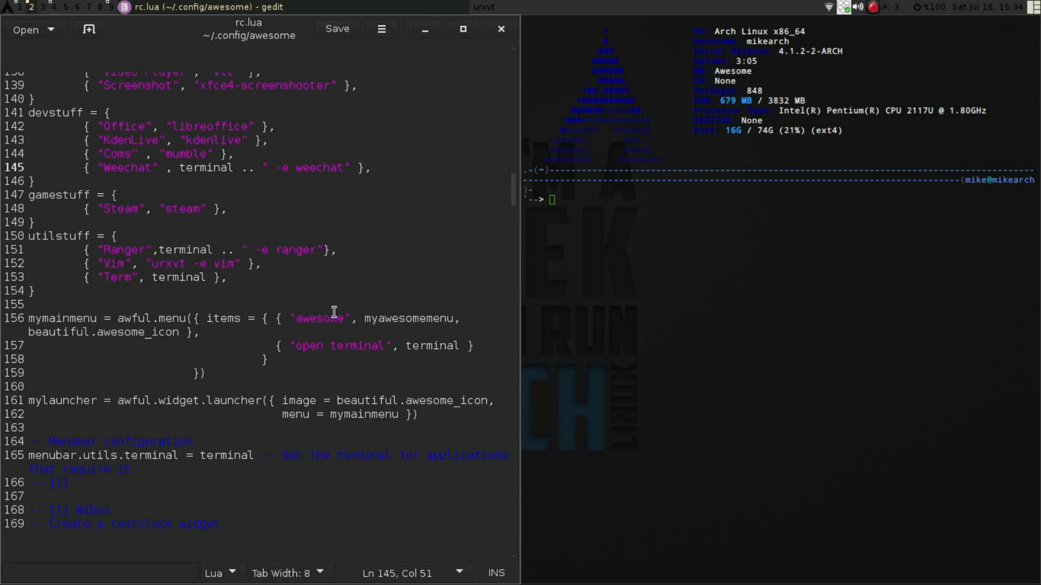
mouse_move(239, 339)
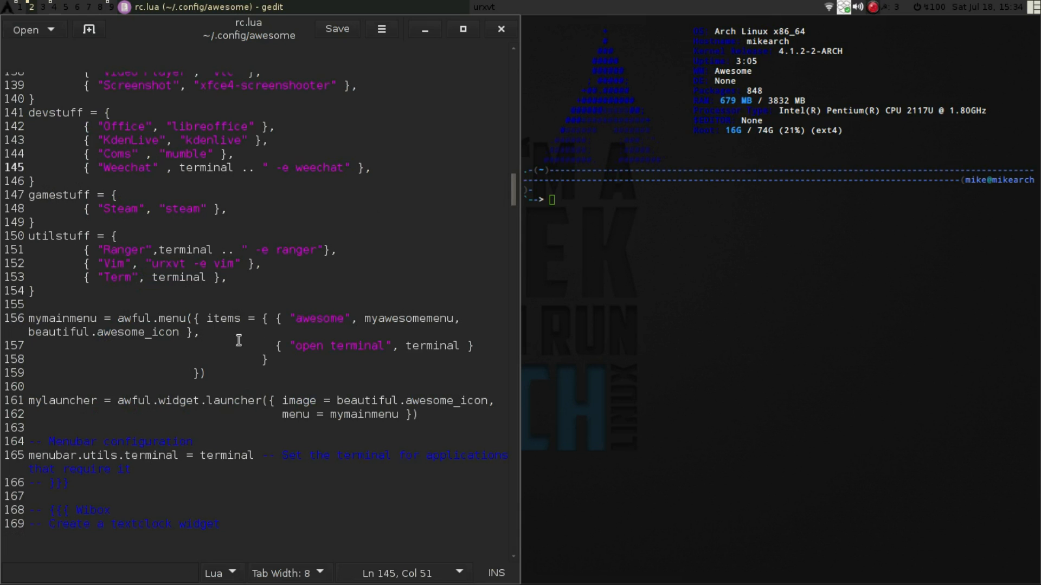
mouse_move(401, 327)
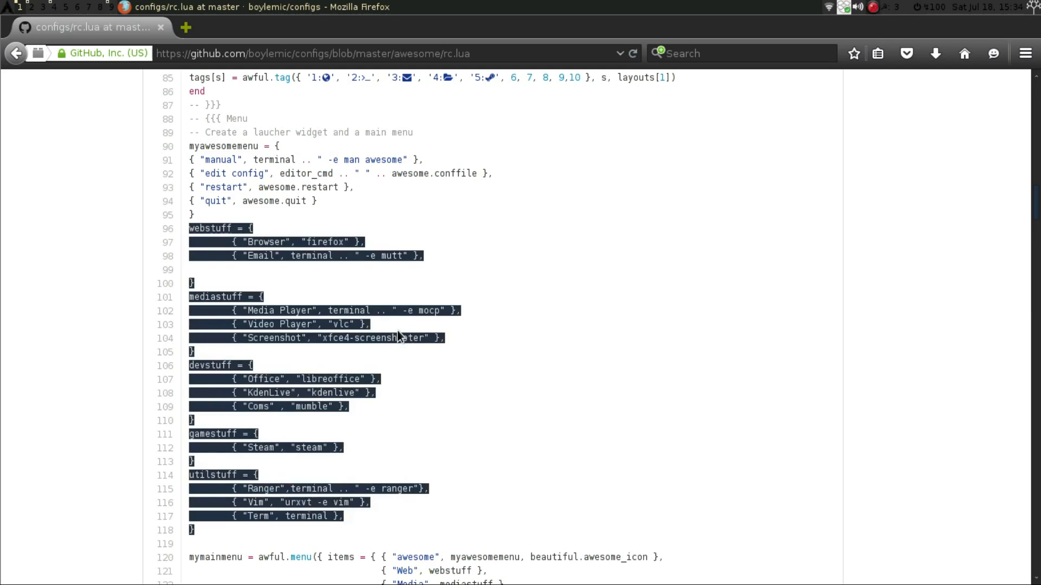
Step: Select the mymainmenu block listing Web, Media, Dev, Game and Utils in the GitHub rc.lua
scroll(down, 3)
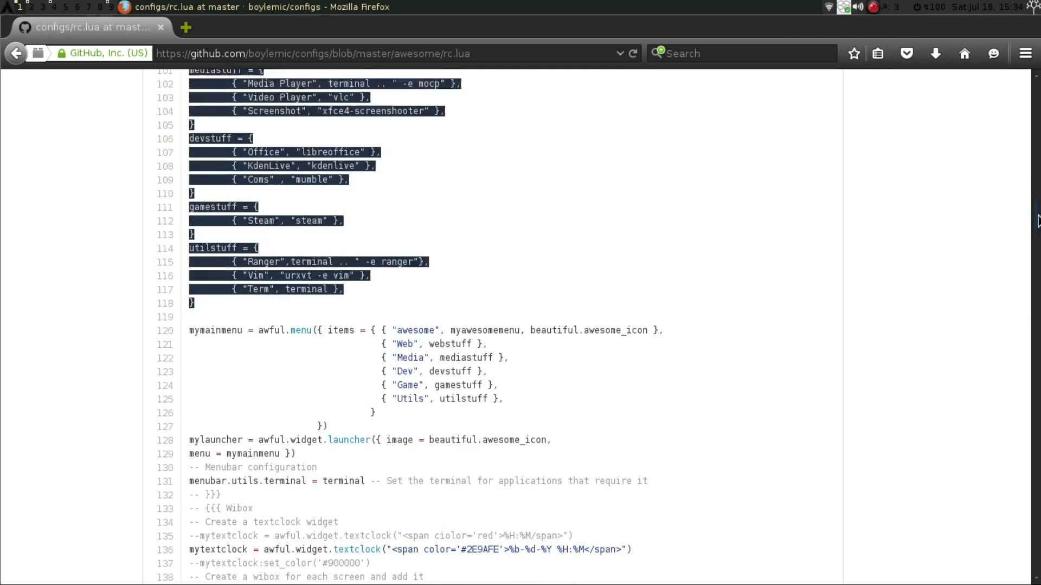
scroll(down, 3)
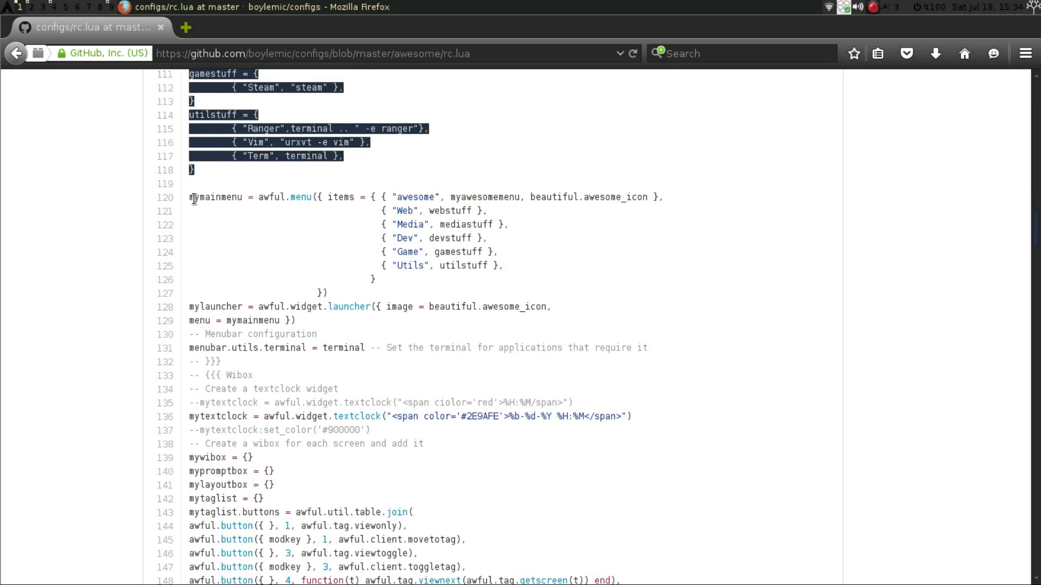
click(348, 230)
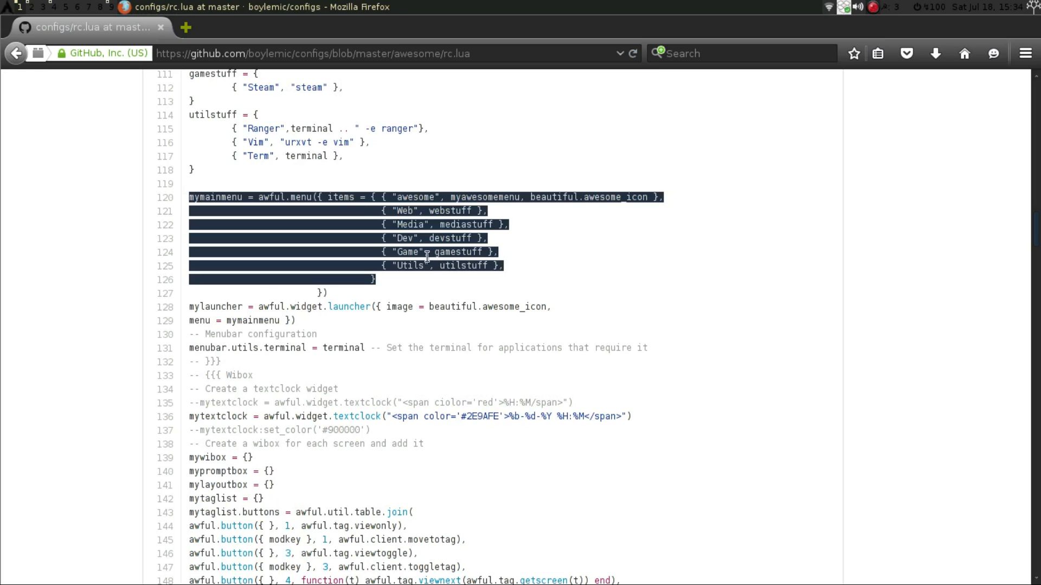
mouse_move(73, 6)
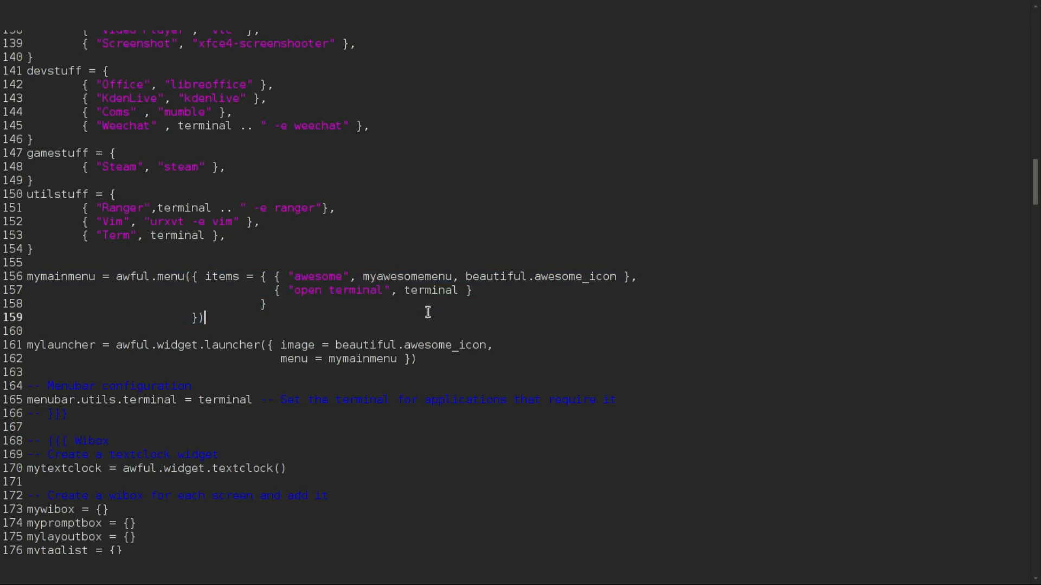
mouse_move(59, 274)
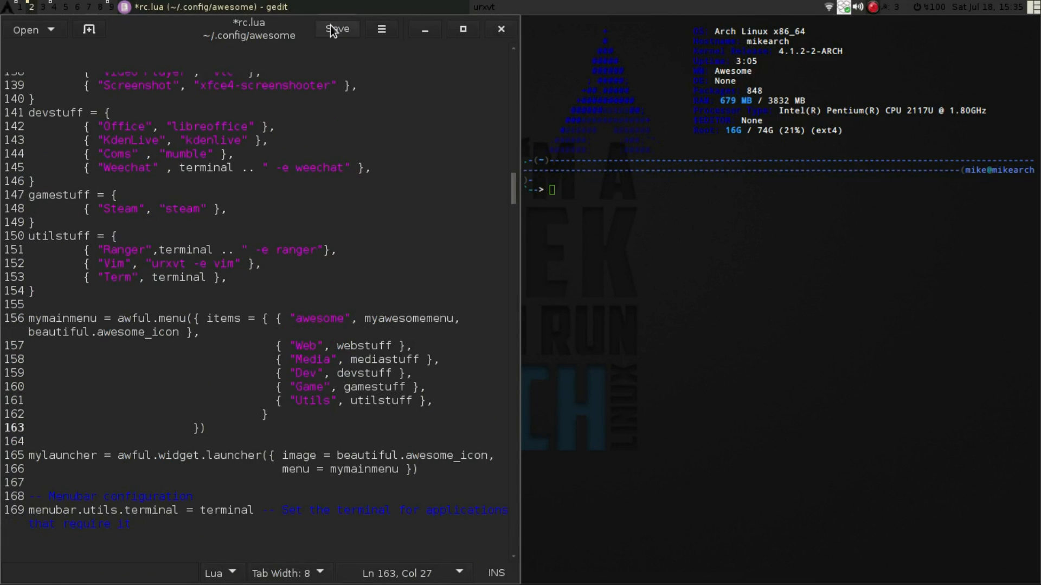
Step: Save rc.lua after giving mymainmenu the Web, Media, Dev, Game and Utils submenus
click(337, 28)
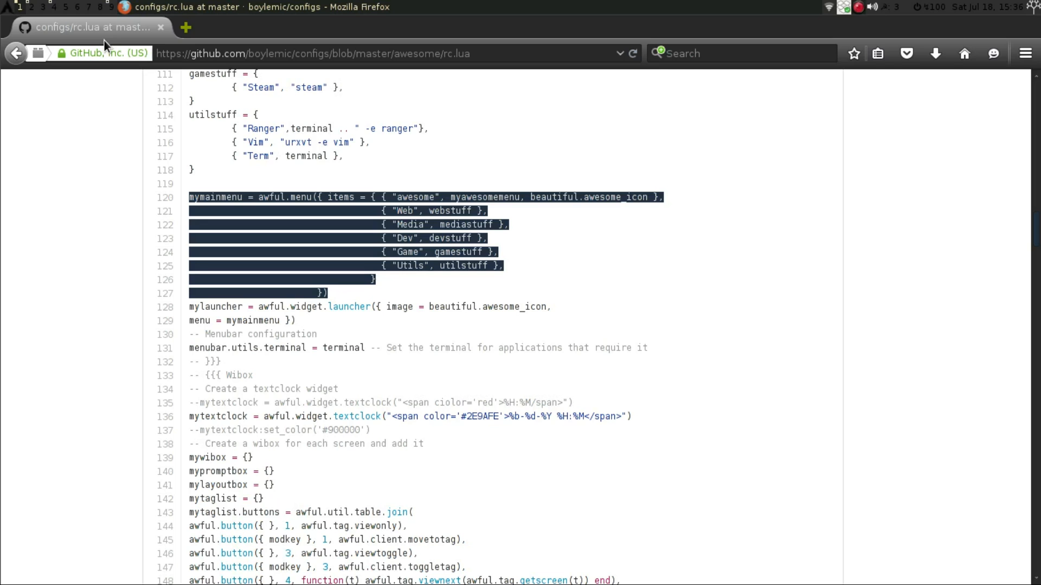
mouse_move(72, 81)
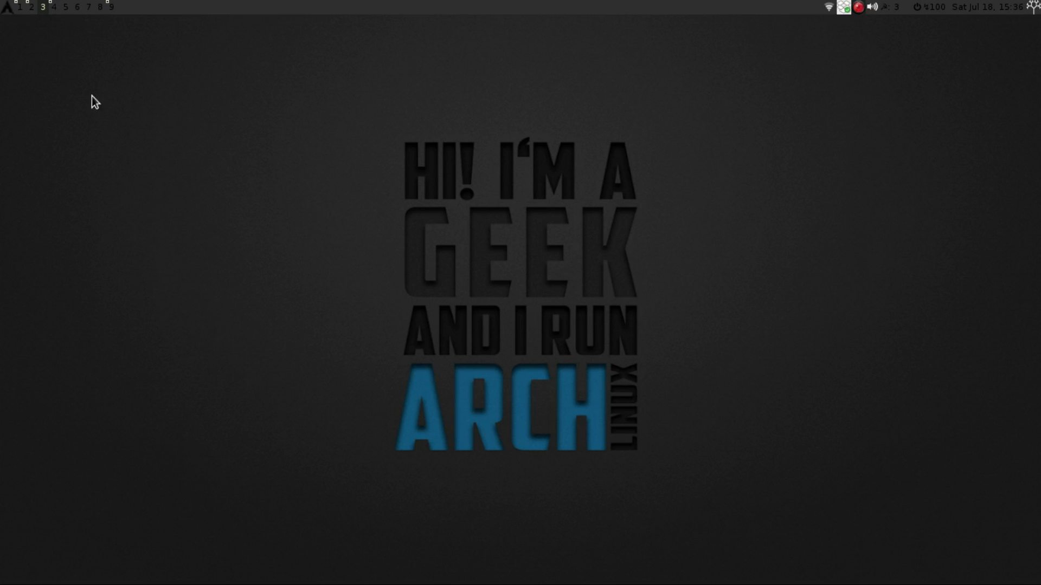
Step: Launch Weechat from the Dev submenu of the desktop right-click main menu
right_click(136, 159)
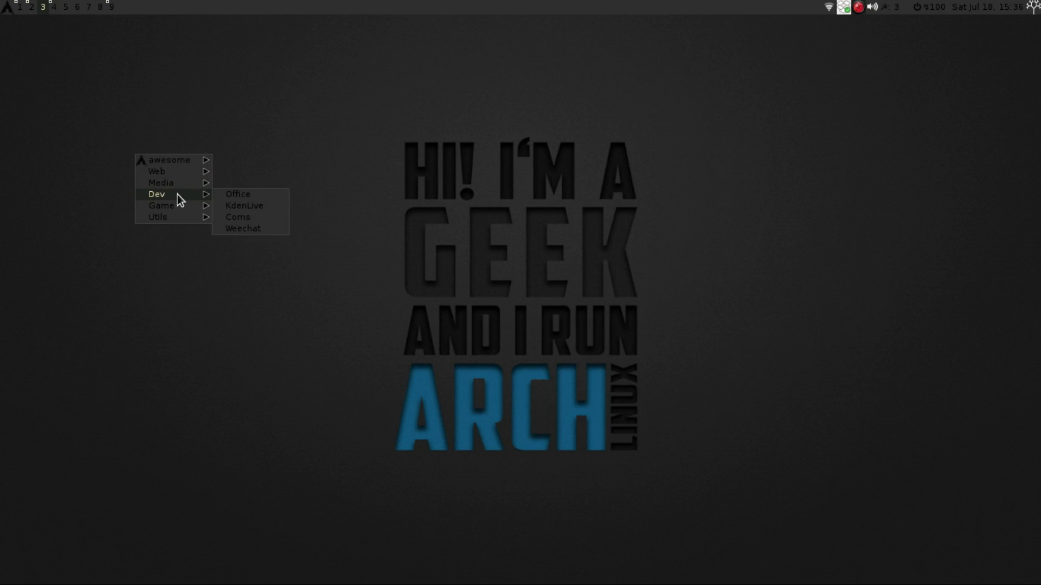
mouse_move(263, 219)
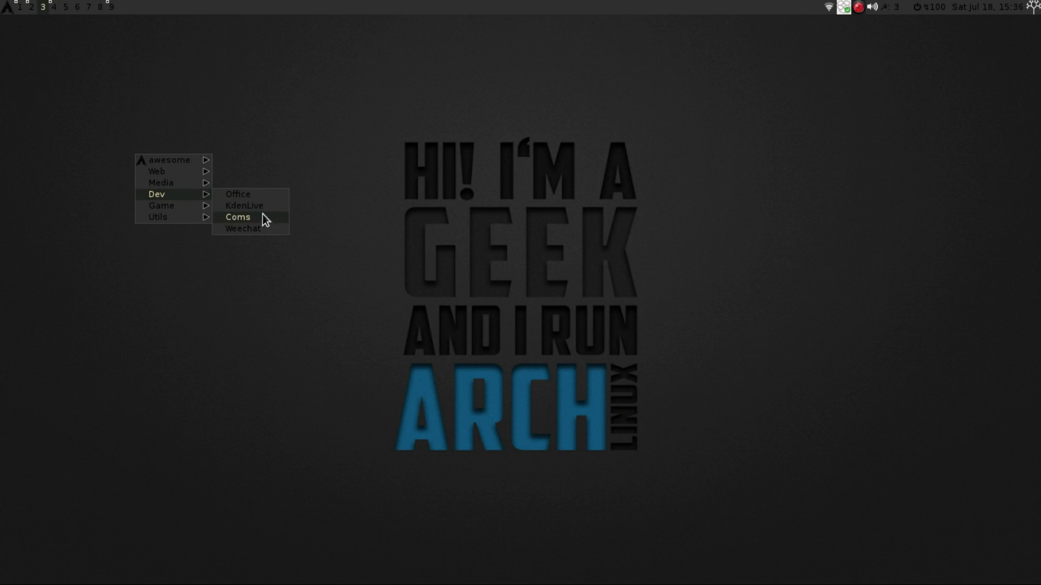
click(242, 229)
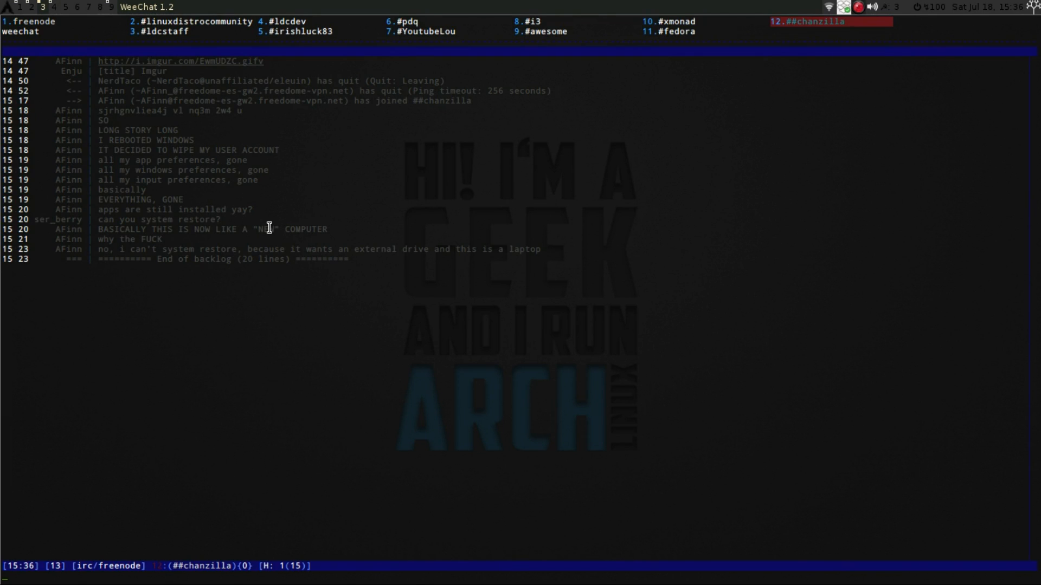
Step: Wait for WeeChat to join ##chanzilla with its topic and nick list showing
click(30, 22)
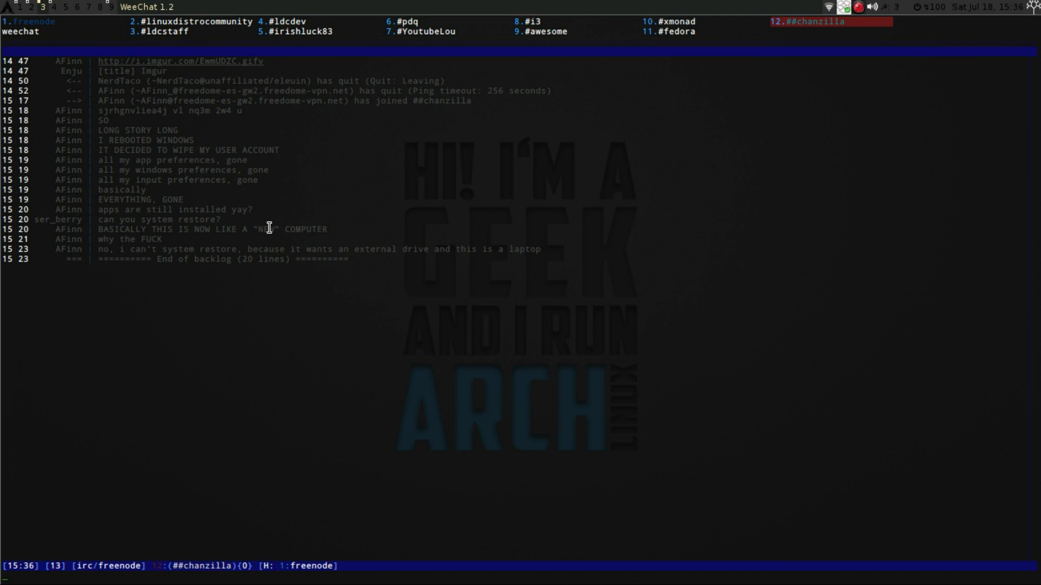
click(831, 21)
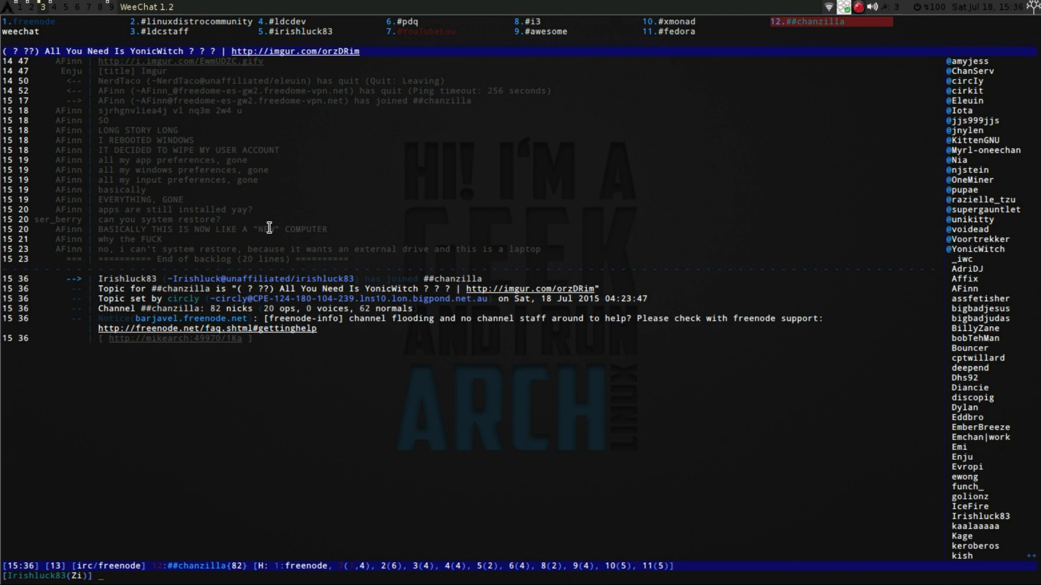